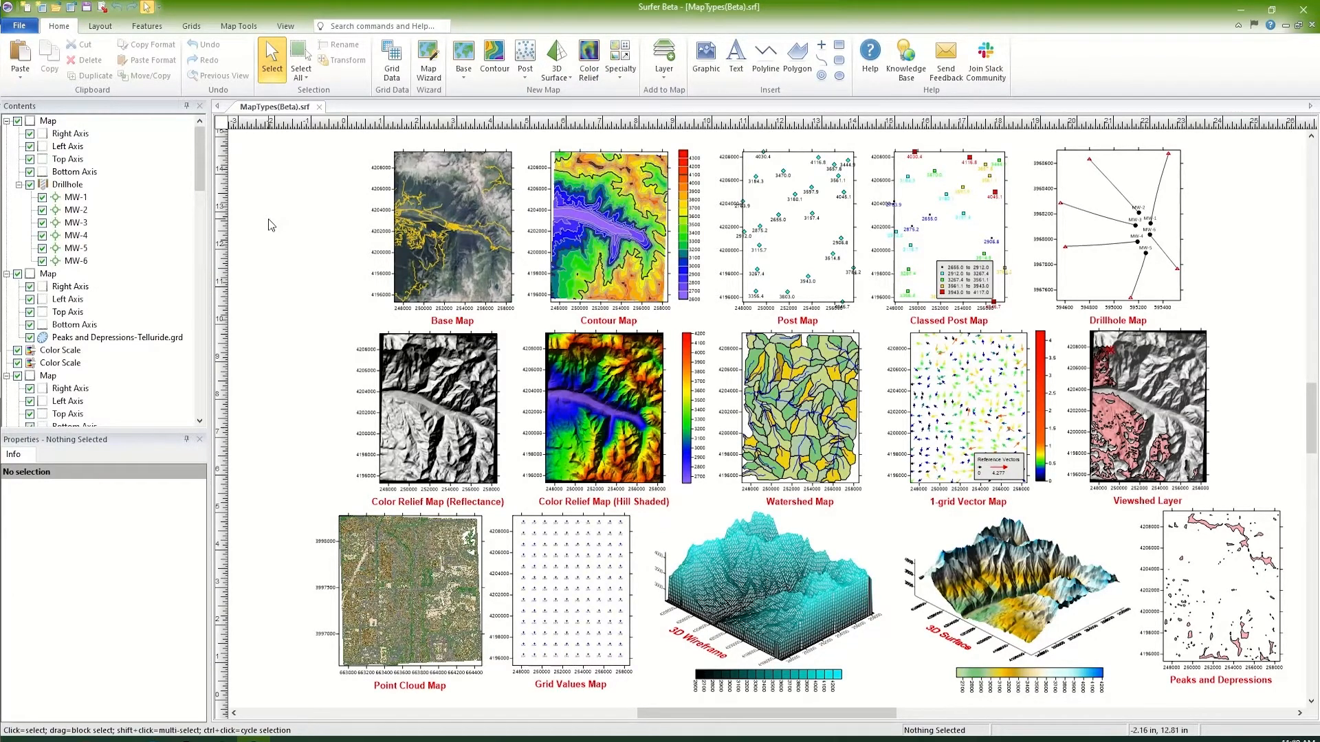
Start a new base map from the Home ribbon's Base options, reaching the image chooser
click(452, 231)
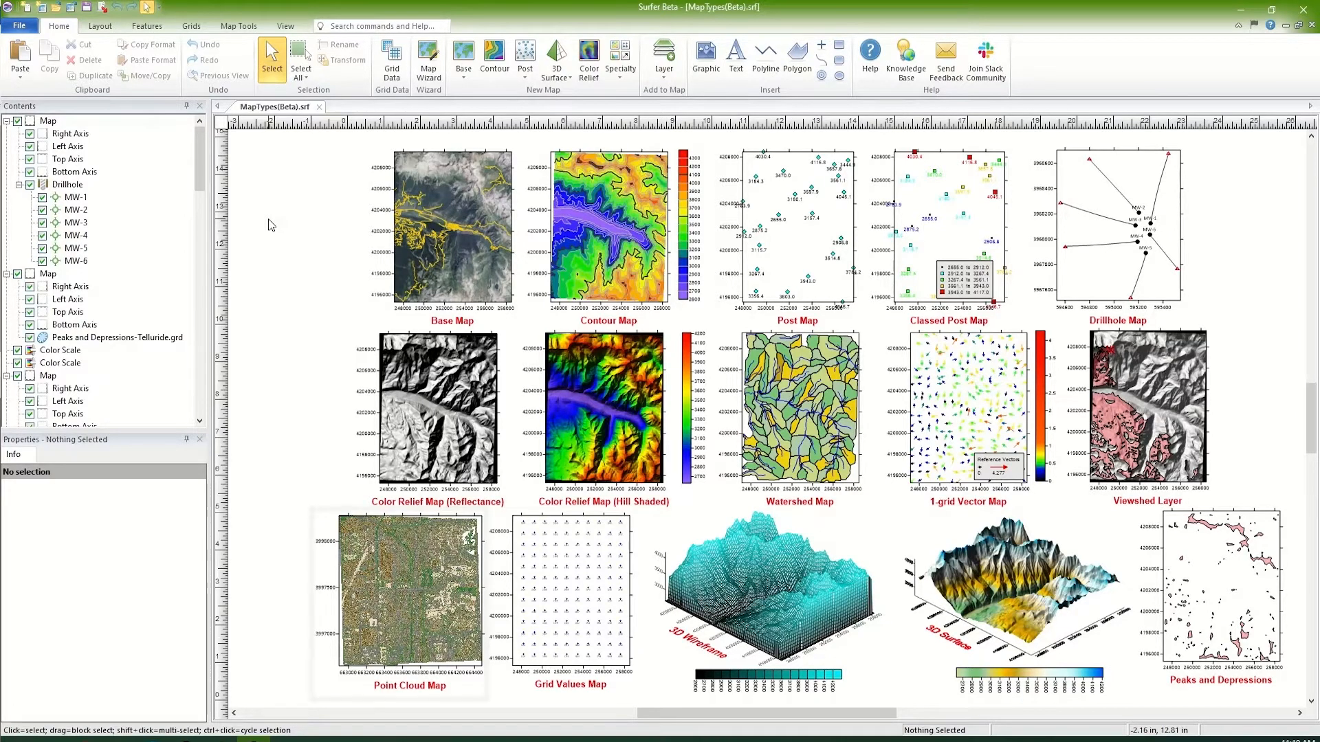
click(408, 602)
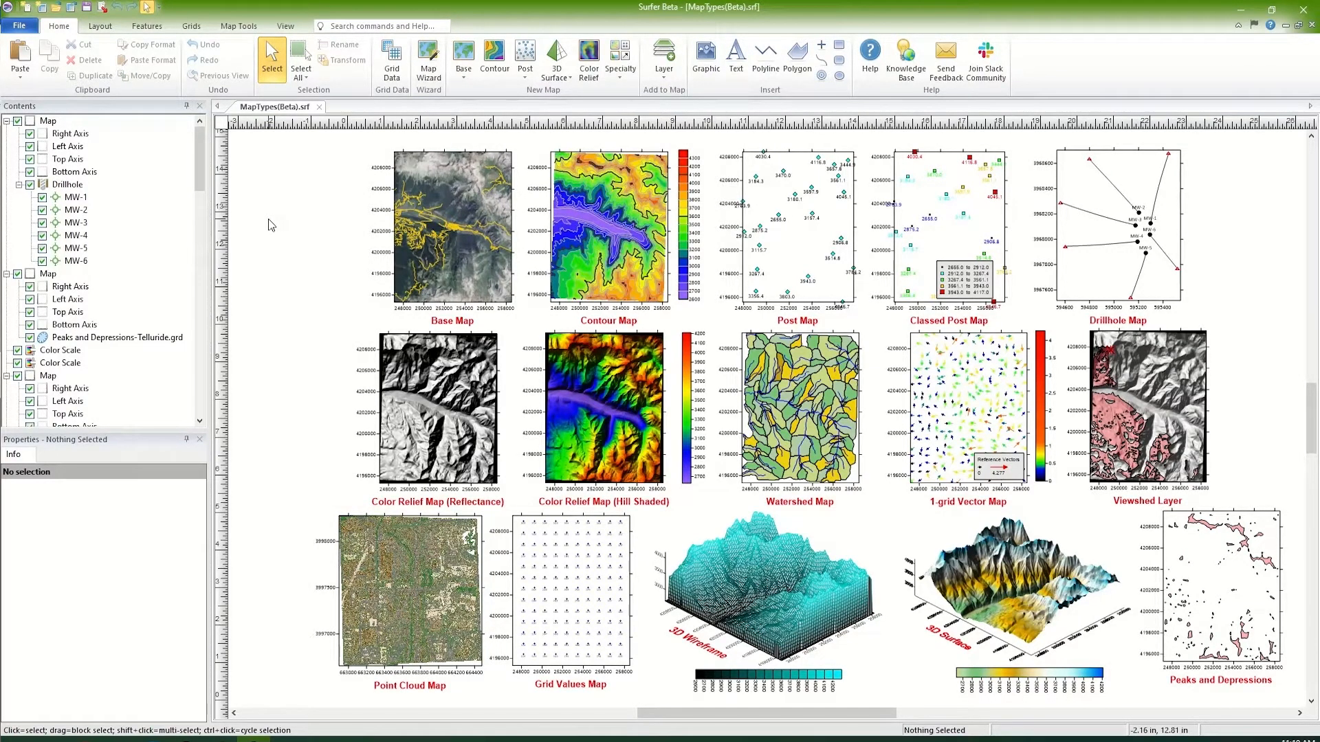
click(795, 231)
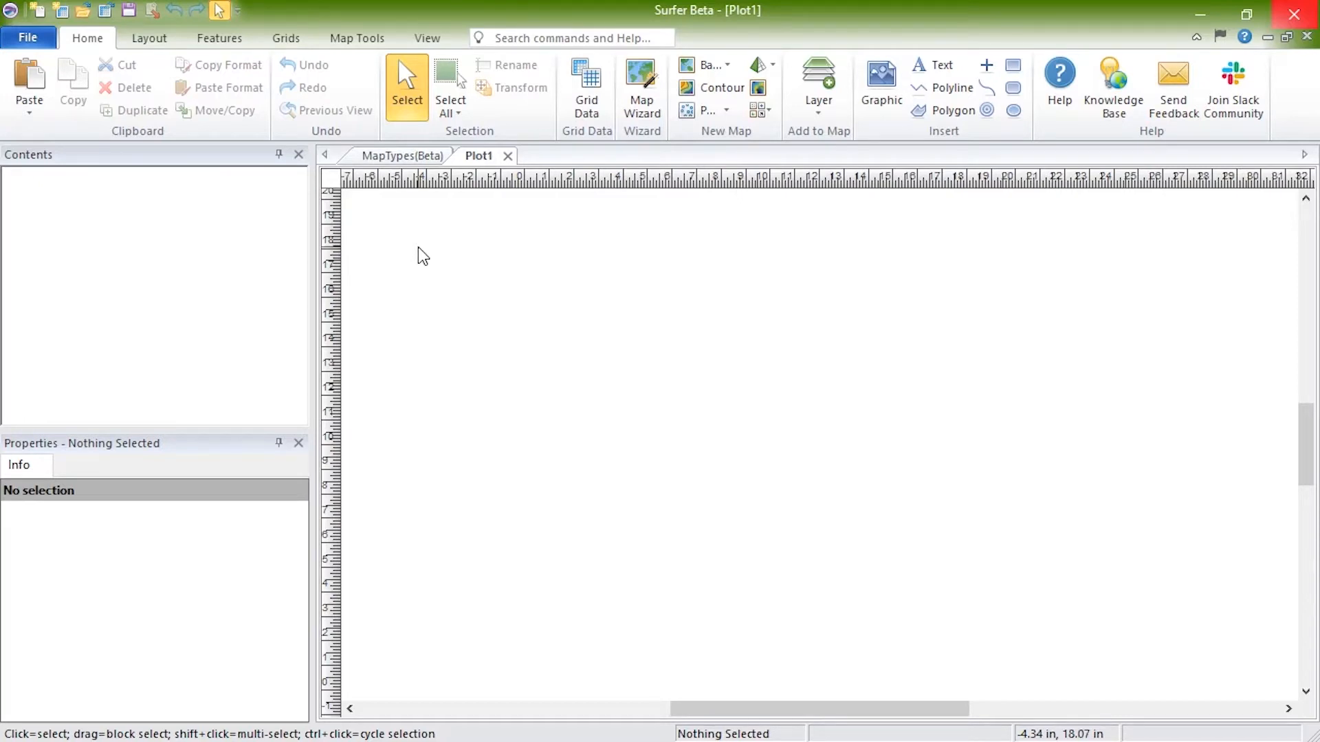
mouse_move(586, 198)
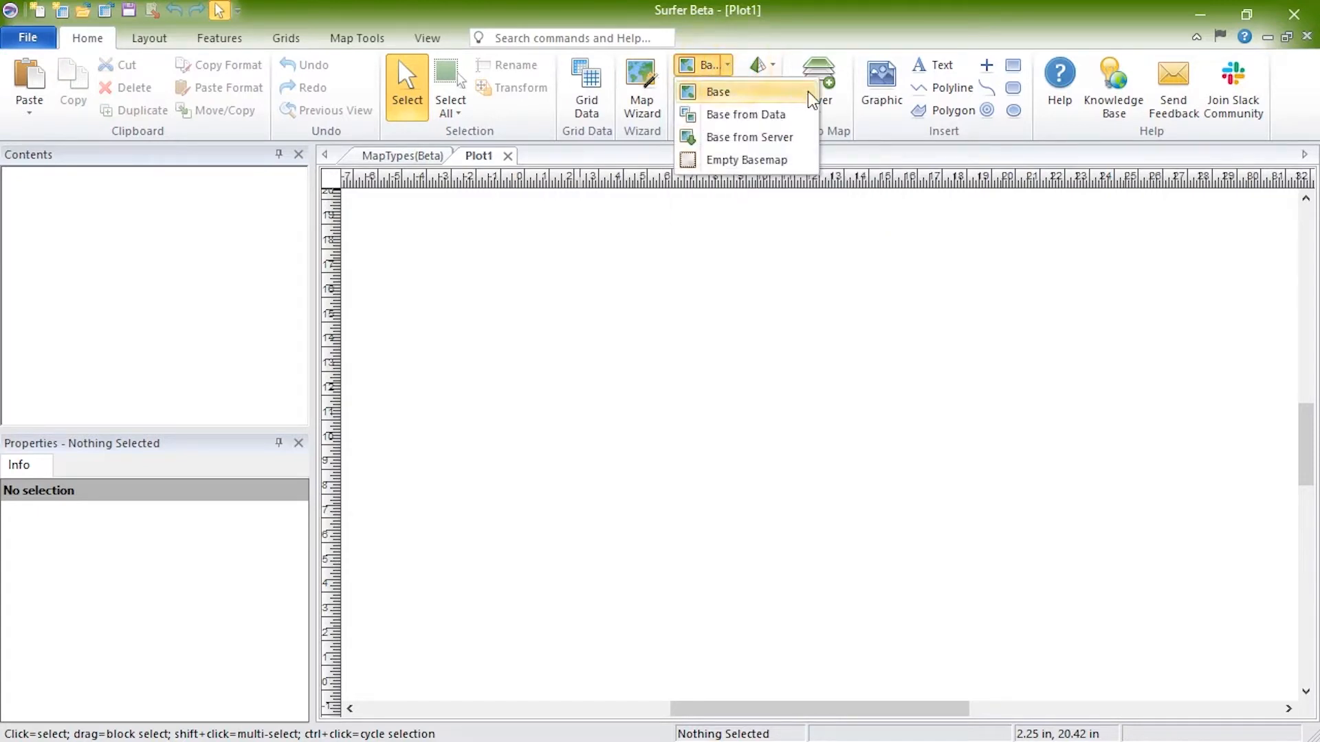
mouse_move(718, 92)
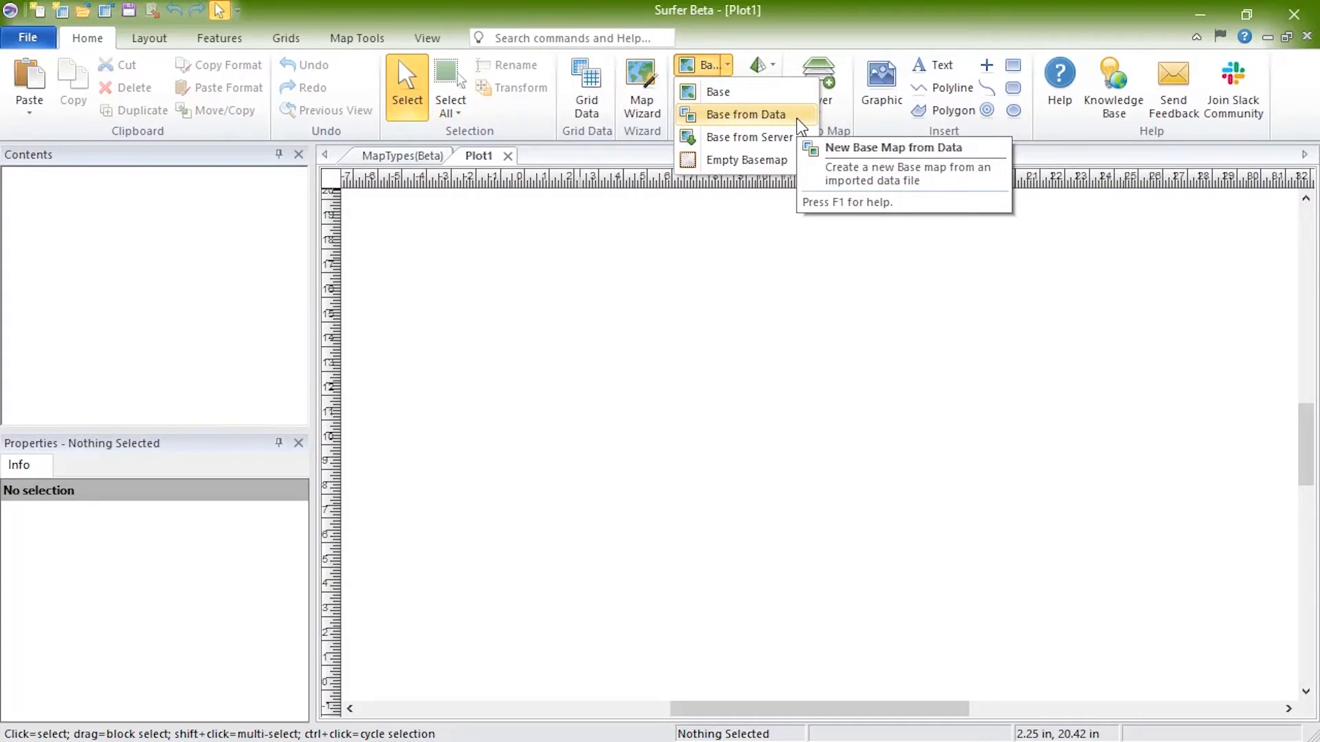
mouse_move(749, 136)
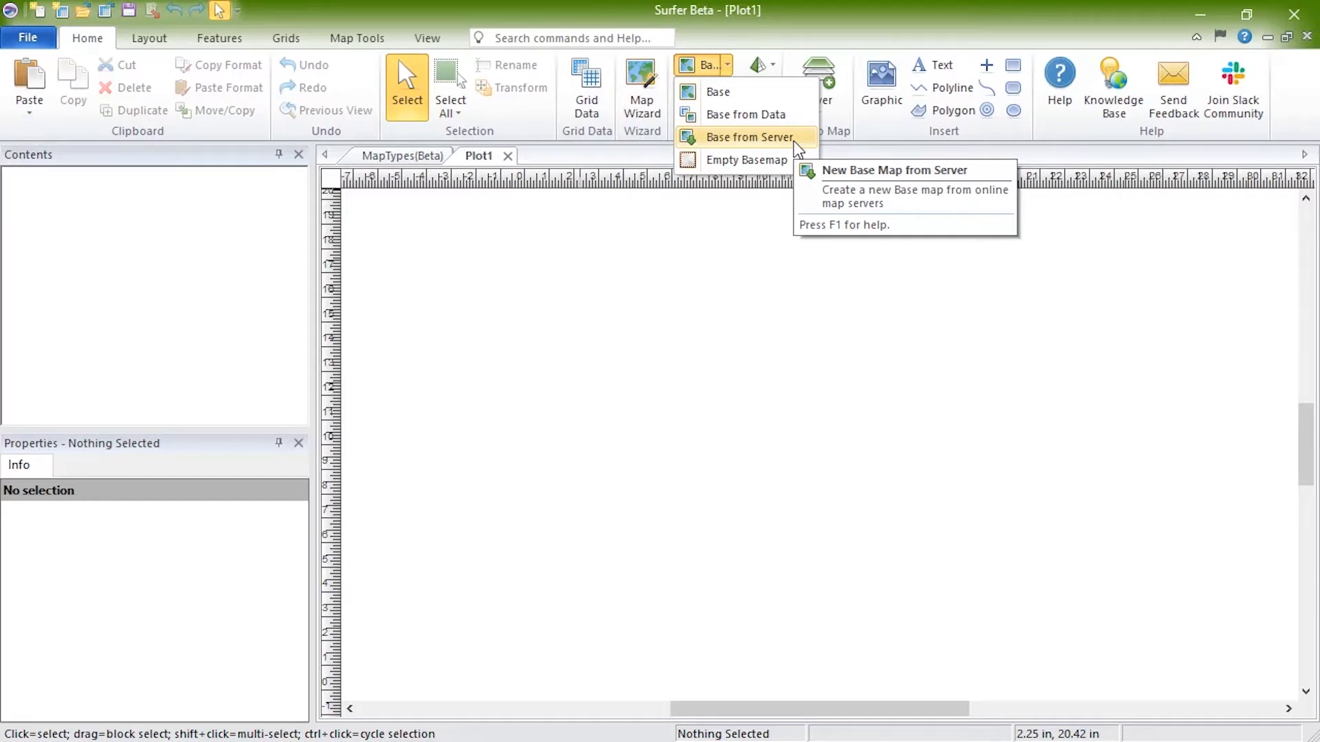
mouse_move(745, 159)
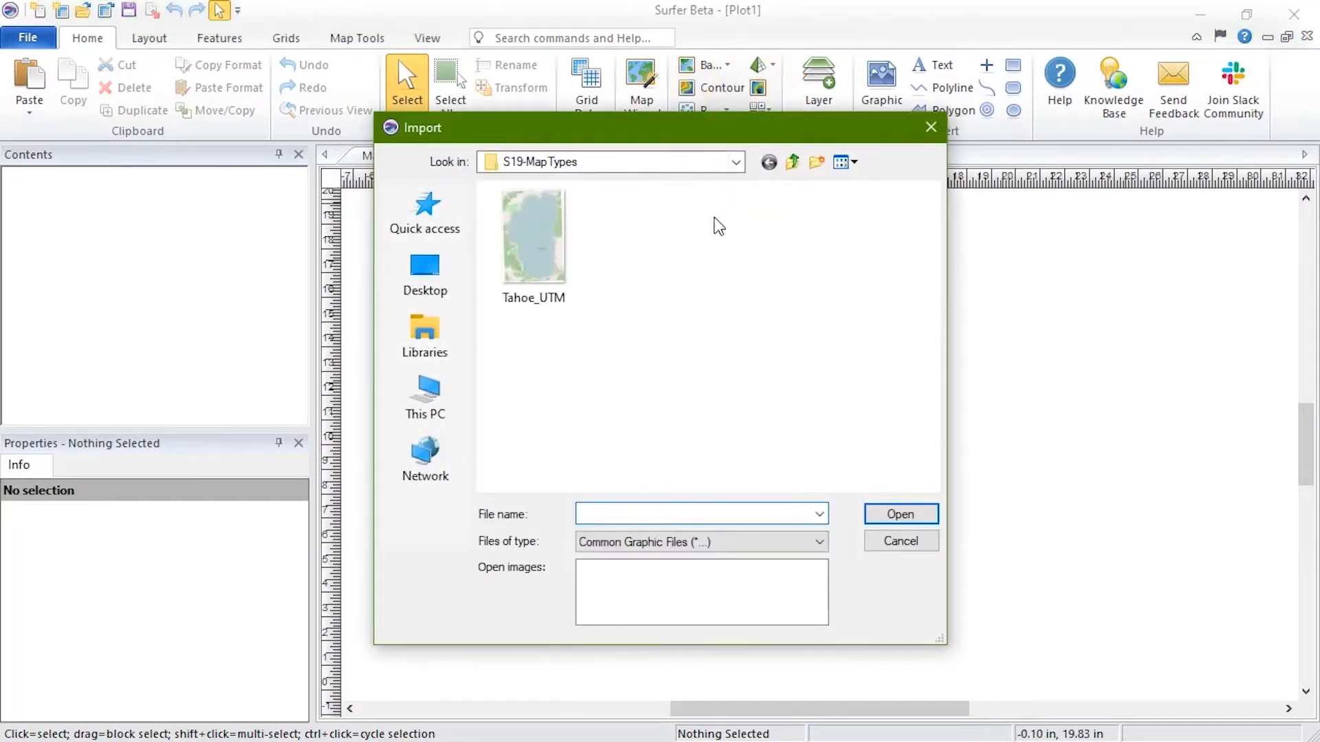
Import the Tahoe_UTM image as a raster base map
click(534, 239)
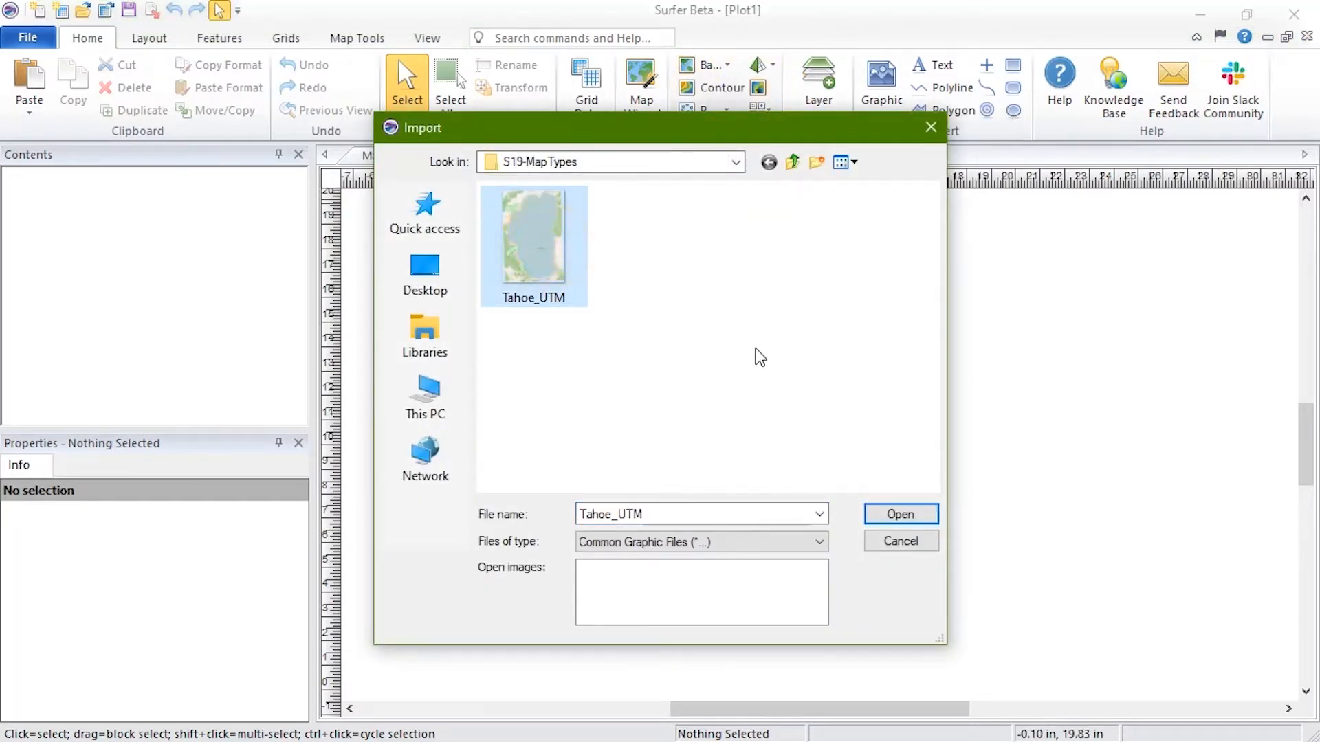
click(897, 514)
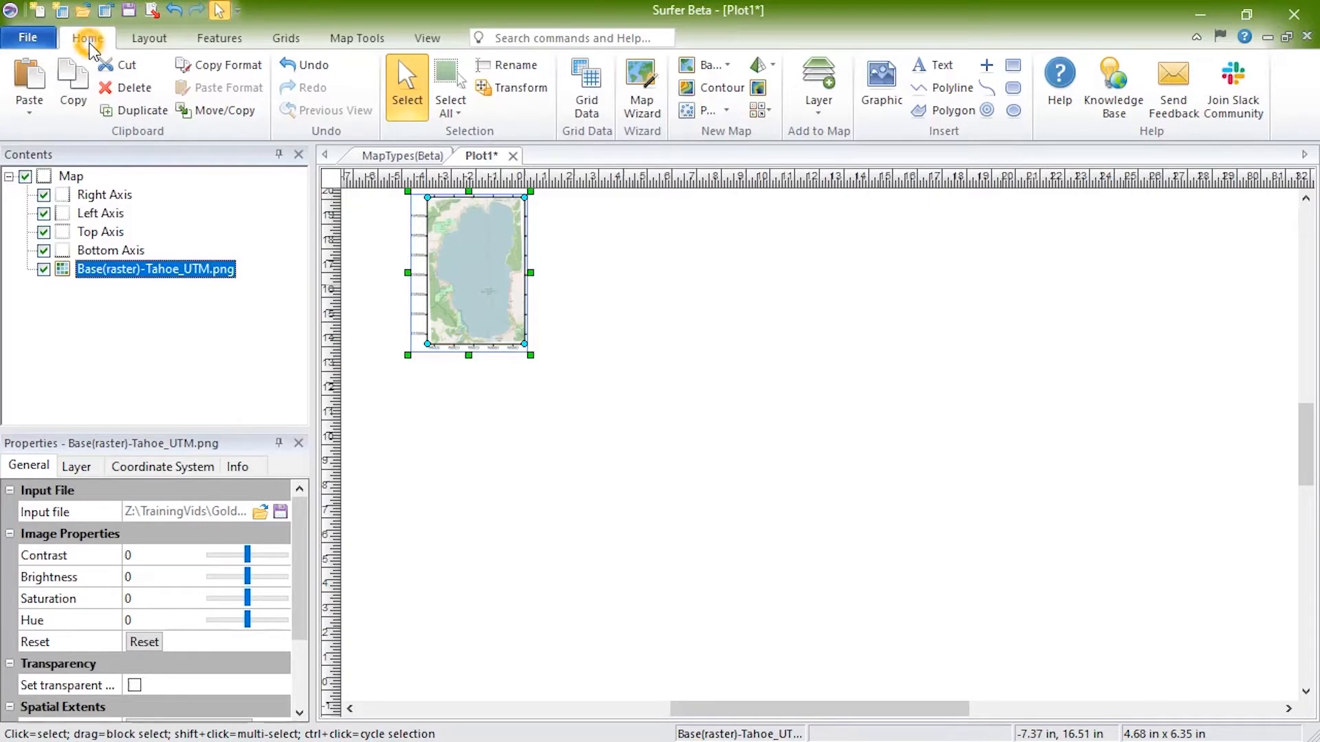
mouse_move(642, 87)
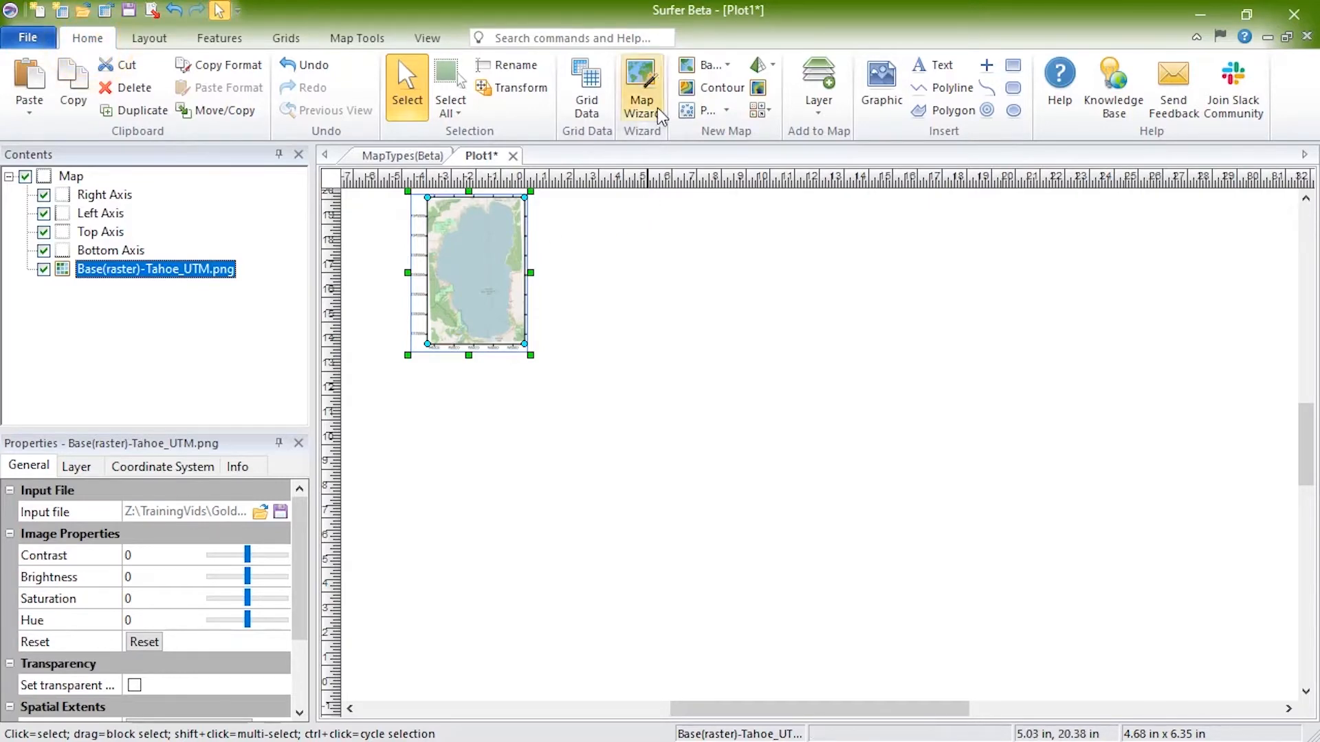
Run the Map Wizard on Points.dat to create a post map and a classed post map
click(642, 83)
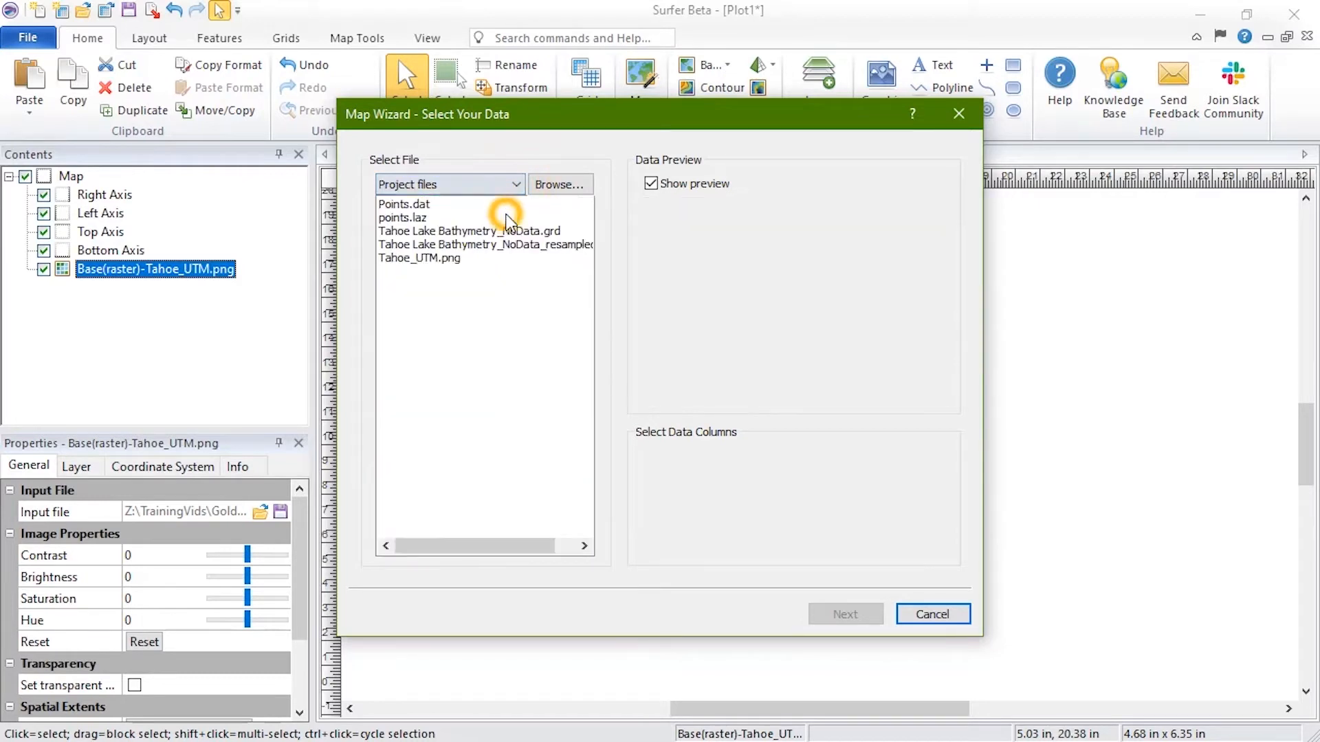
click(403, 203)
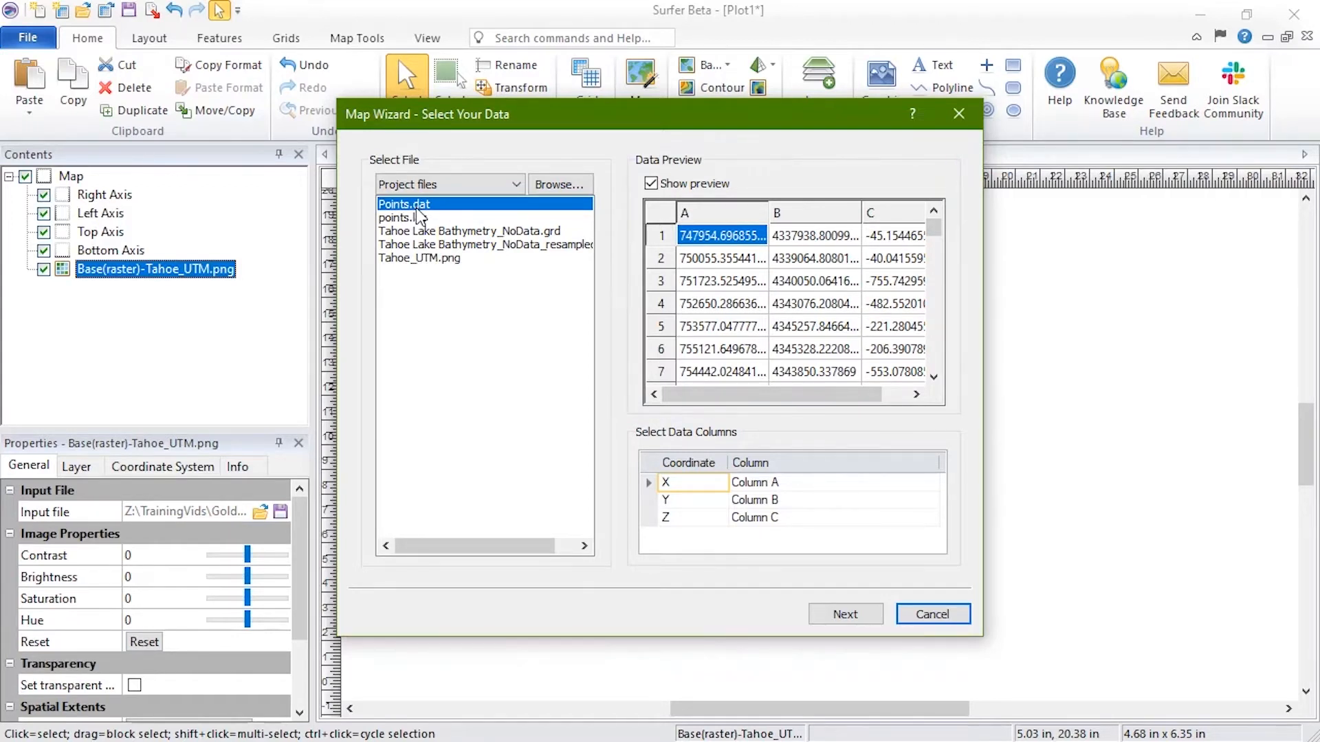
click(844, 613)
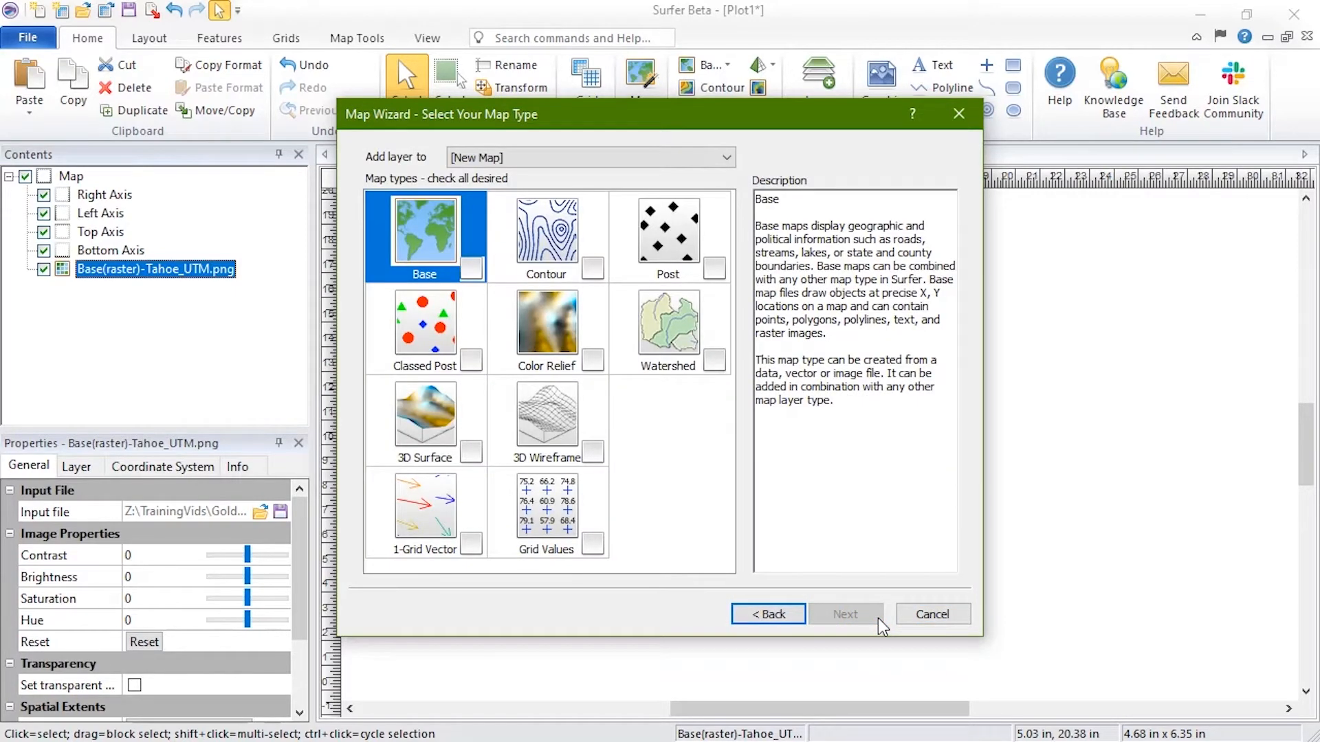
click(668, 231)
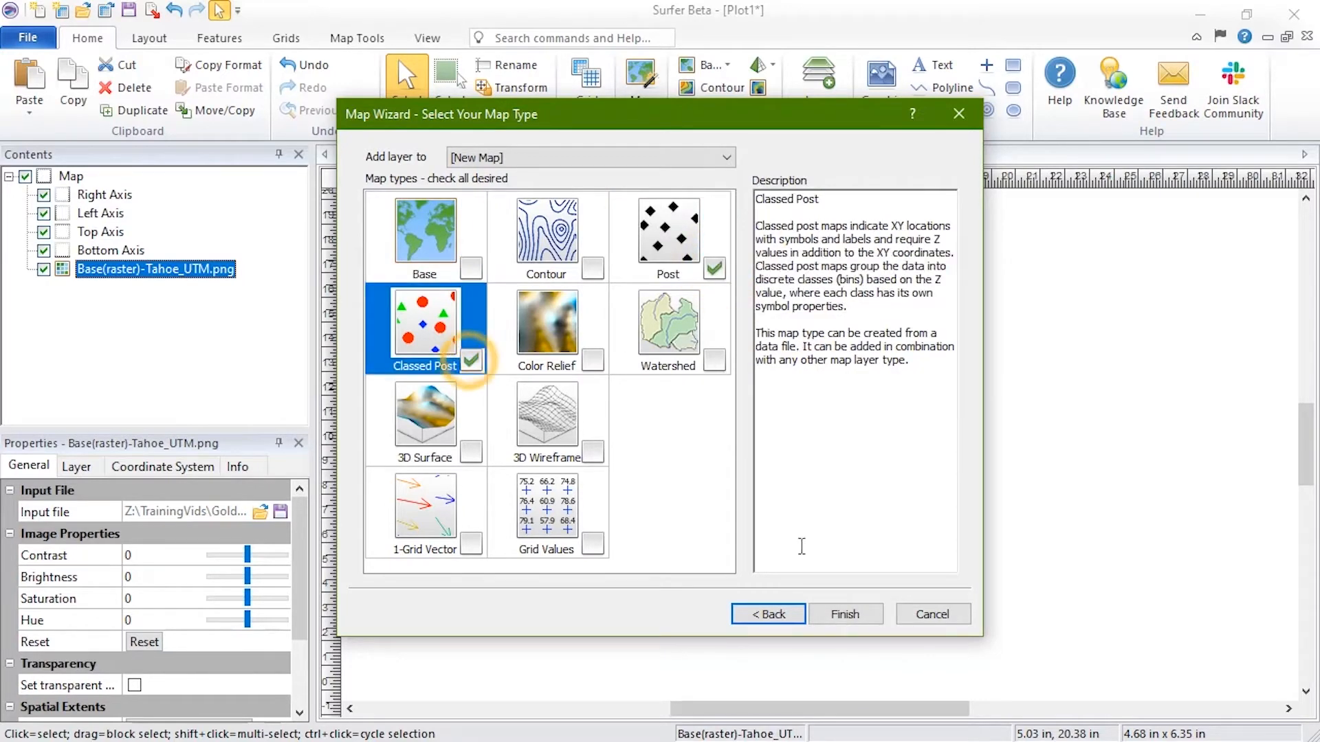
click(845, 613)
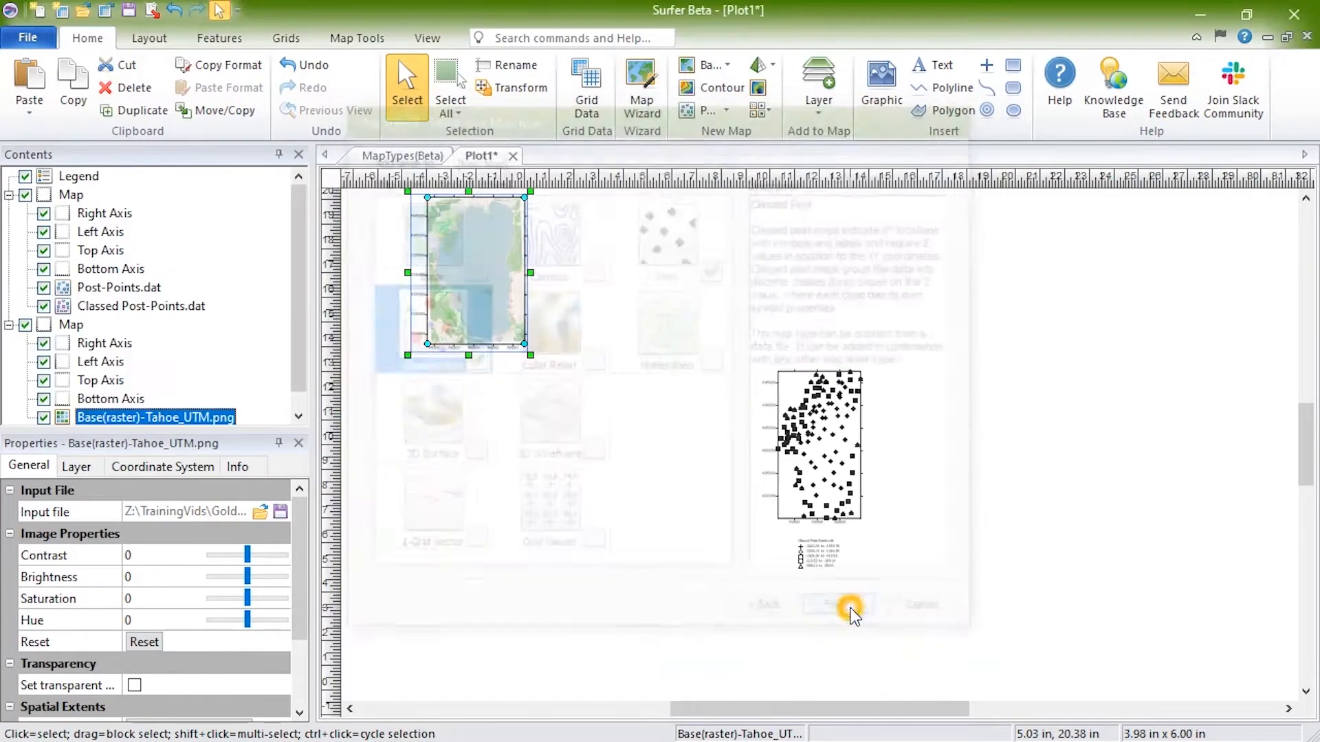
click(835, 604)
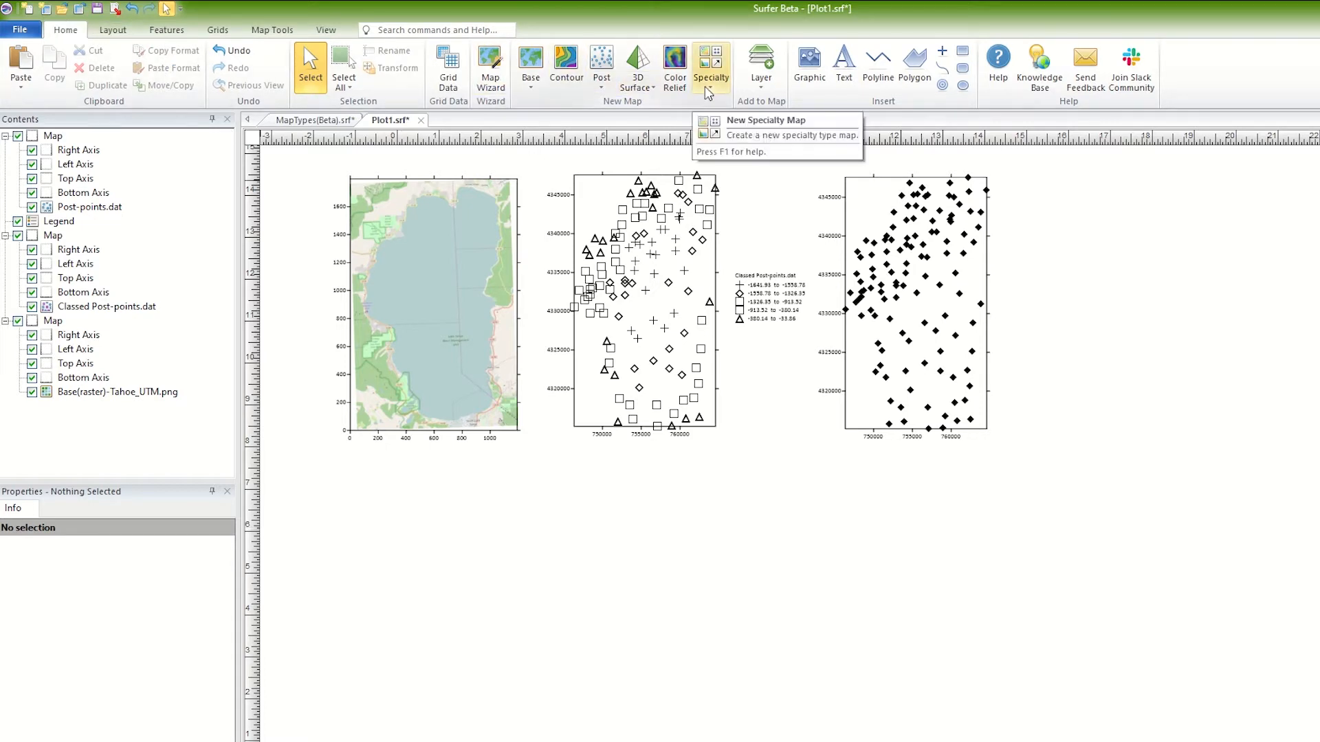
Arrange the base, classed post and post maps in a row on the page
click(709, 66)
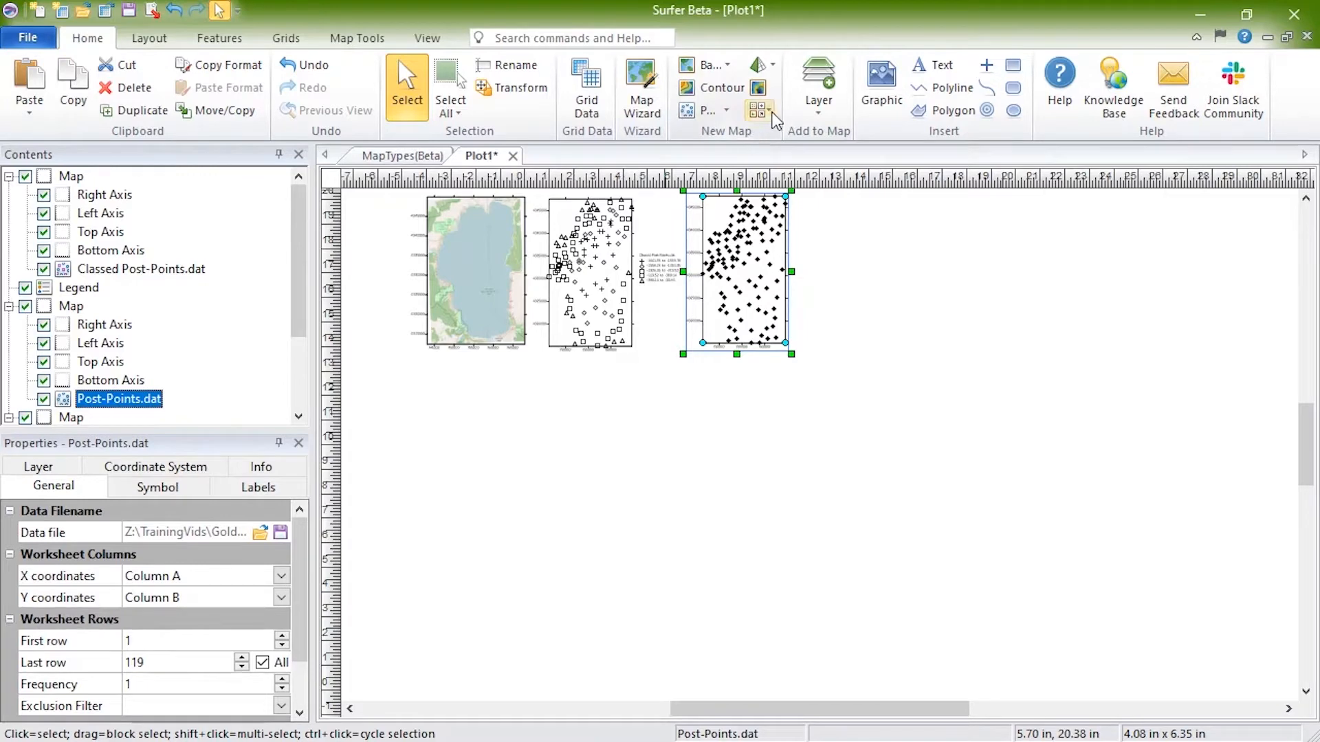
Create a Specialty point cloud map from points.laz, coloured by elevation with Terrain
click(759, 110)
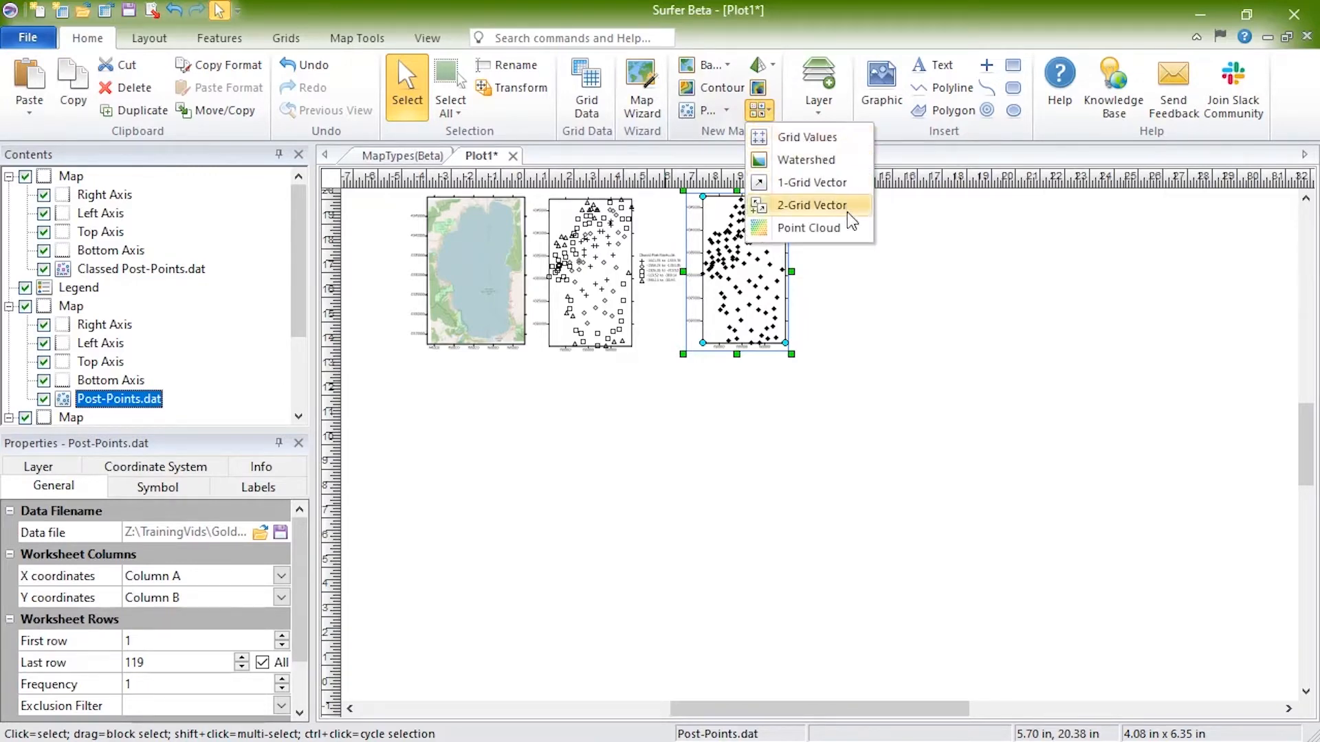
click(808, 227)
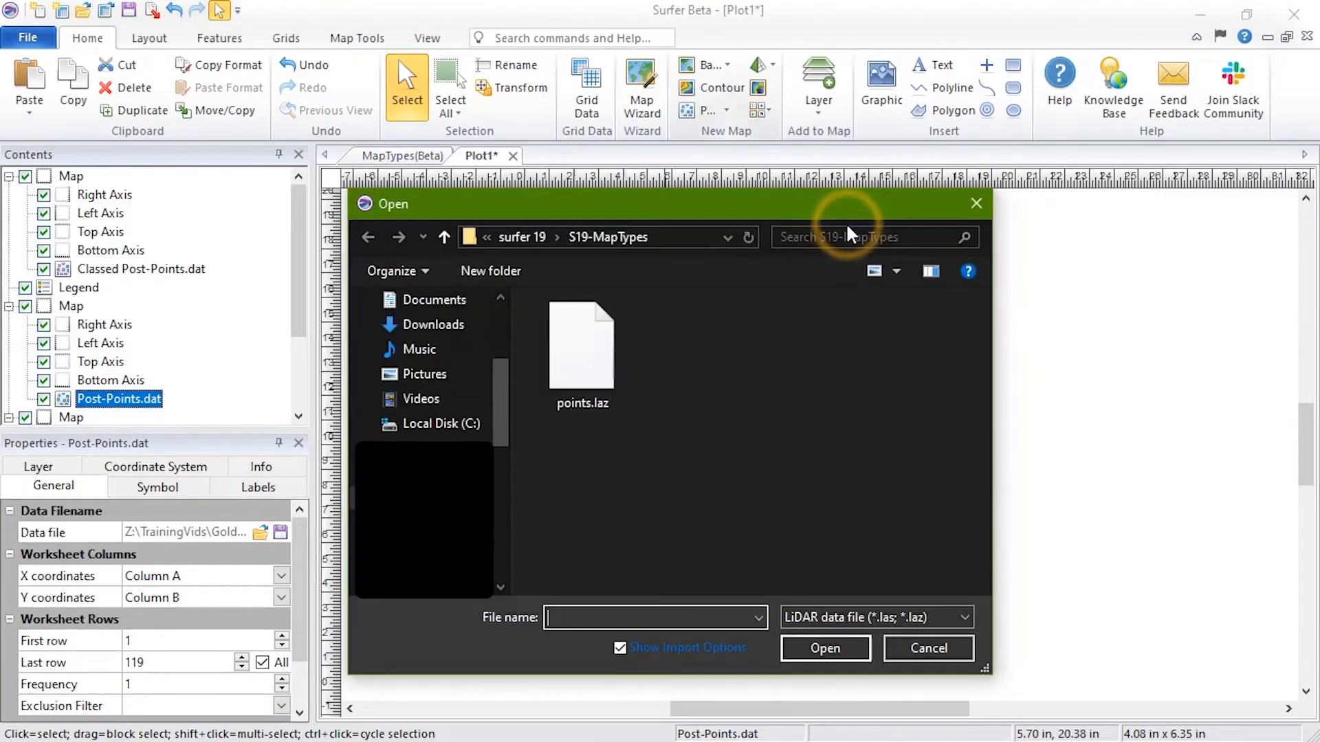
click(580, 345)
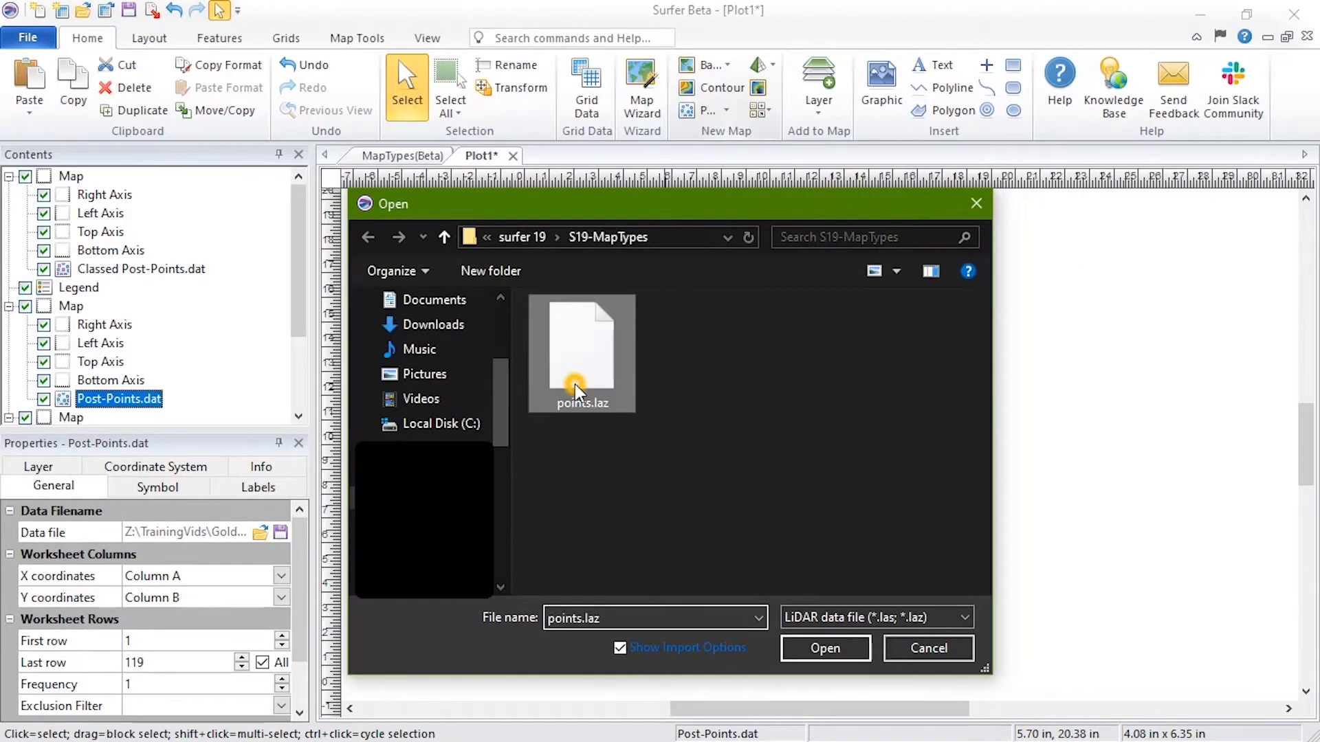
click(823, 648)
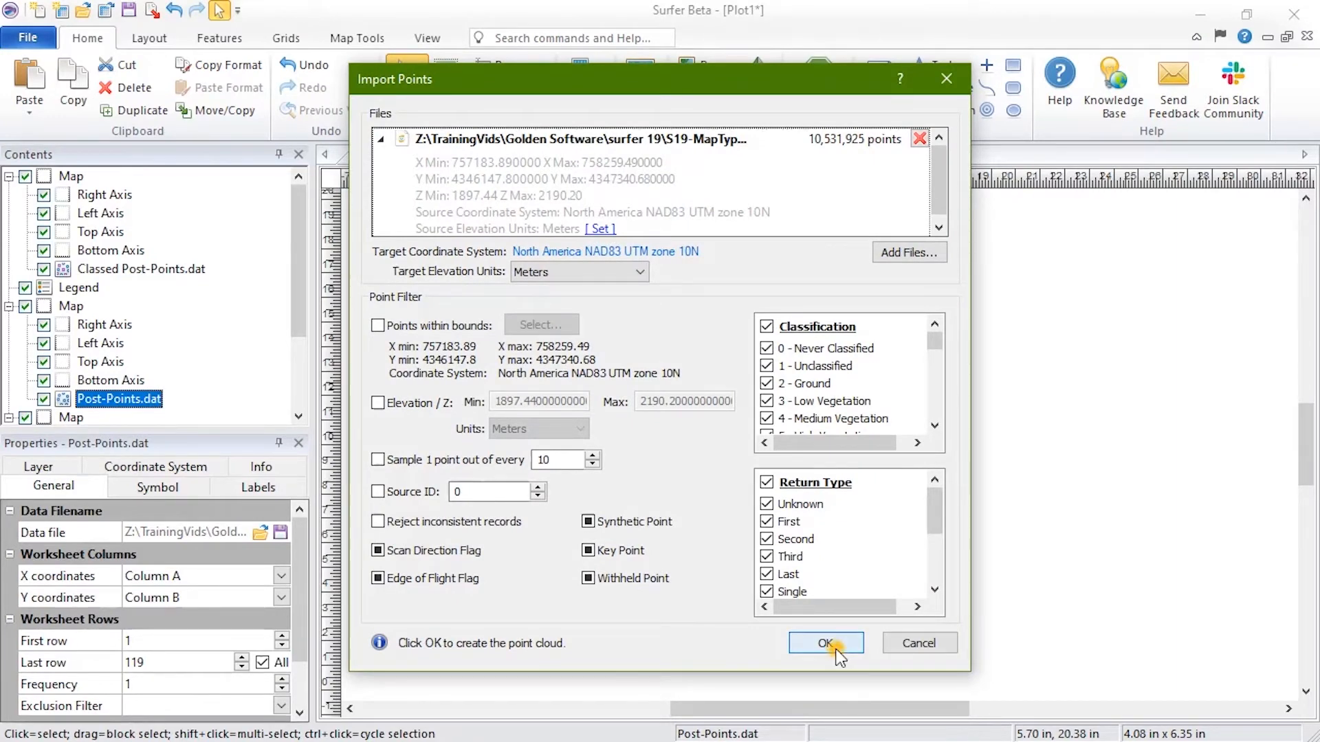
click(825, 642)
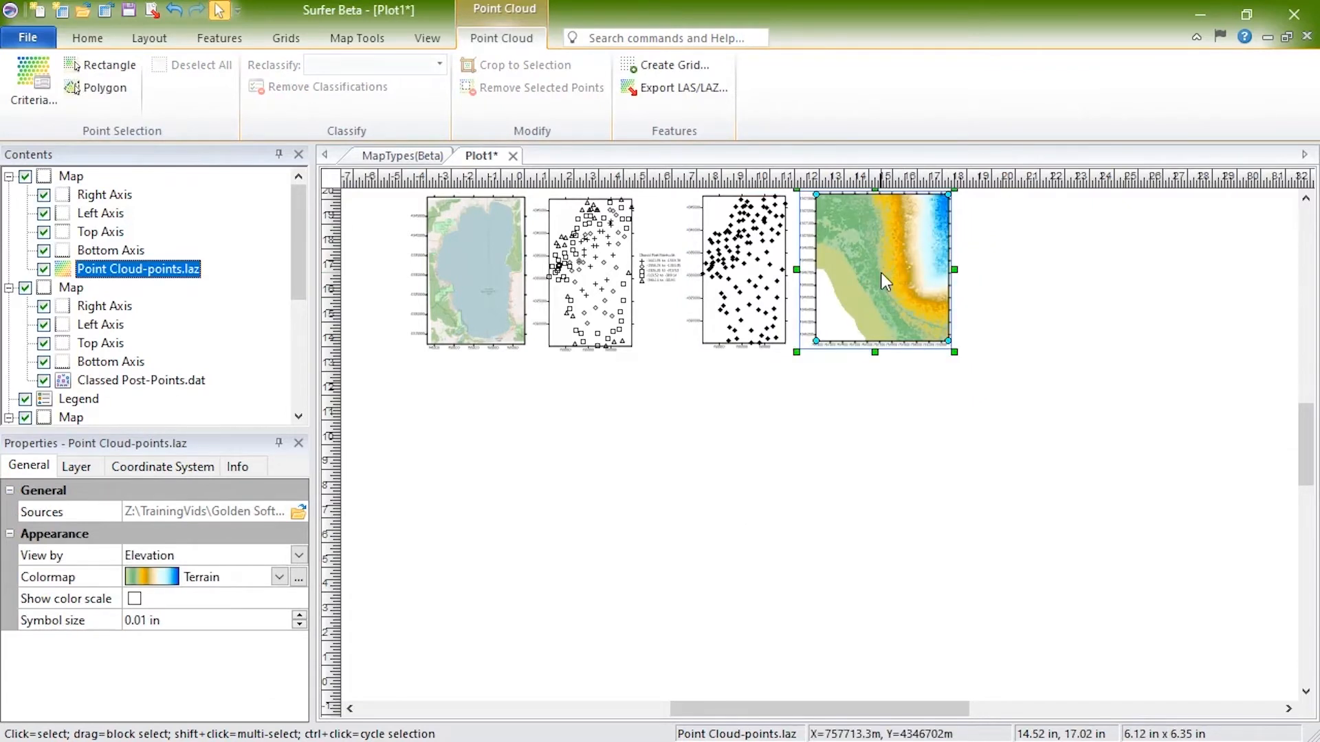
click(1008, 295)
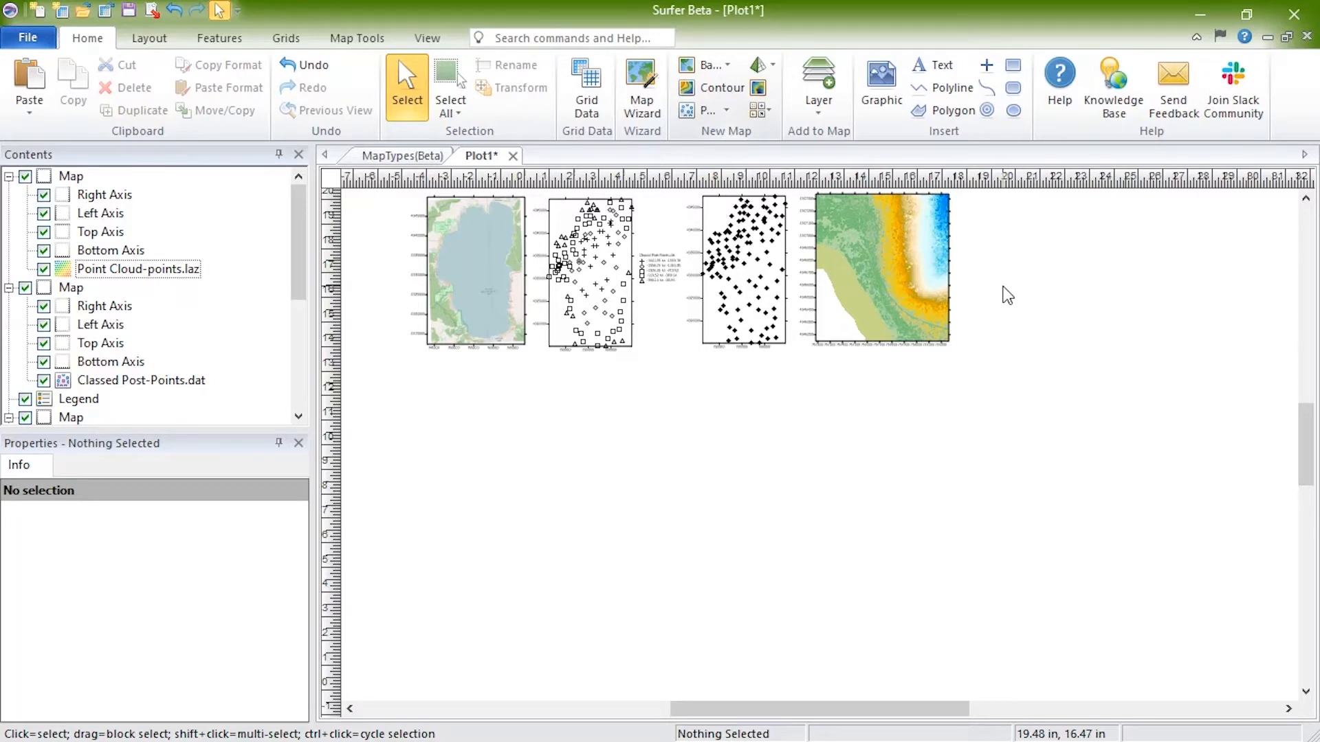
mouse_move(983, 298)
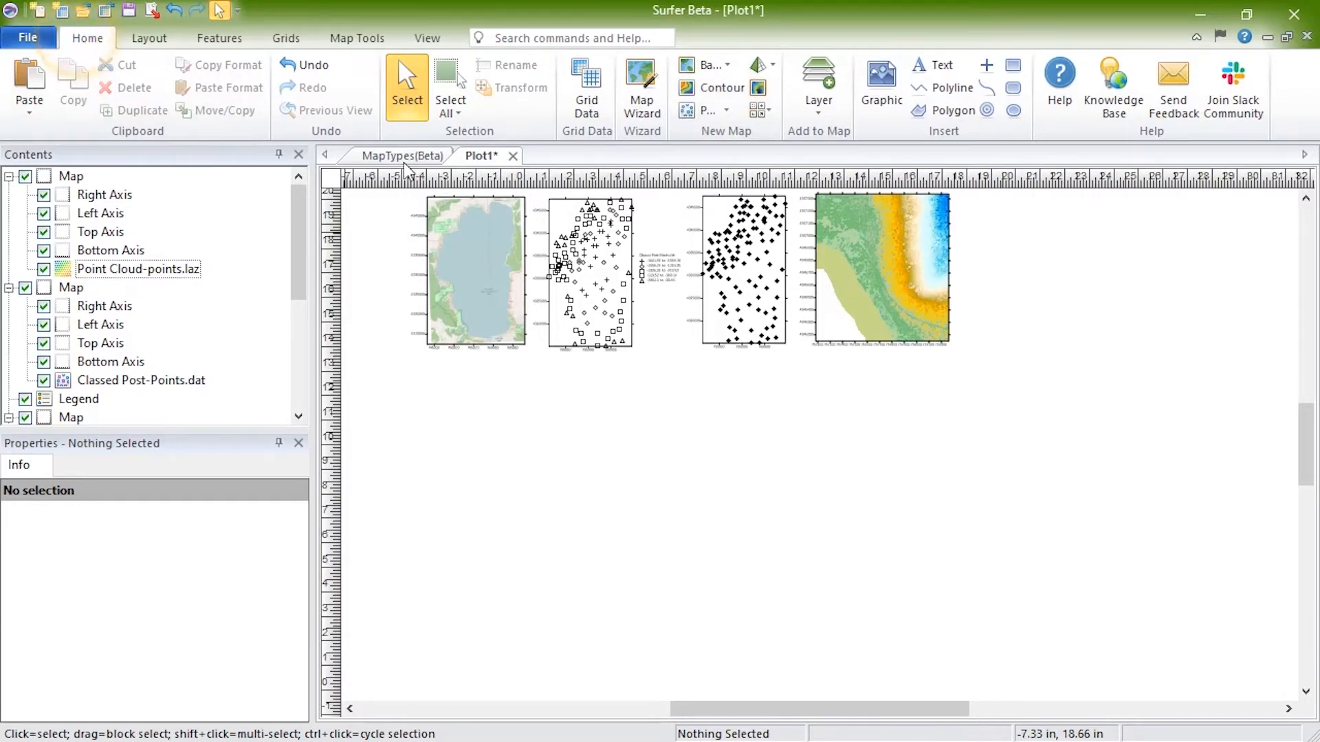
mouse_move(586, 84)
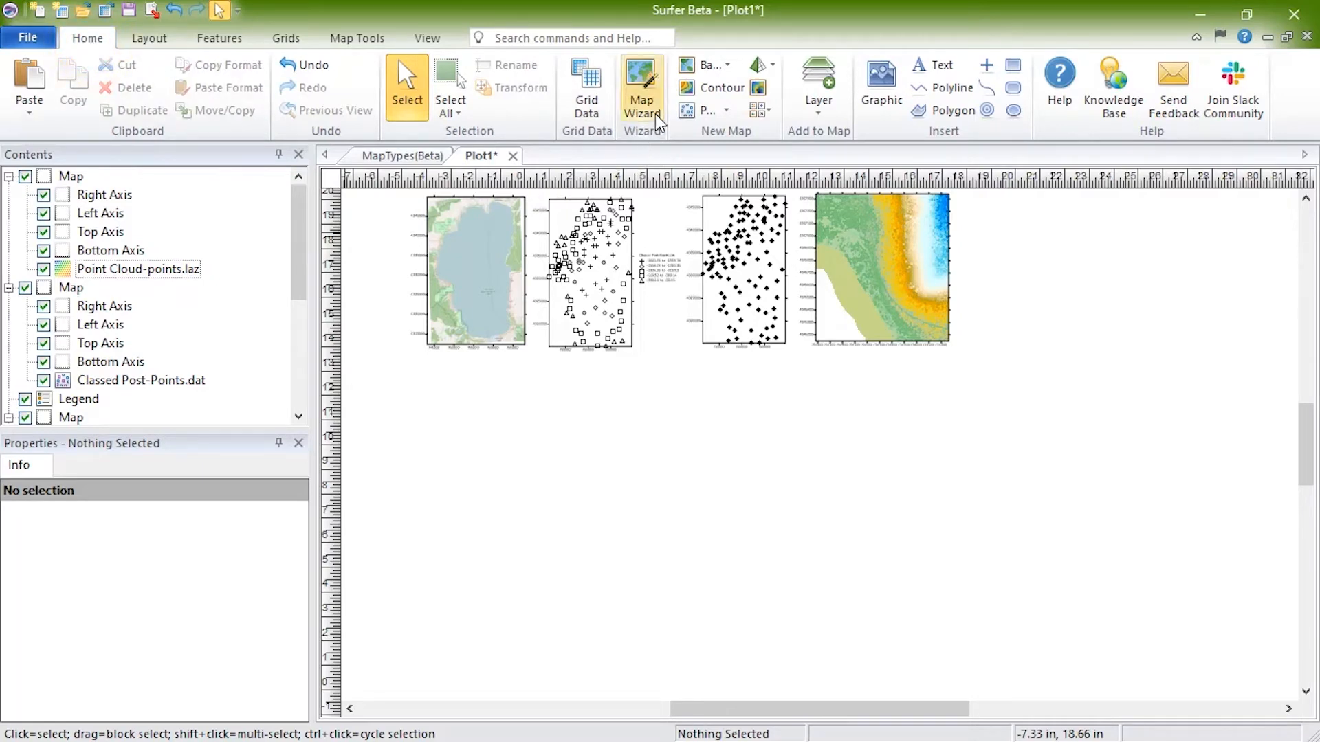
Map Wizard on Tahoe Lake Bathymetry_NoData.grd with contour, color relief, watershed, vector and grid value layers
click(640, 84)
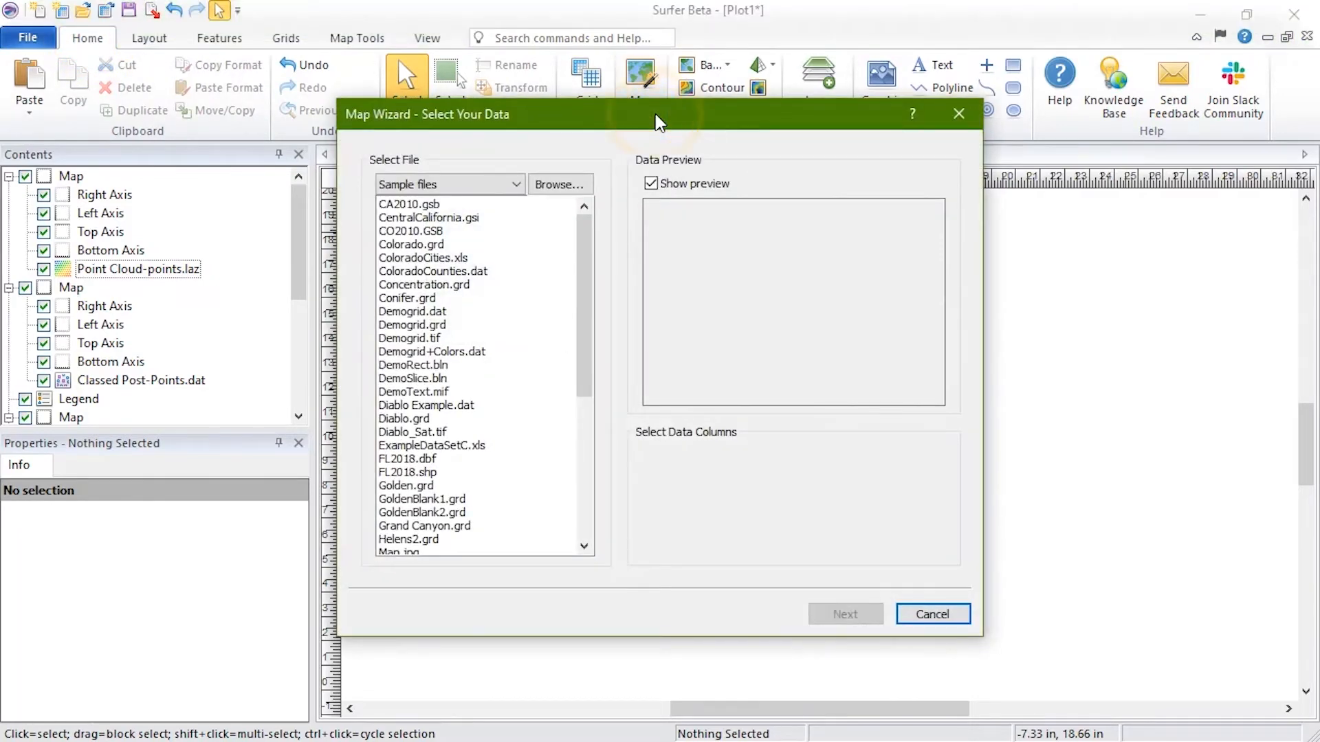
mouse_move(528, 183)
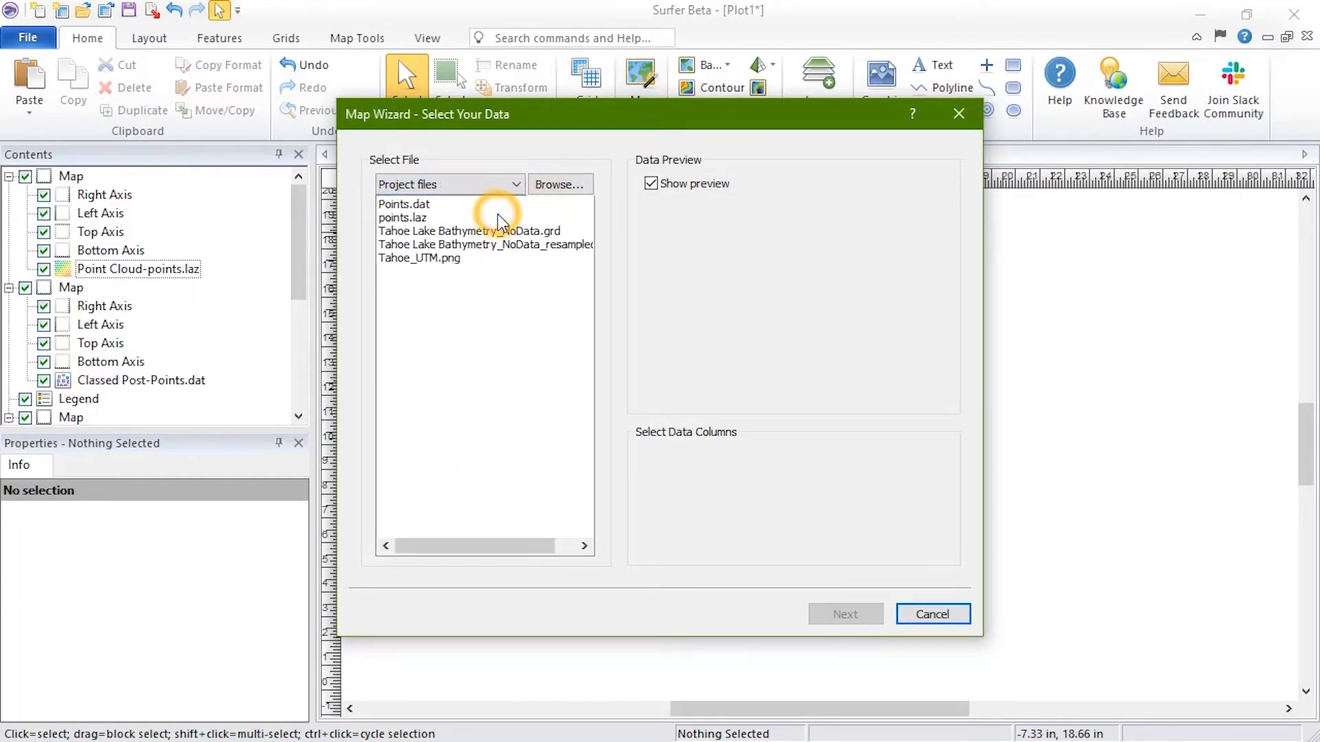
click(470, 231)
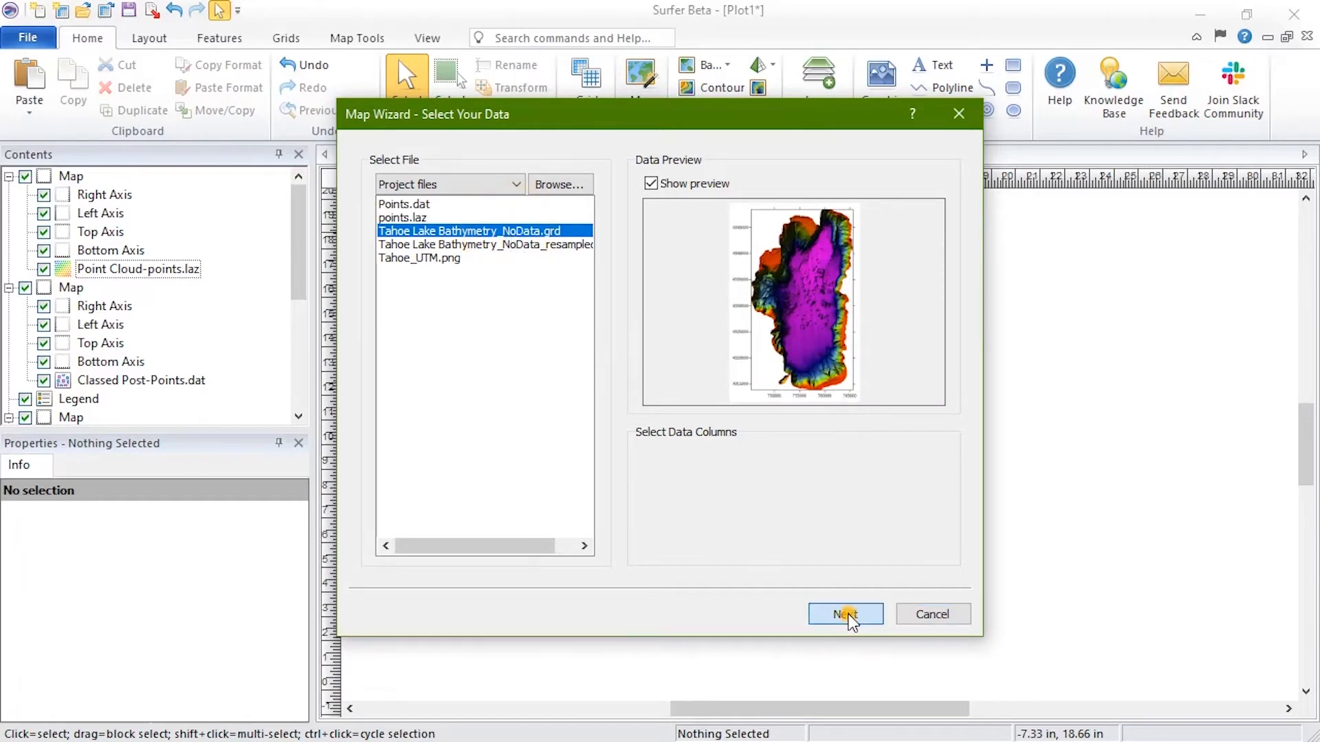
click(844, 613)
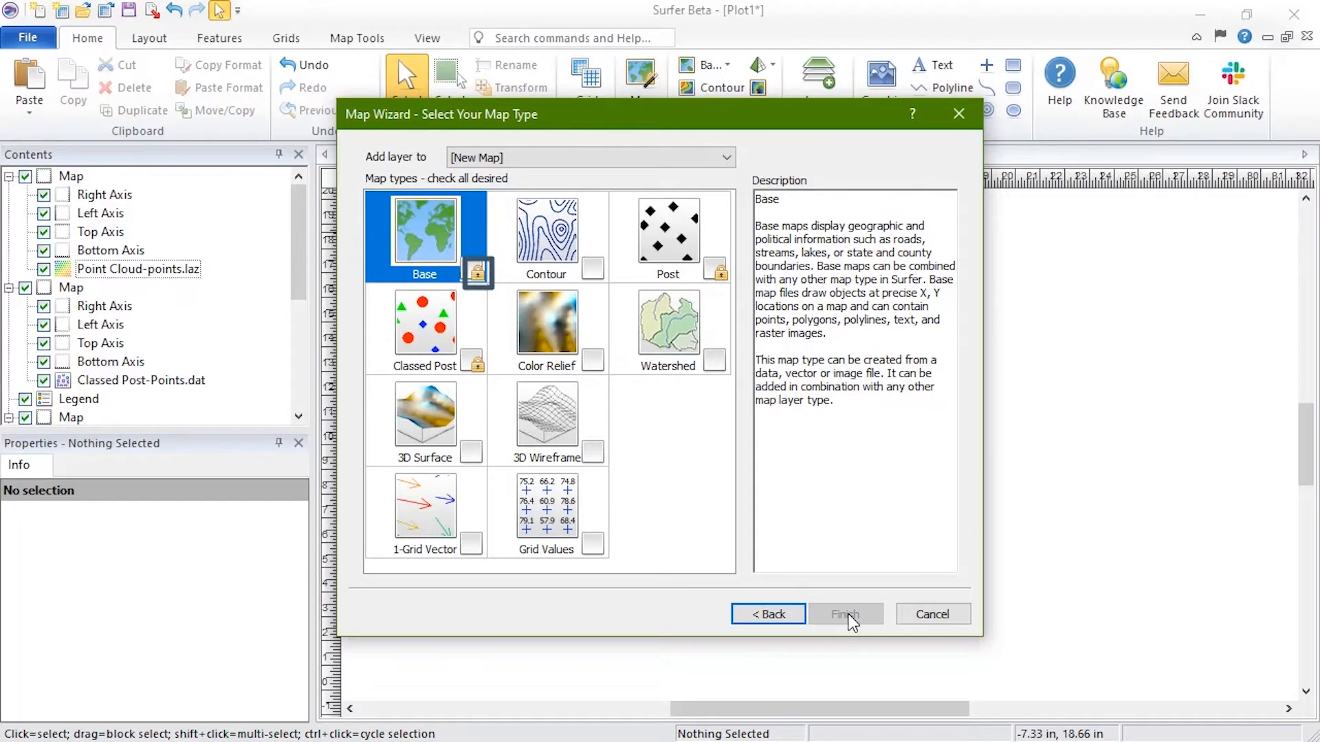
click(546, 233)
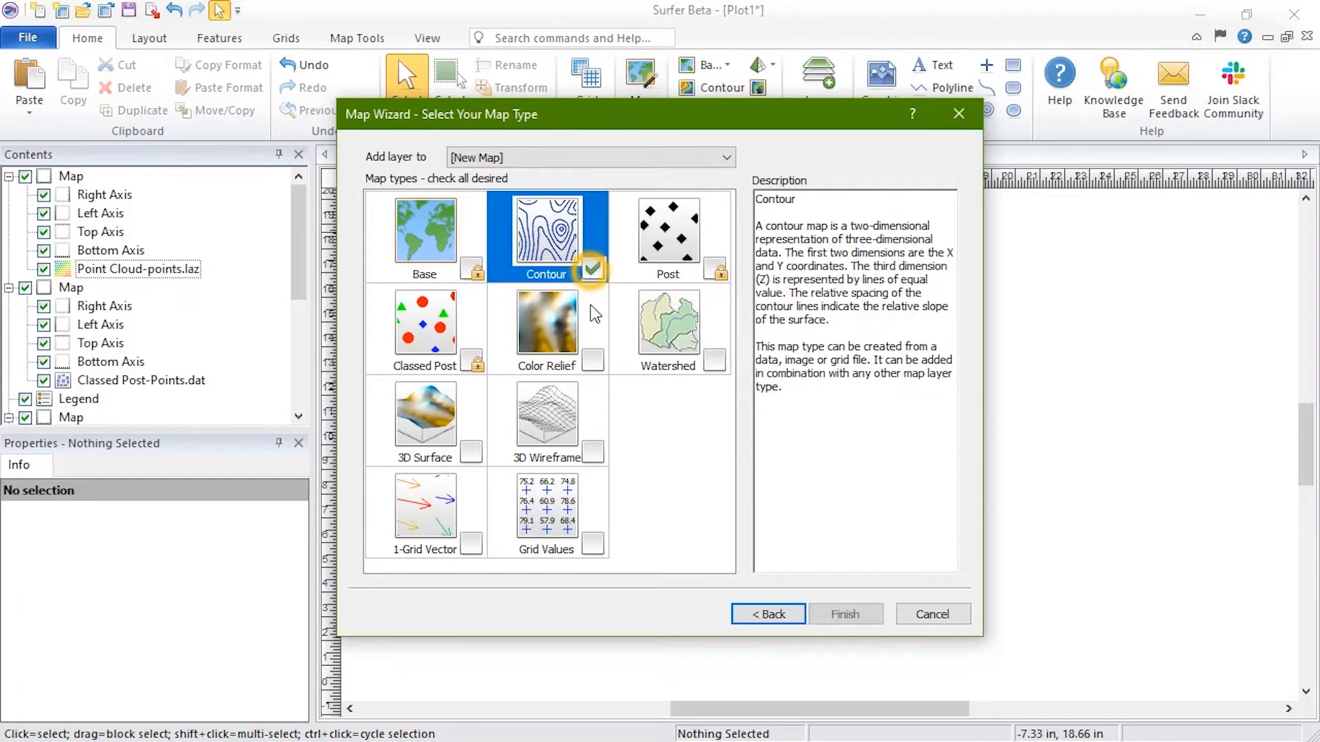
click(668, 324)
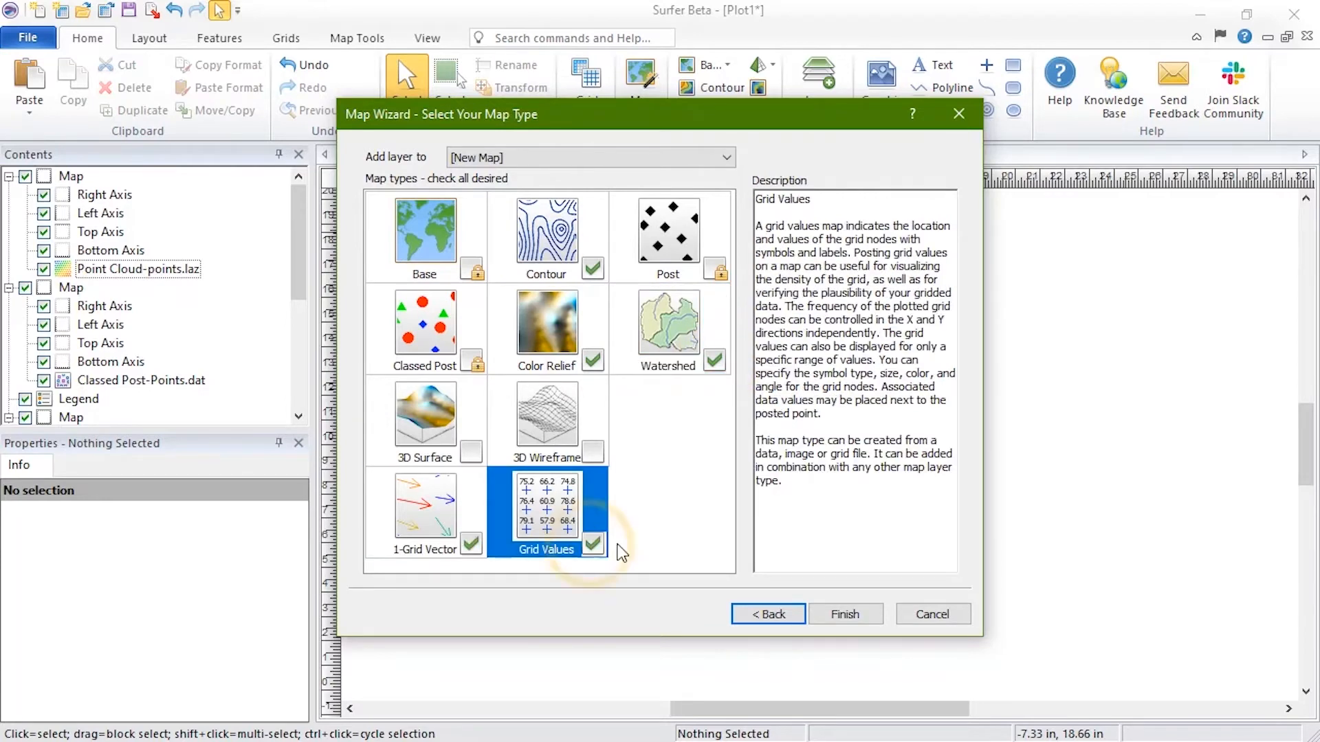
click(844, 614)
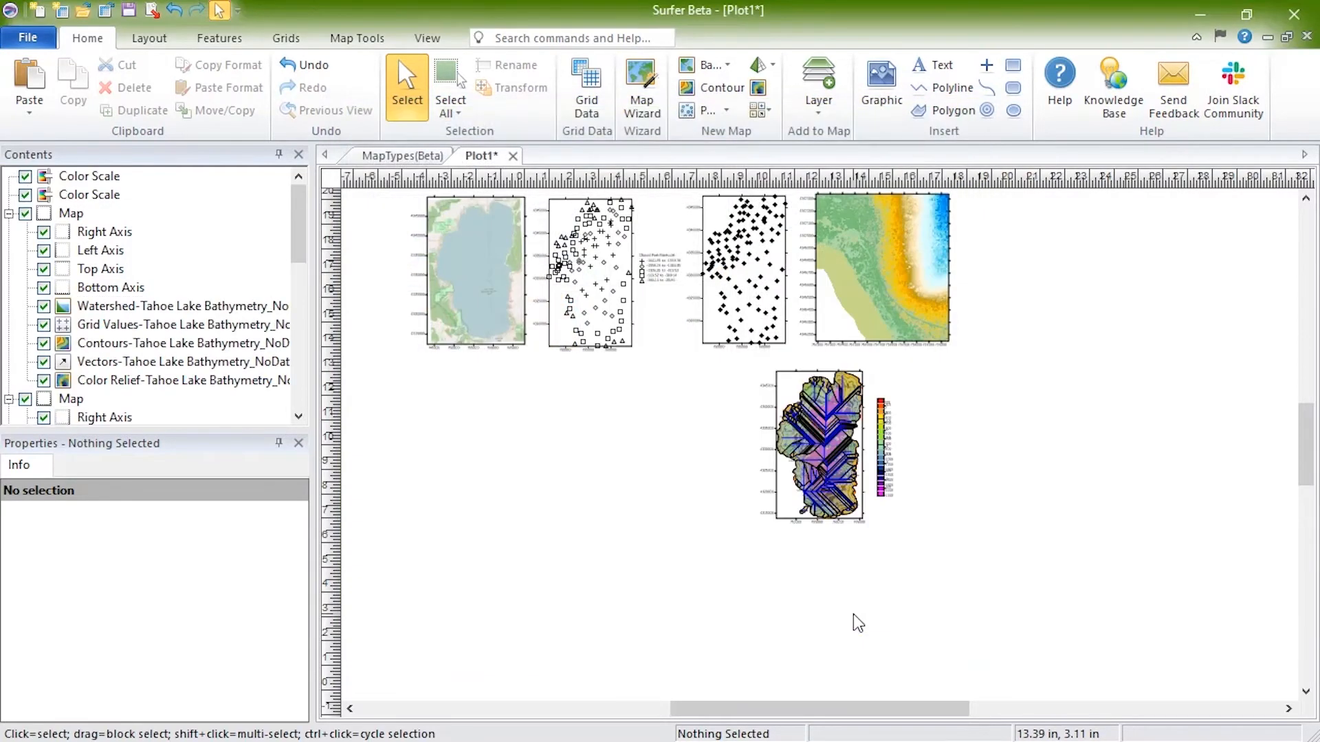
mouse_move(800, 609)
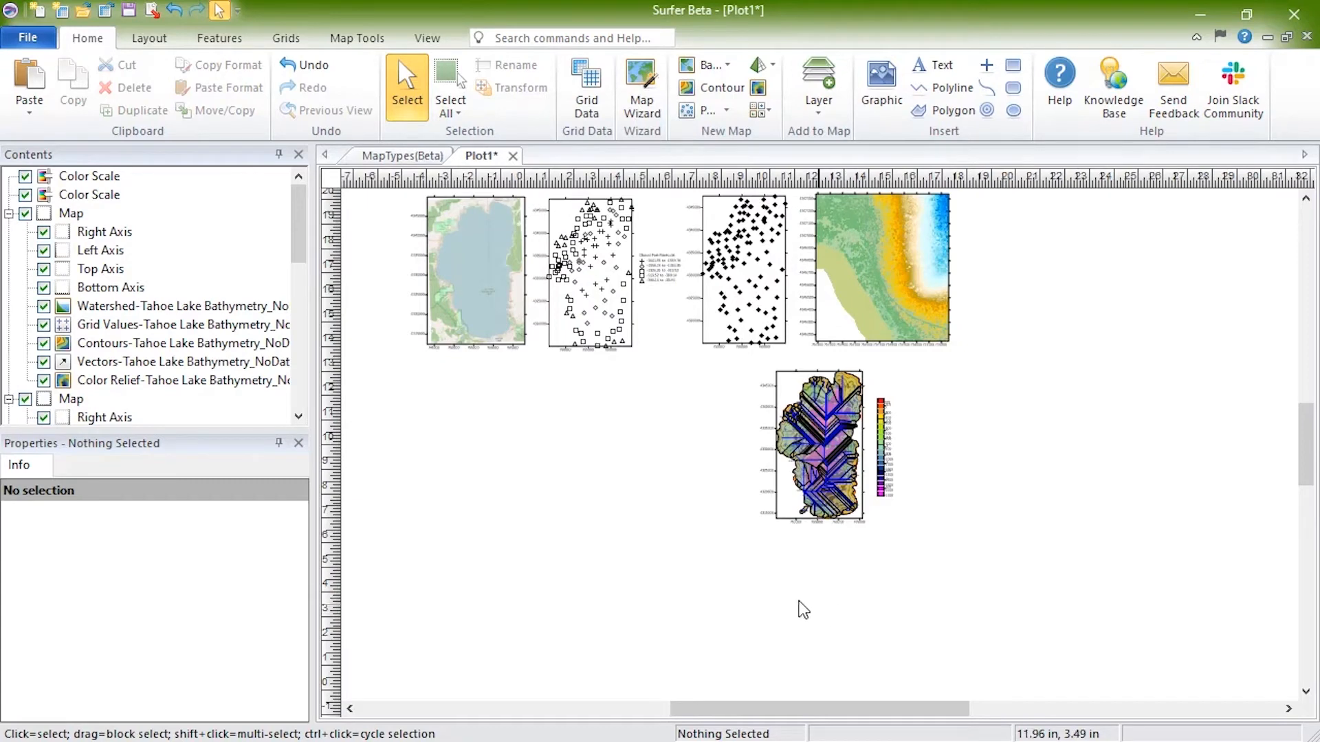
Move the combined map lower and break the Contours layer into its own map
click(817, 445)
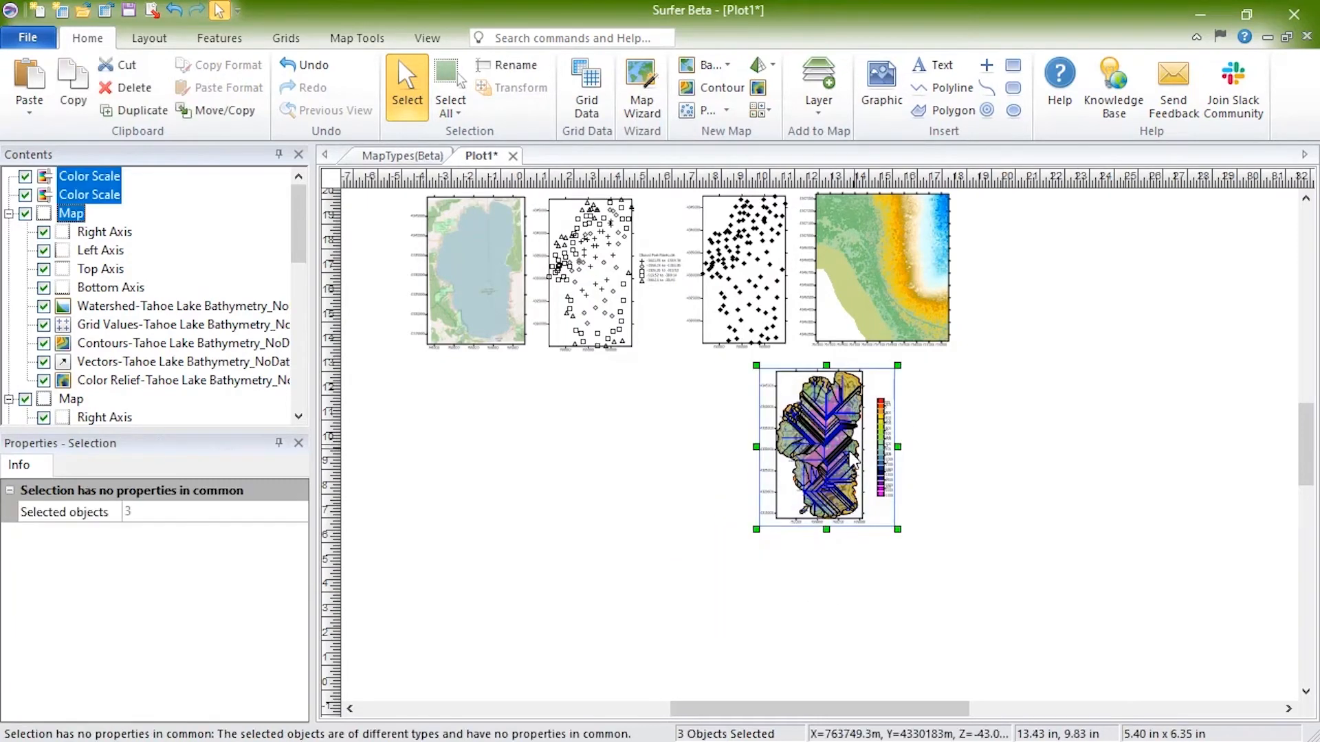
drag(826, 445, 477, 615)
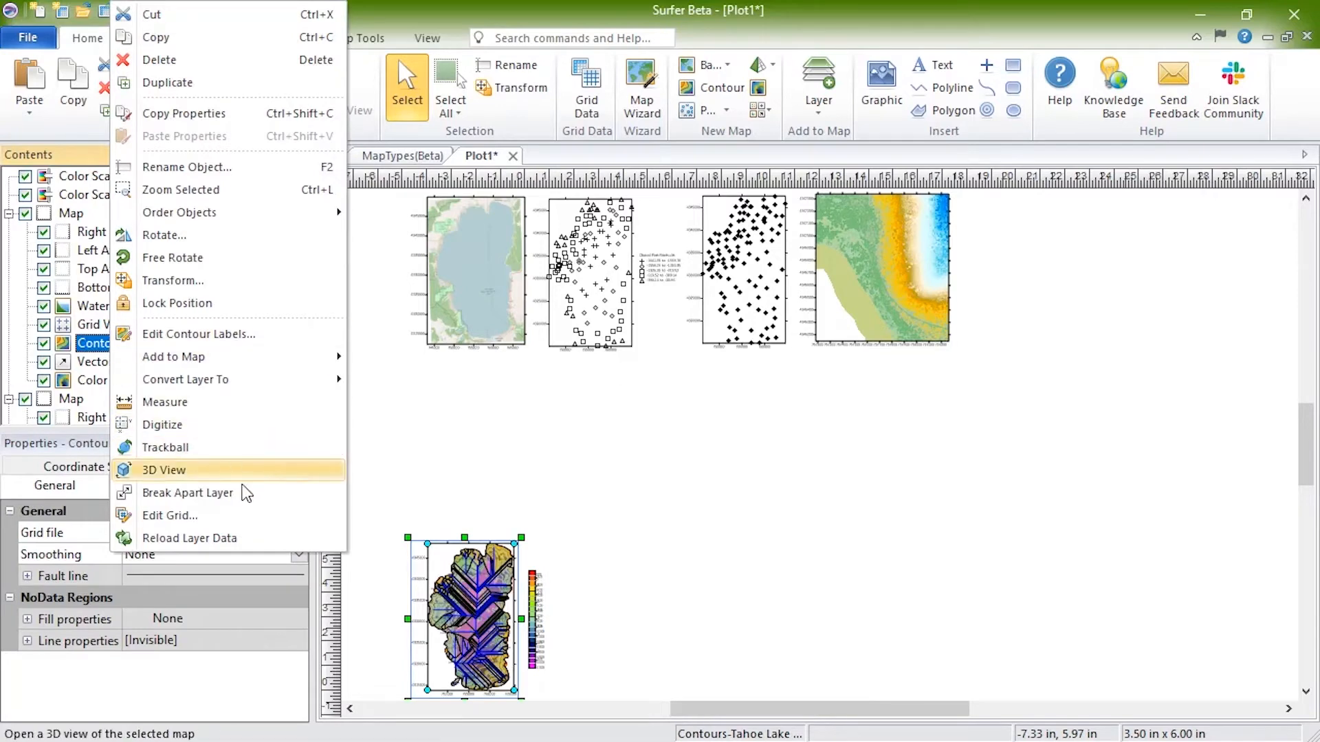
click(189, 492)
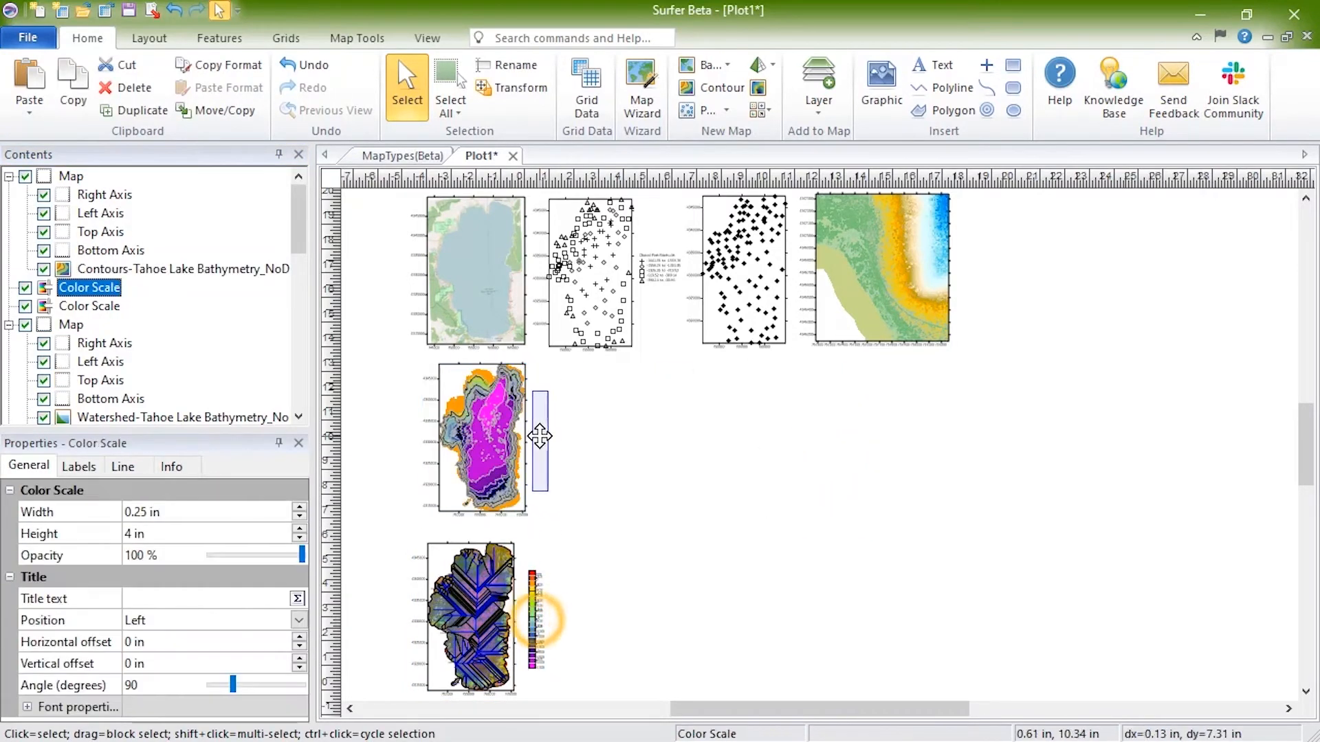
click(540, 438)
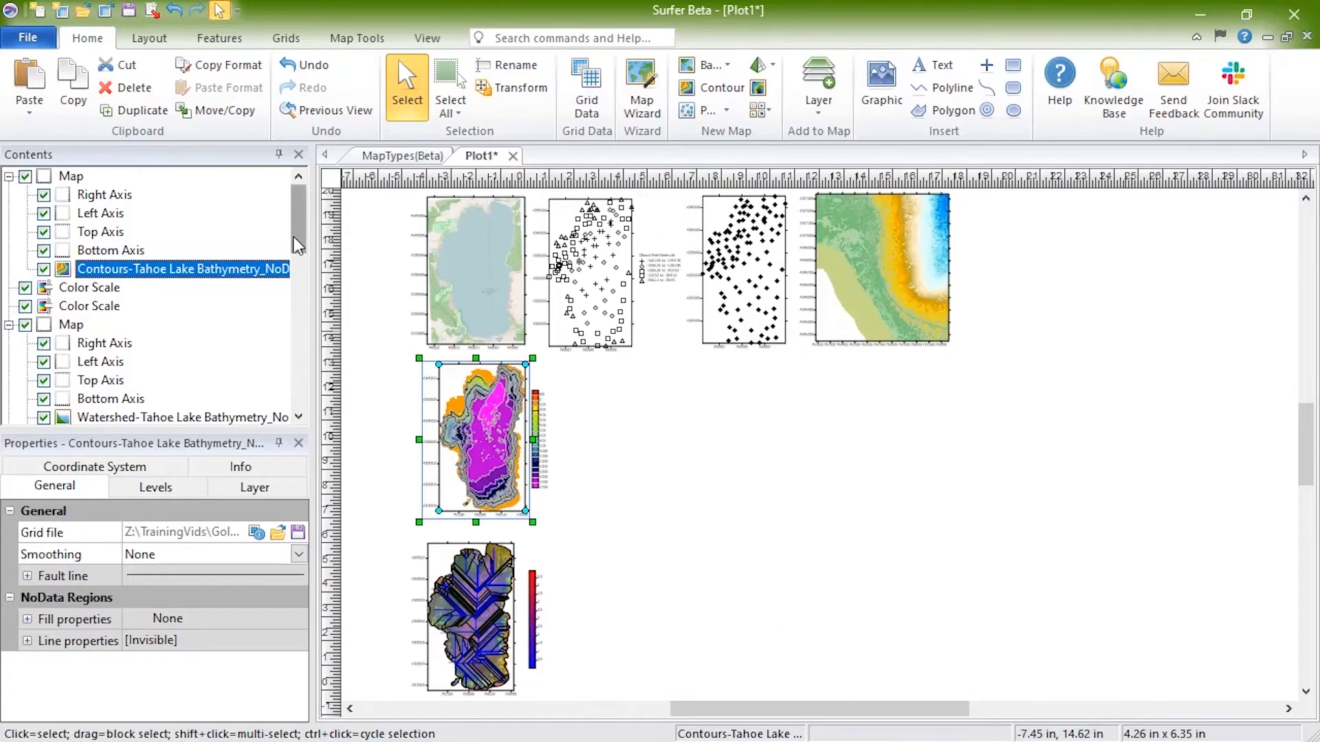
Break the Color Relief layer apart into its own map
right_click(468, 615)
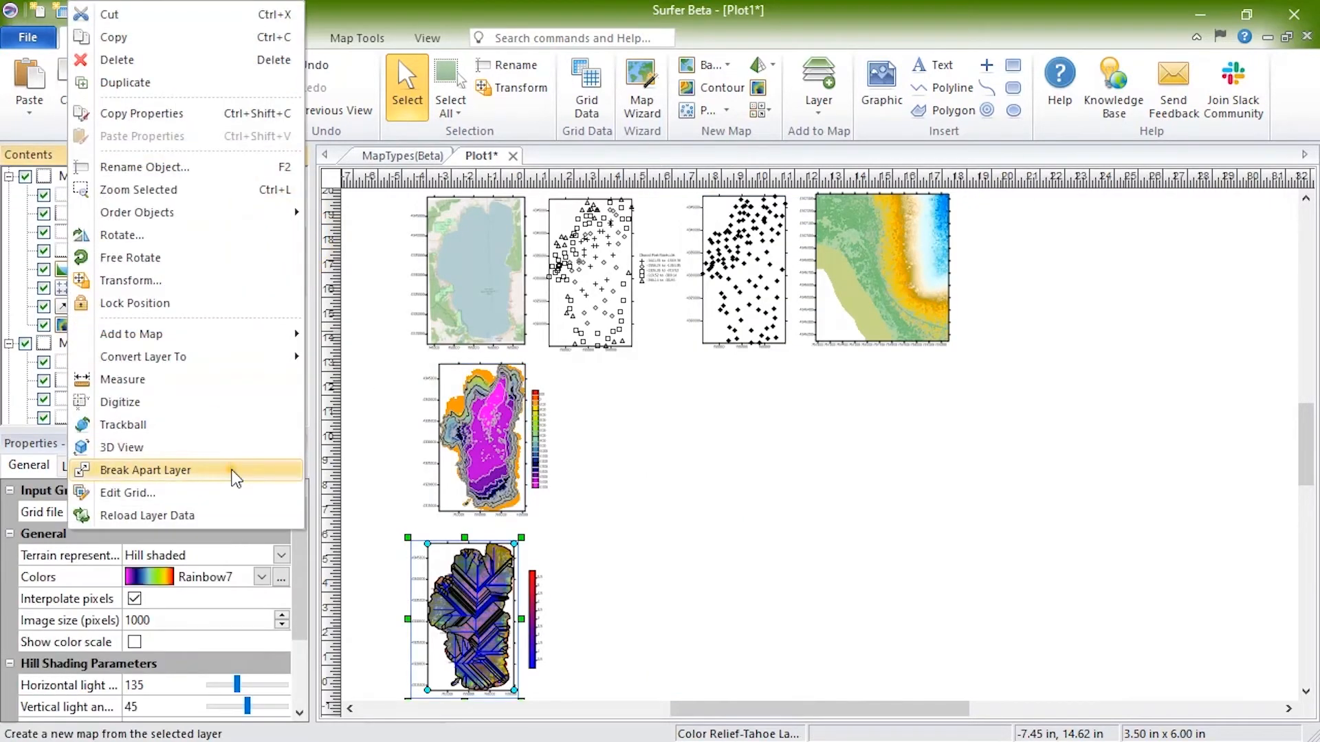
click(145, 470)
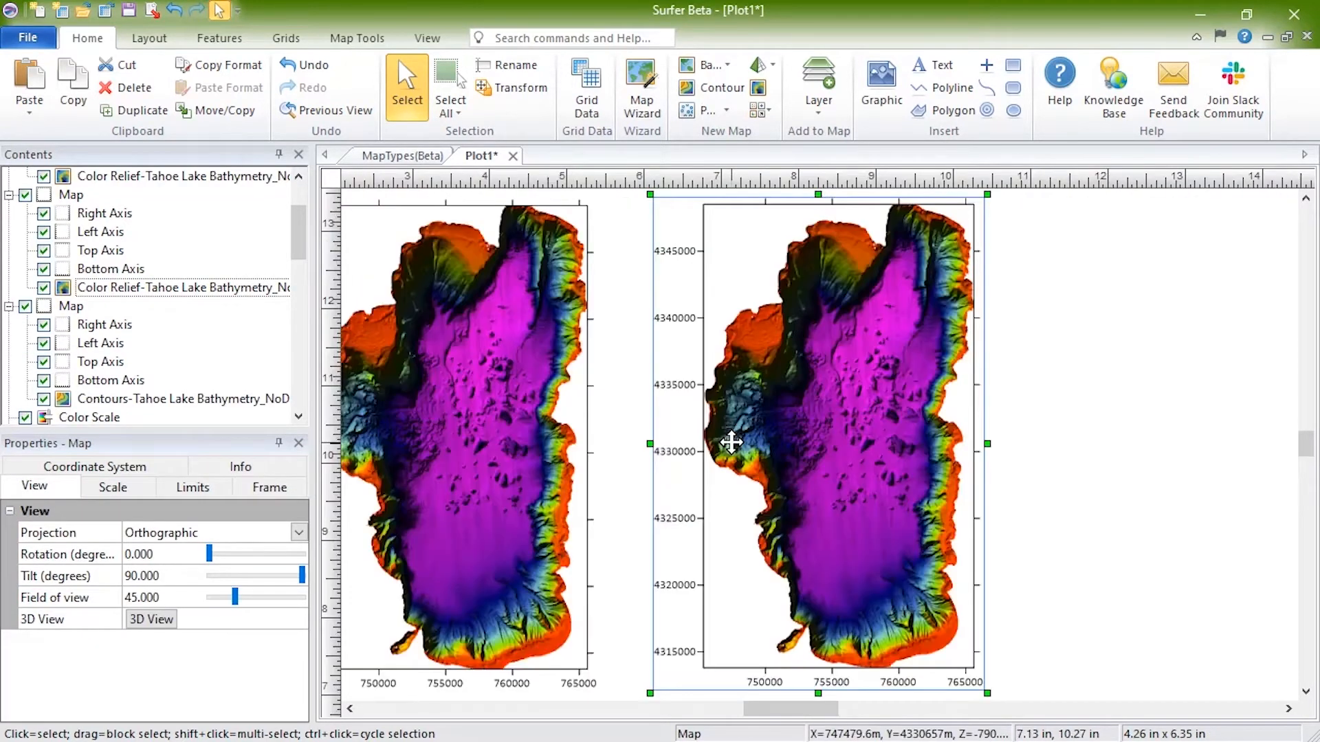
Set the Color Relief layer's Terrain representation to Reflectance
click(182, 287)
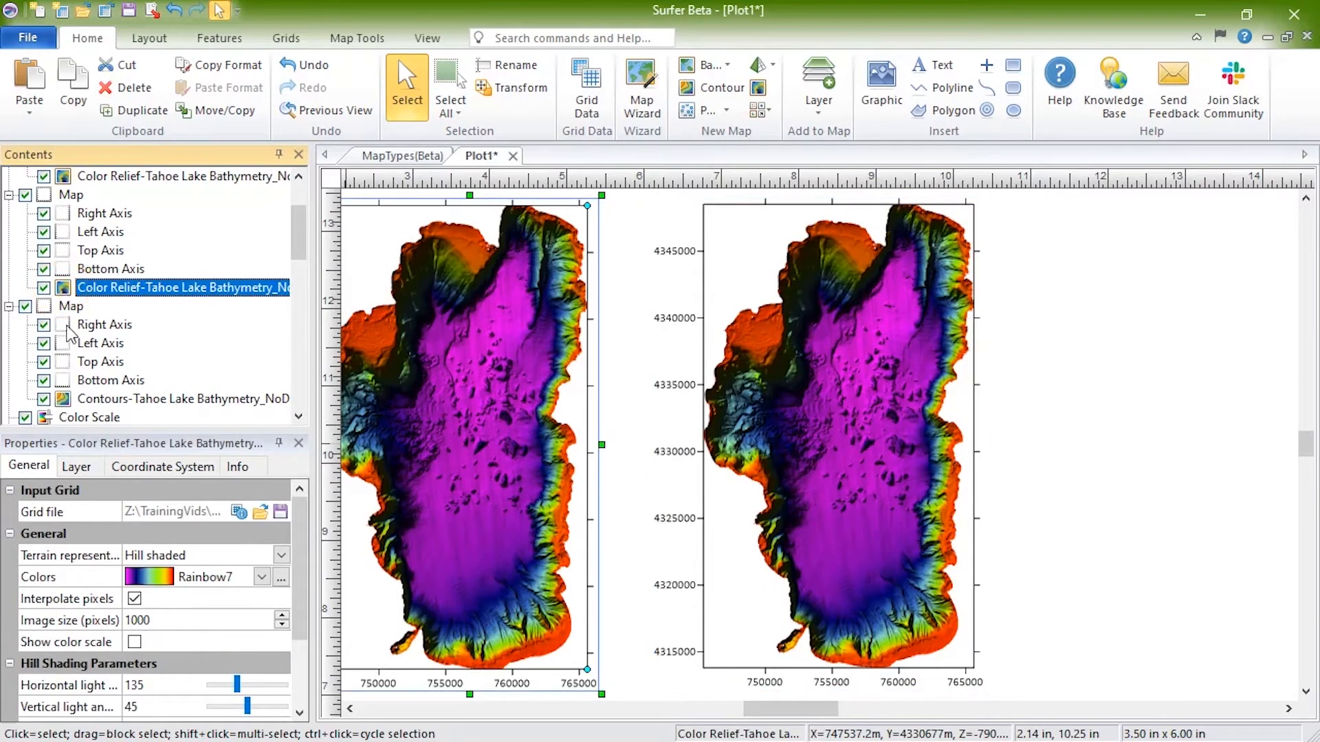
click(282, 554)
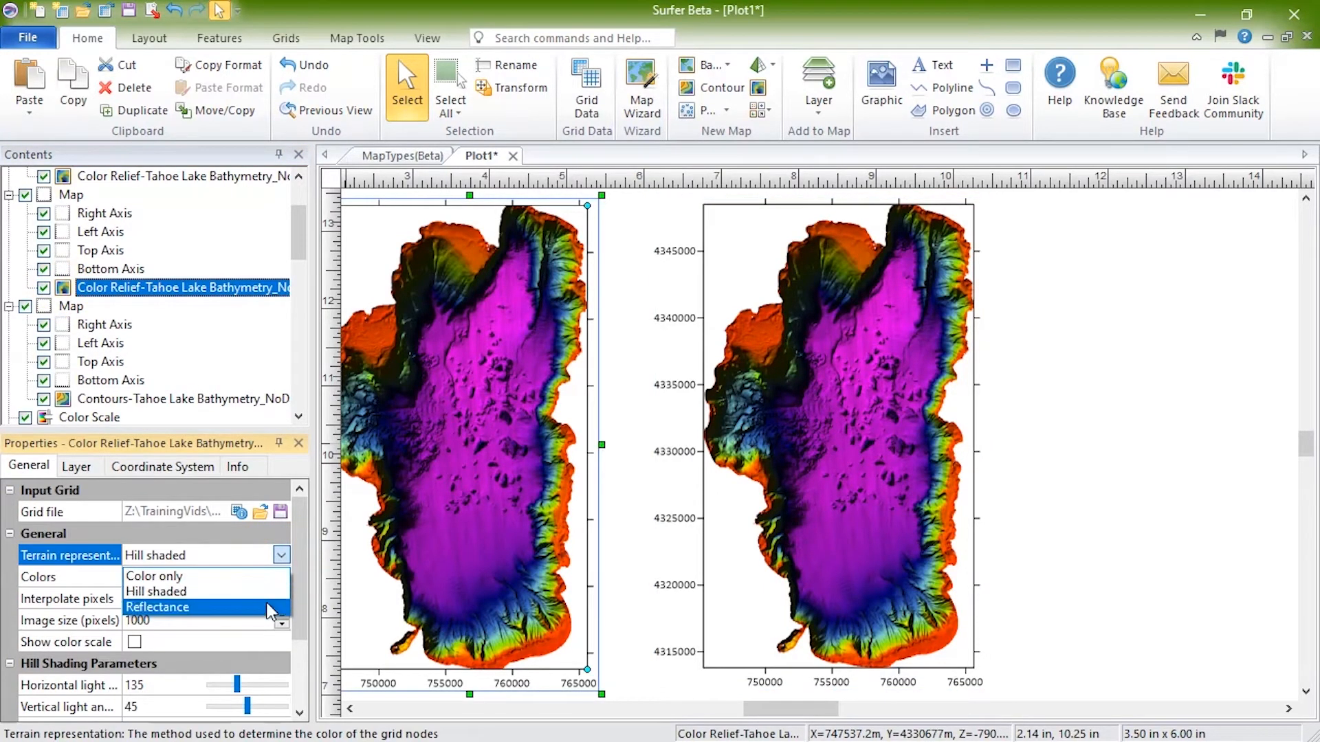
click(157, 606)
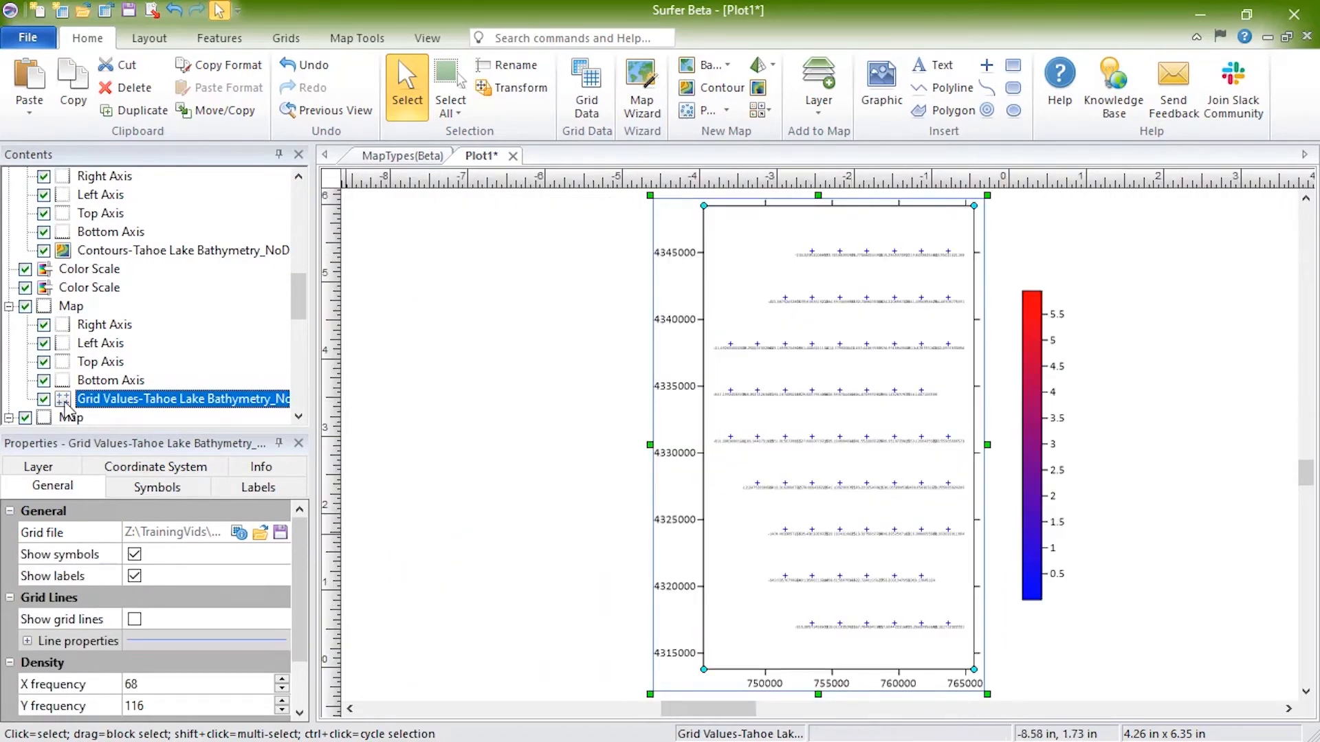
Set the Grid Values labels to 2 decimal digits
click(259, 487)
text(2)
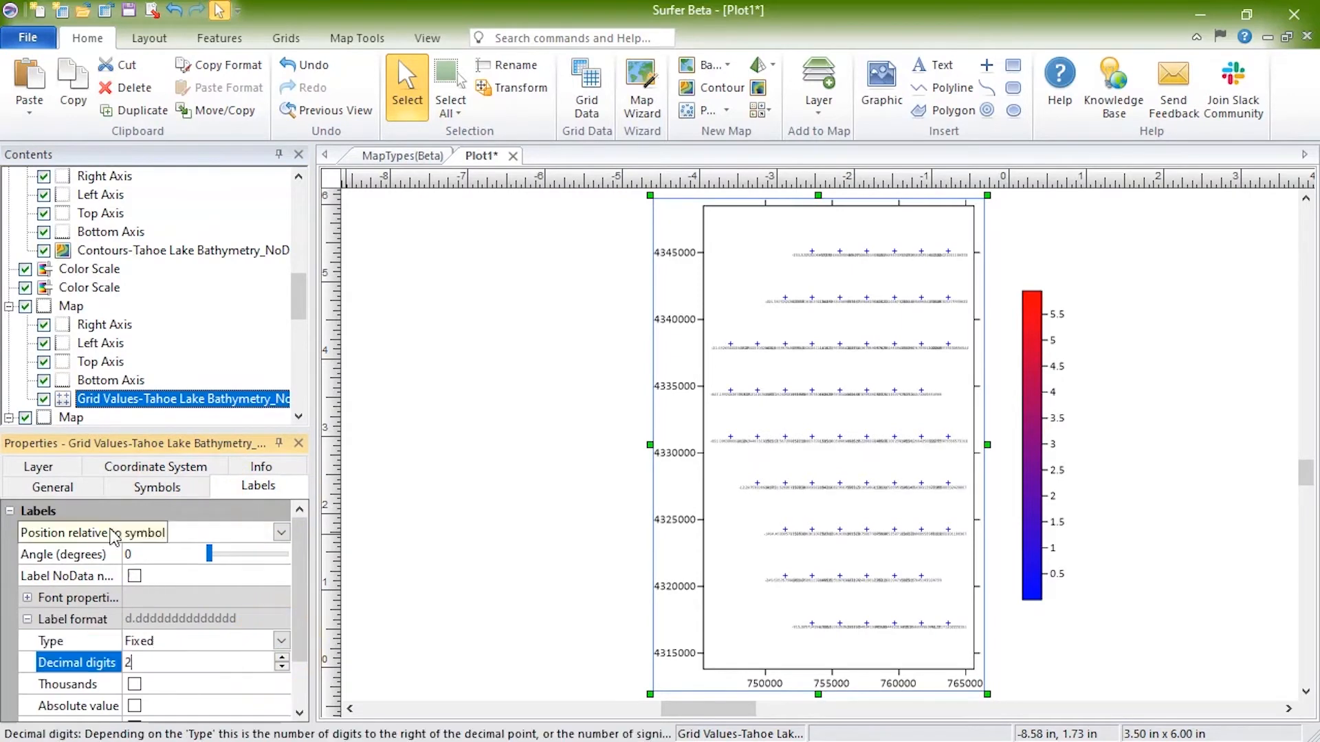
click(52, 487)
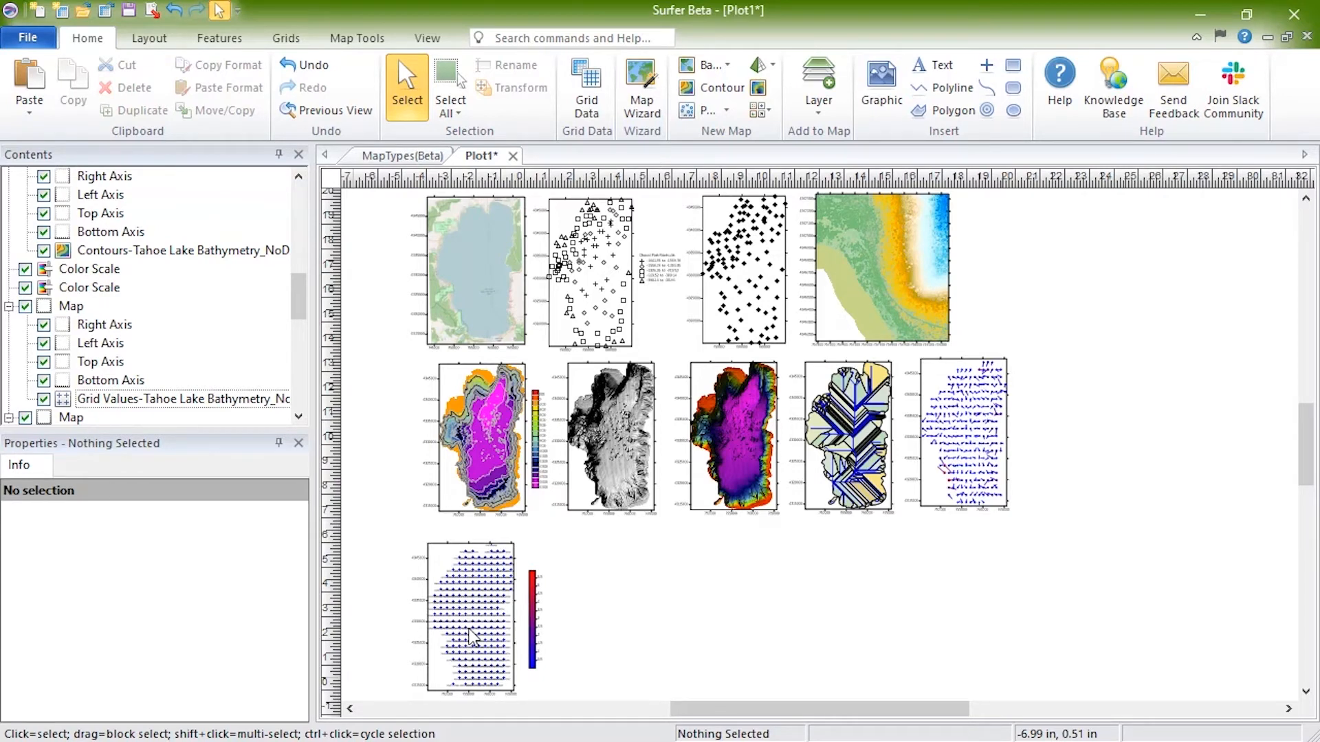
Add a green-shaded layer to the grayscale reflectance relief map
click(605, 438)
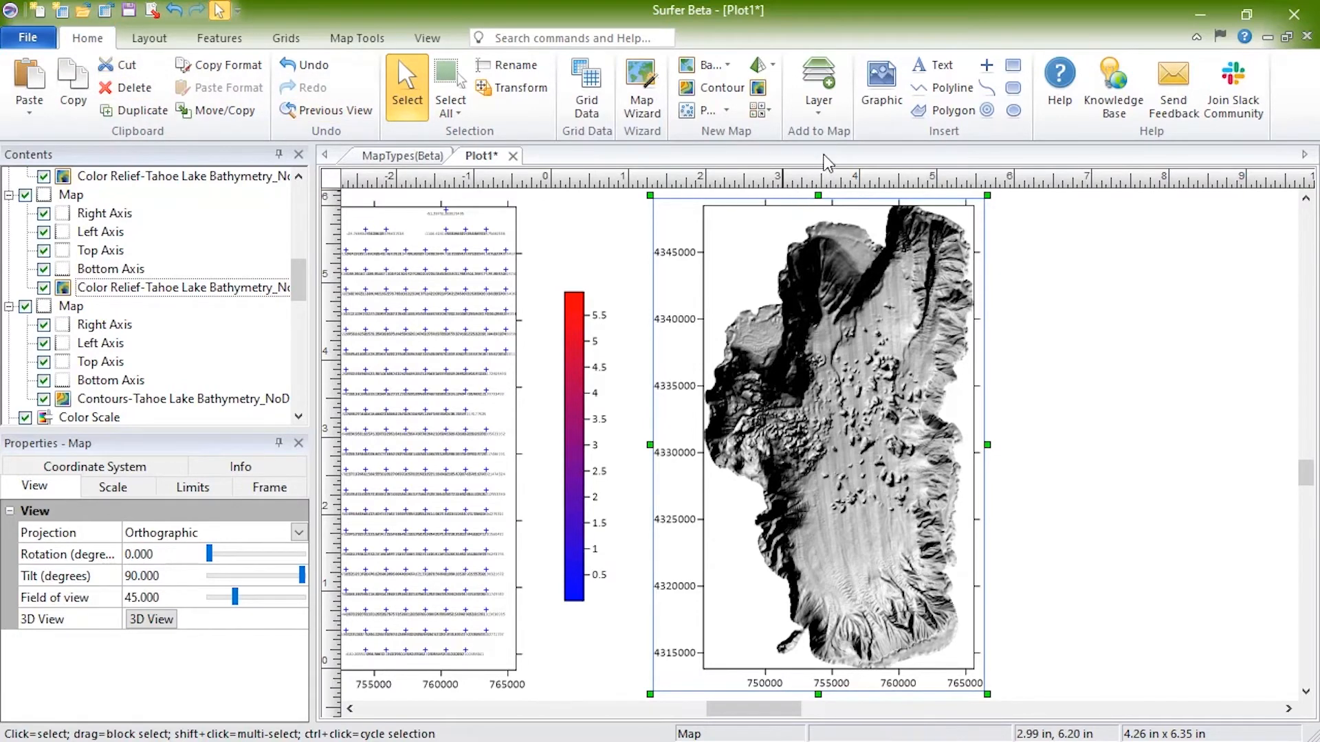
mouse_move(817, 84)
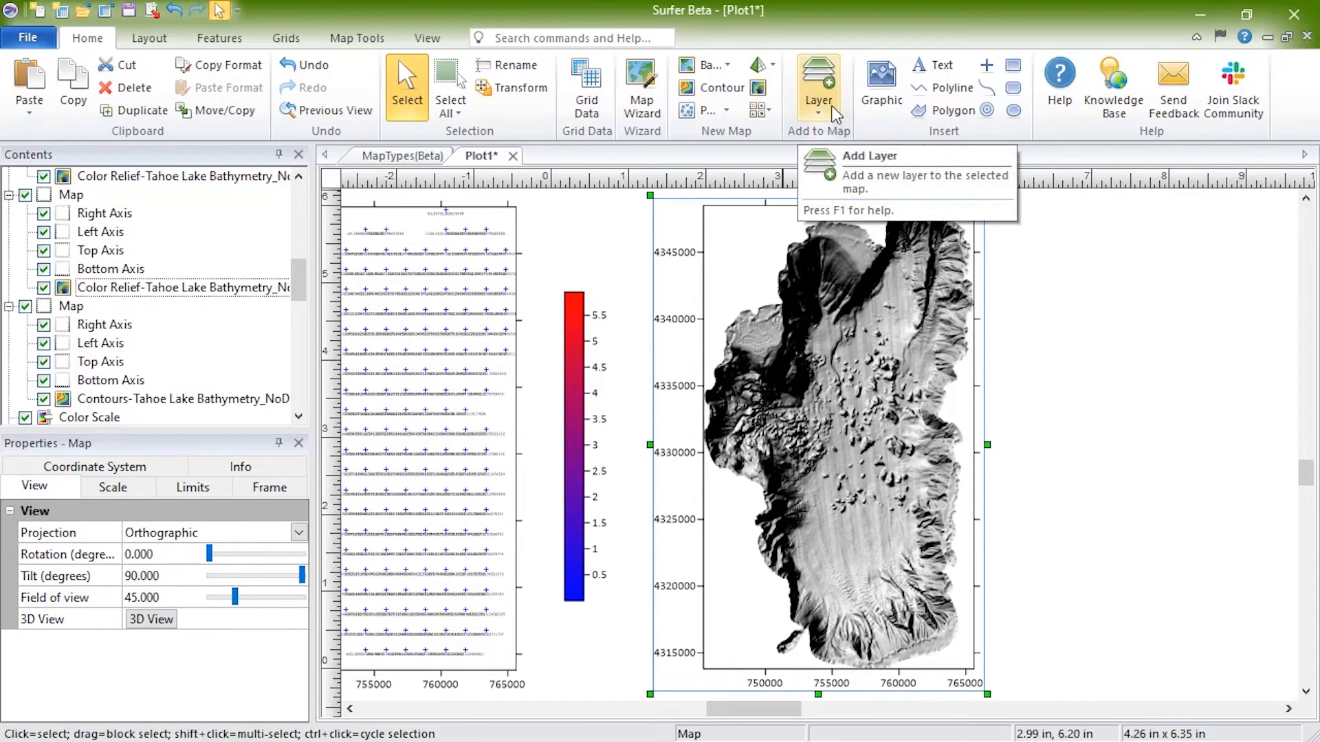
click(817, 84)
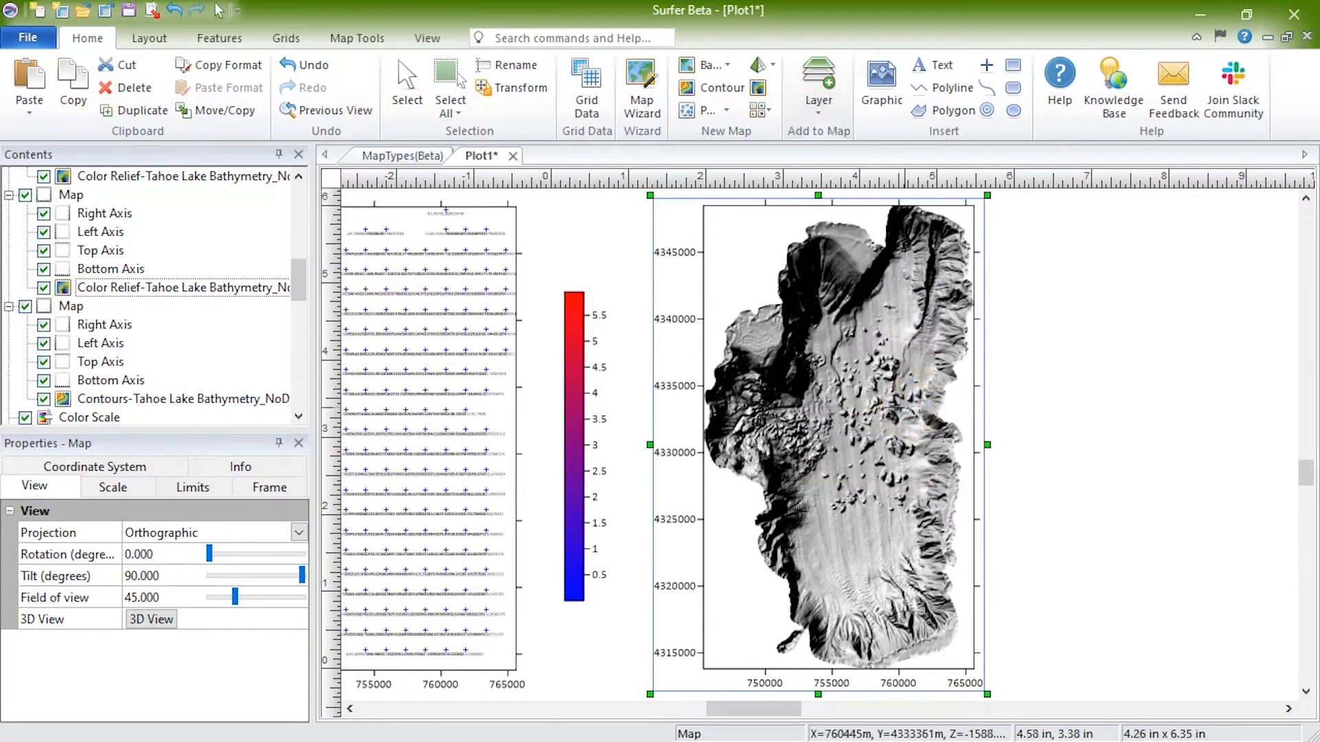
click(789, 363)
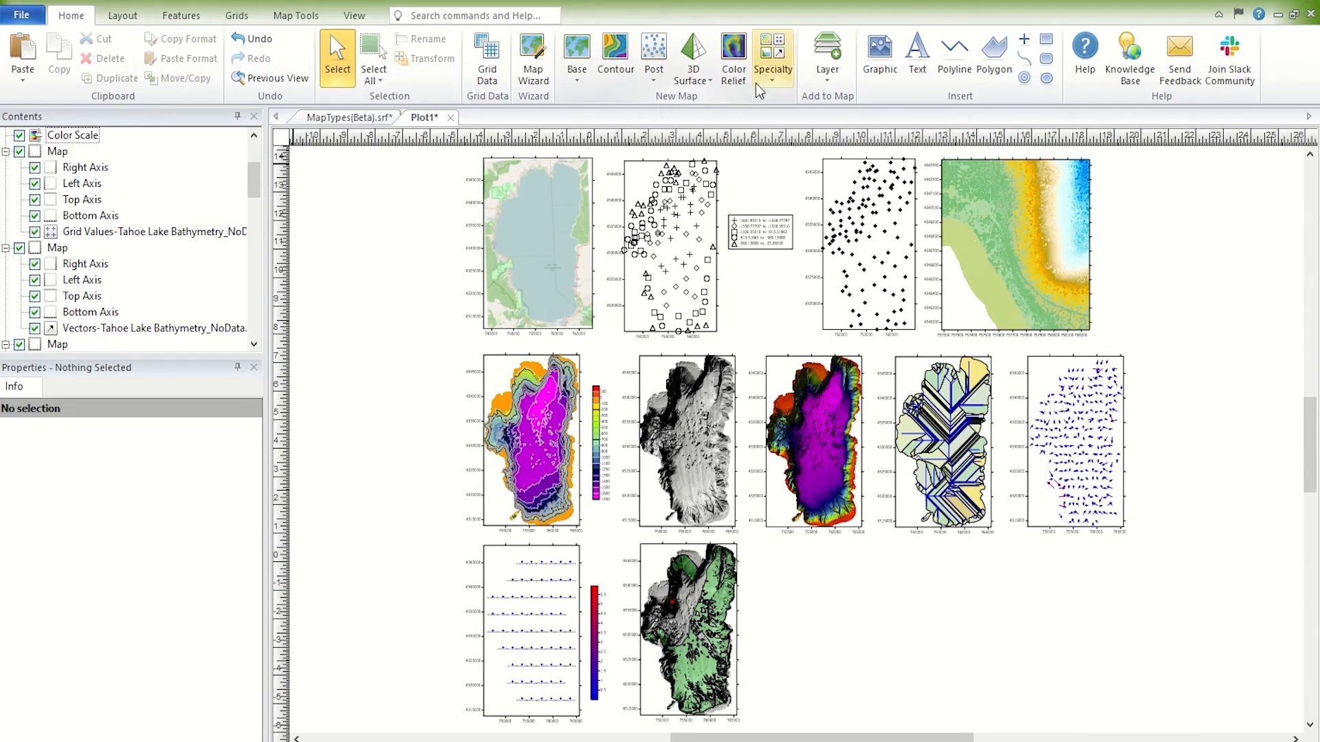
Create a Peaks and Depressions specialty map from Tahoe Lake Bathymetry_NoData.grd
click(773, 59)
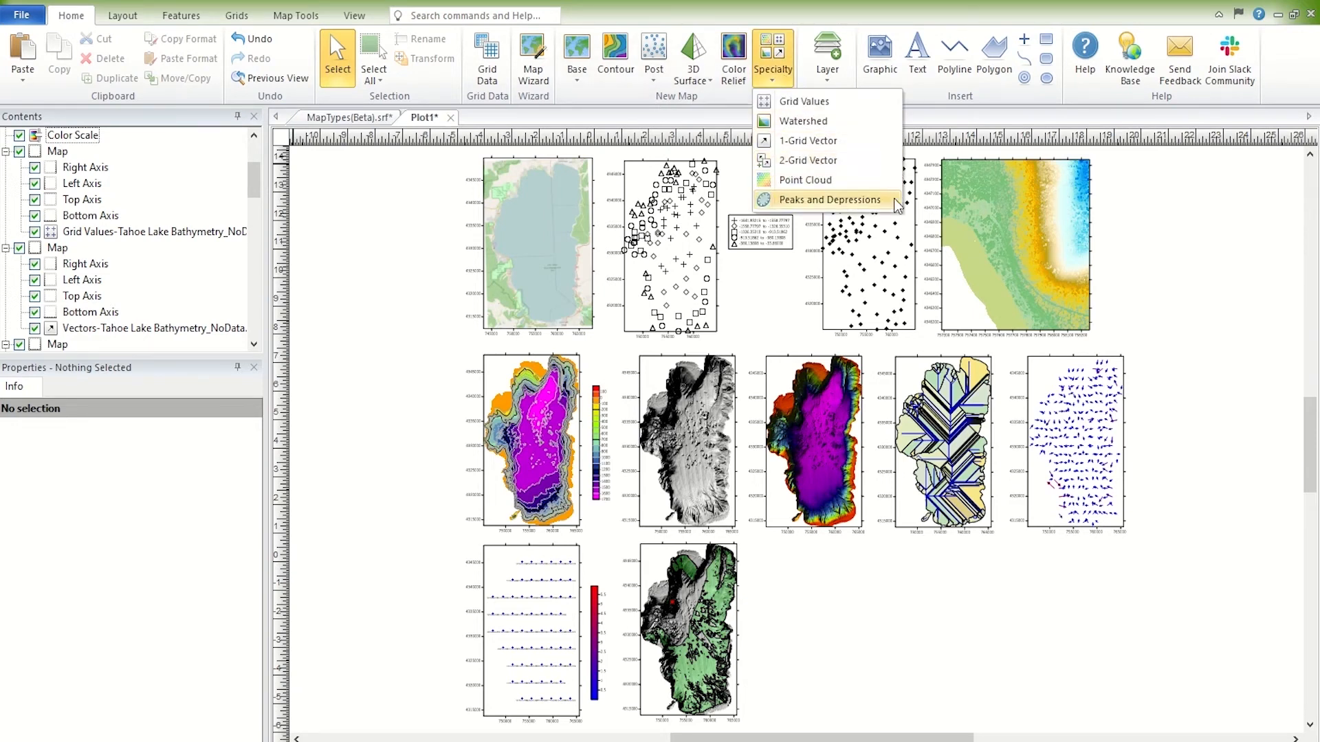
click(823, 199)
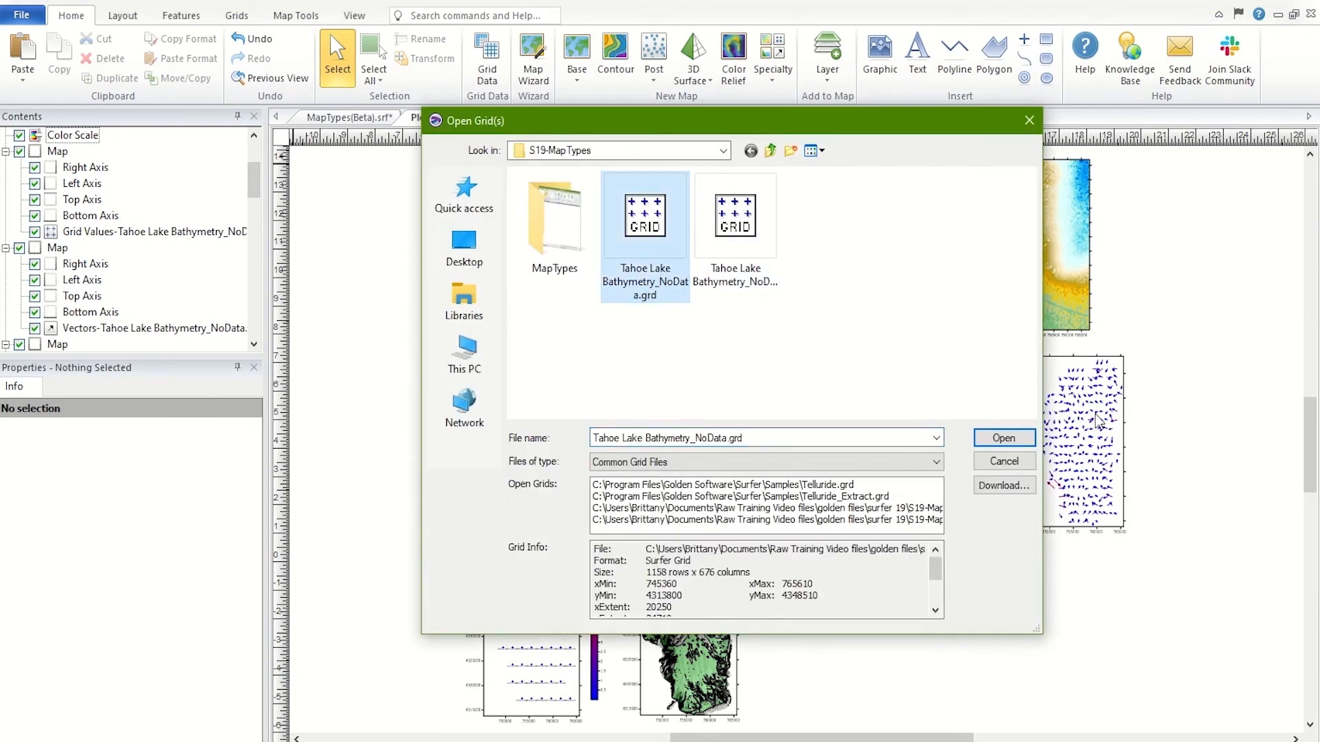
click(1002, 437)
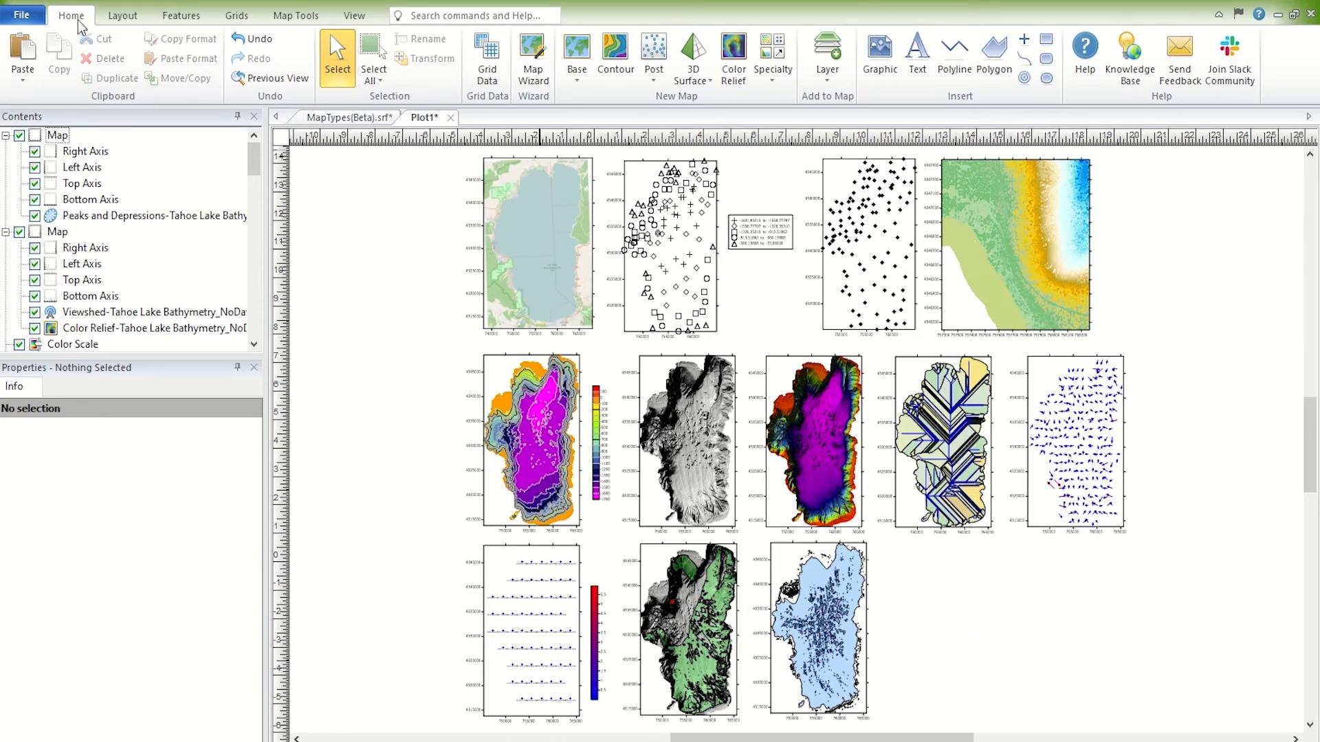
mouse_move(680, 108)
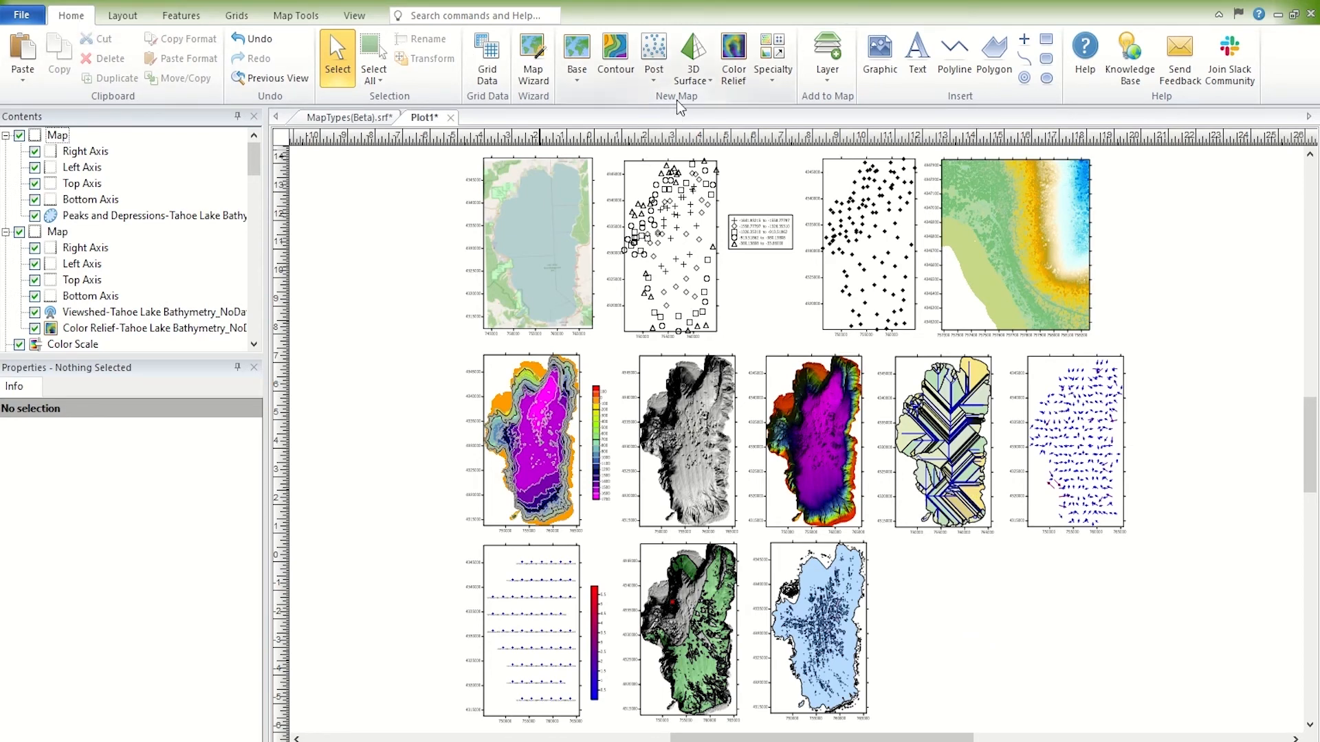
Select the 3D wireframe bathymetry map to show its layer properties
click(693, 59)
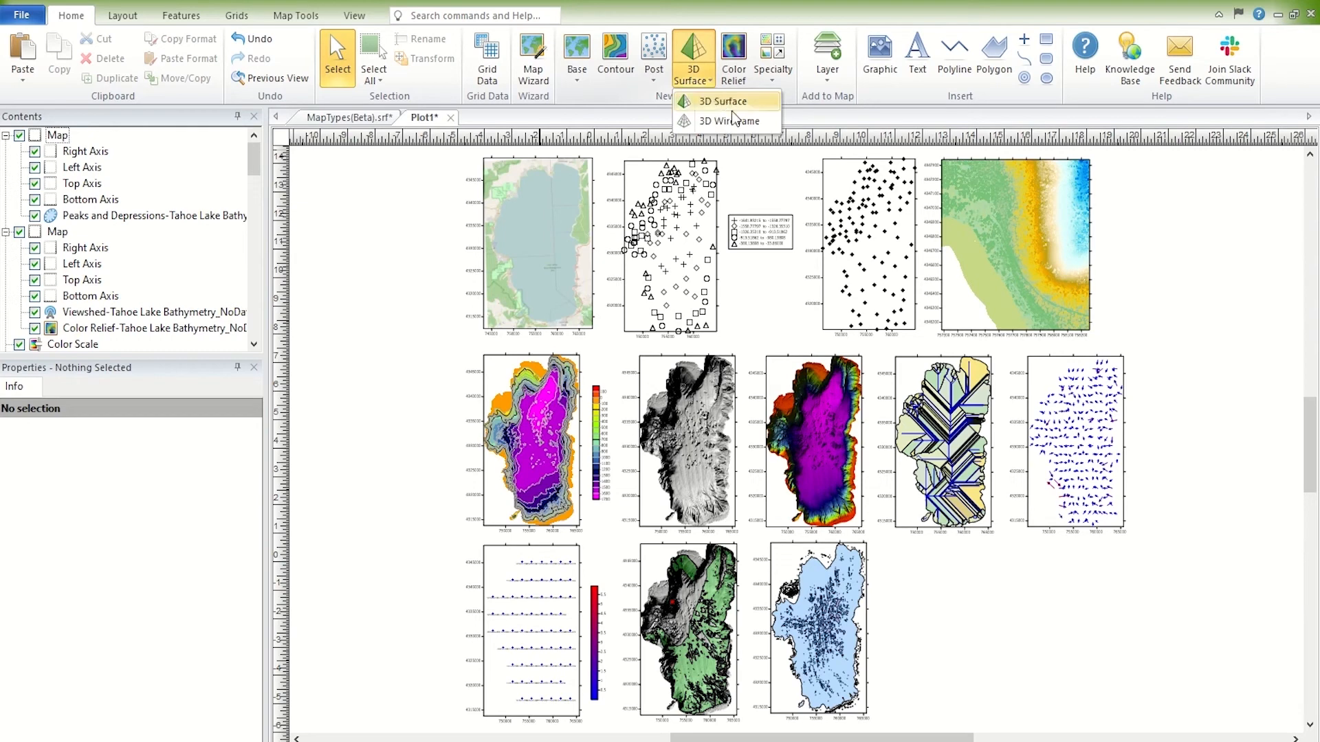
mouse_move(725, 121)
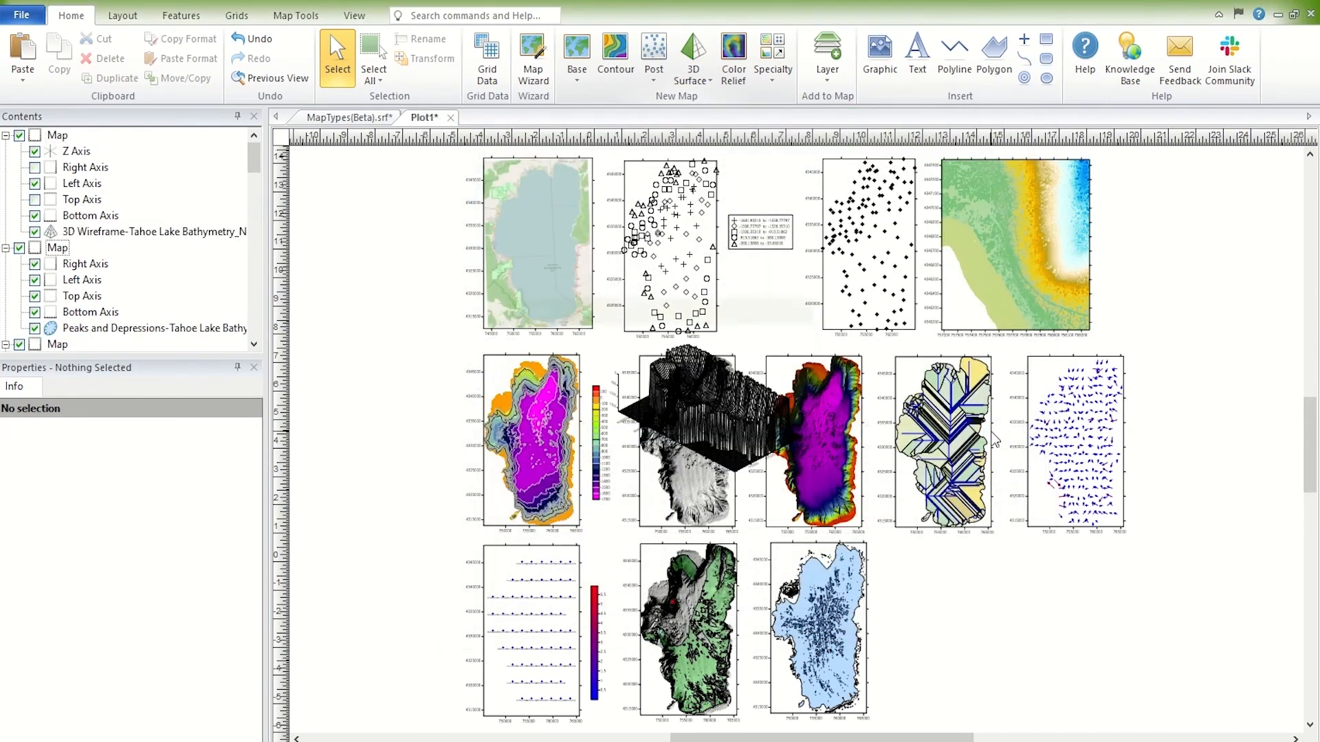
click(686, 412)
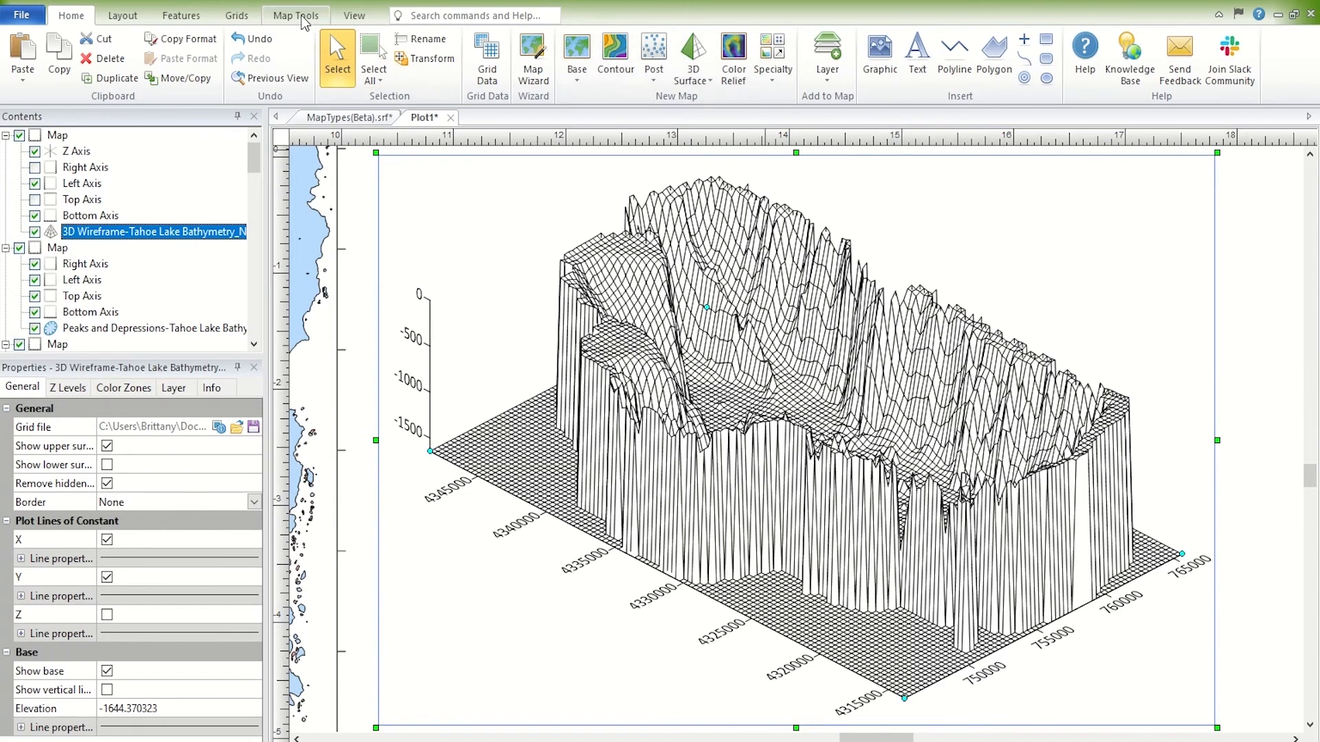
Rotate the wireframe map with Trackball and set its tilt to 59 degrees
click(295, 13)
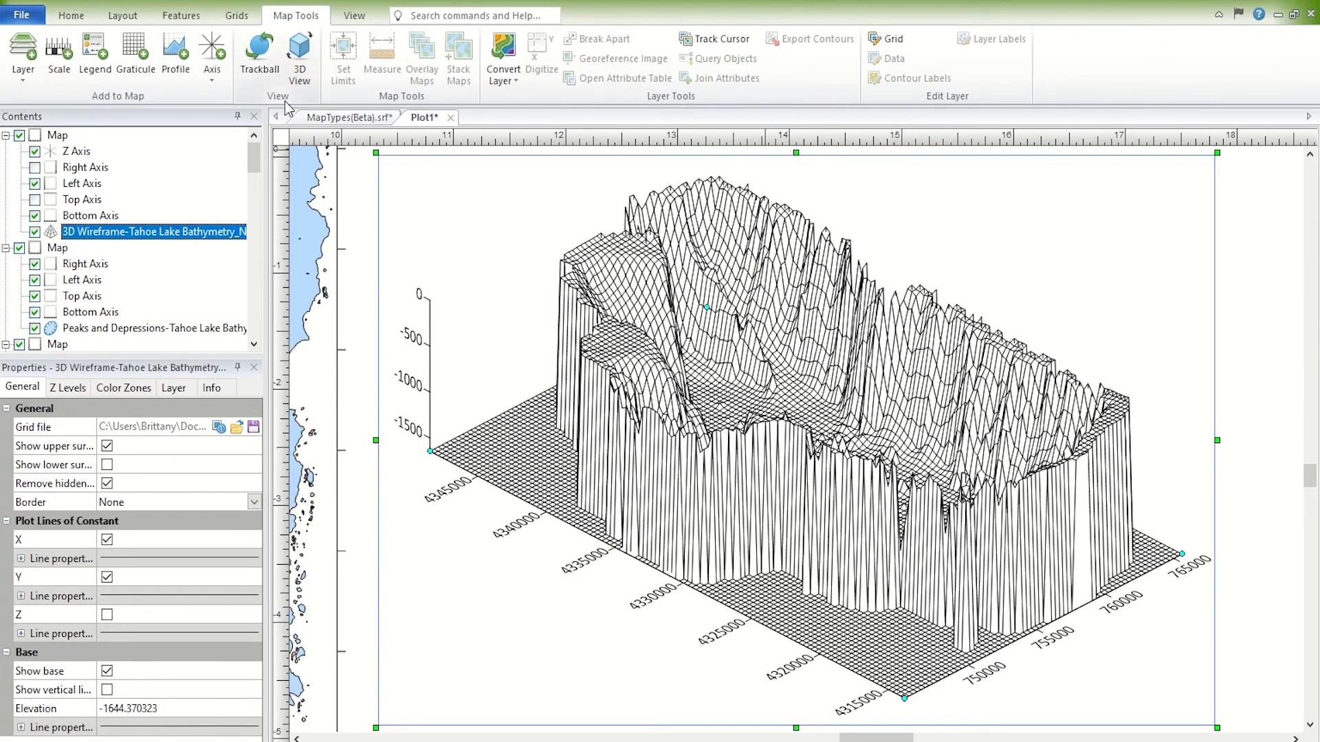
mouse_move(260, 55)
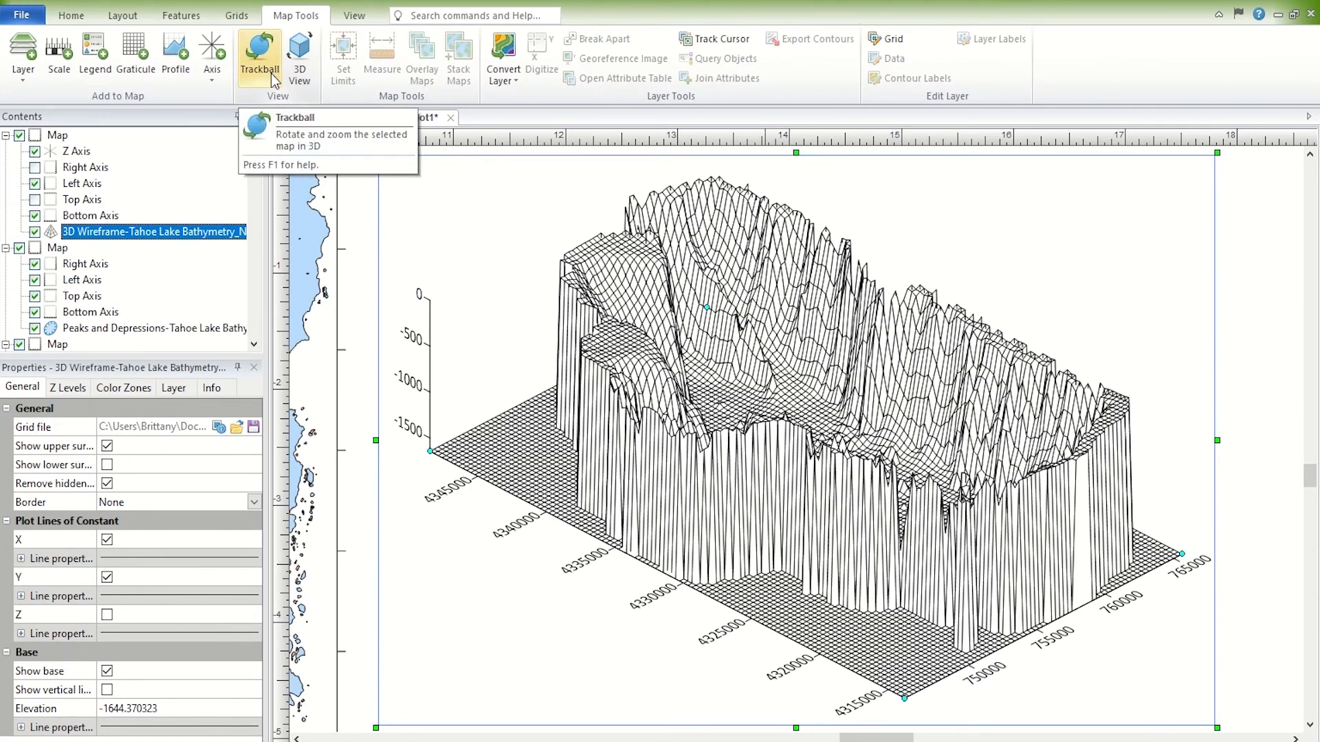
click(58, 135)
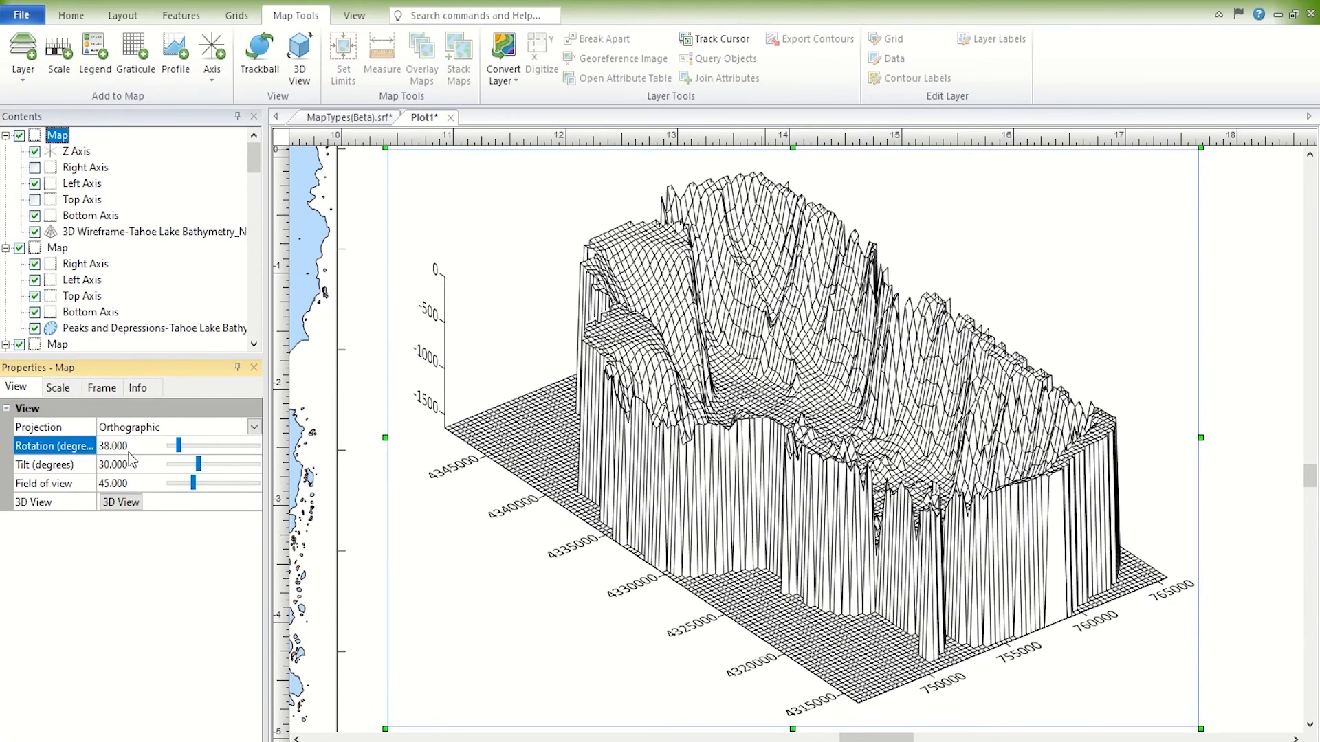
click(111, 463)
text(59.000)
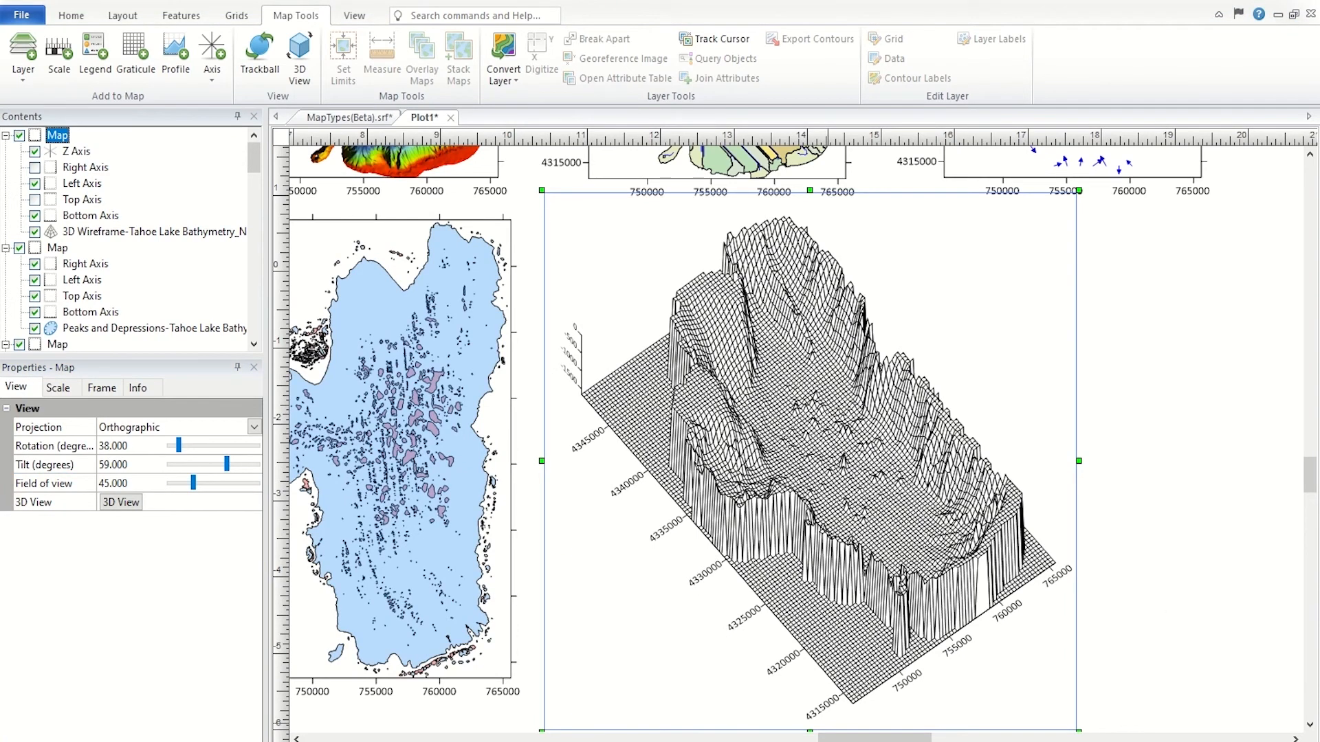
mouse_move(1146, 654)
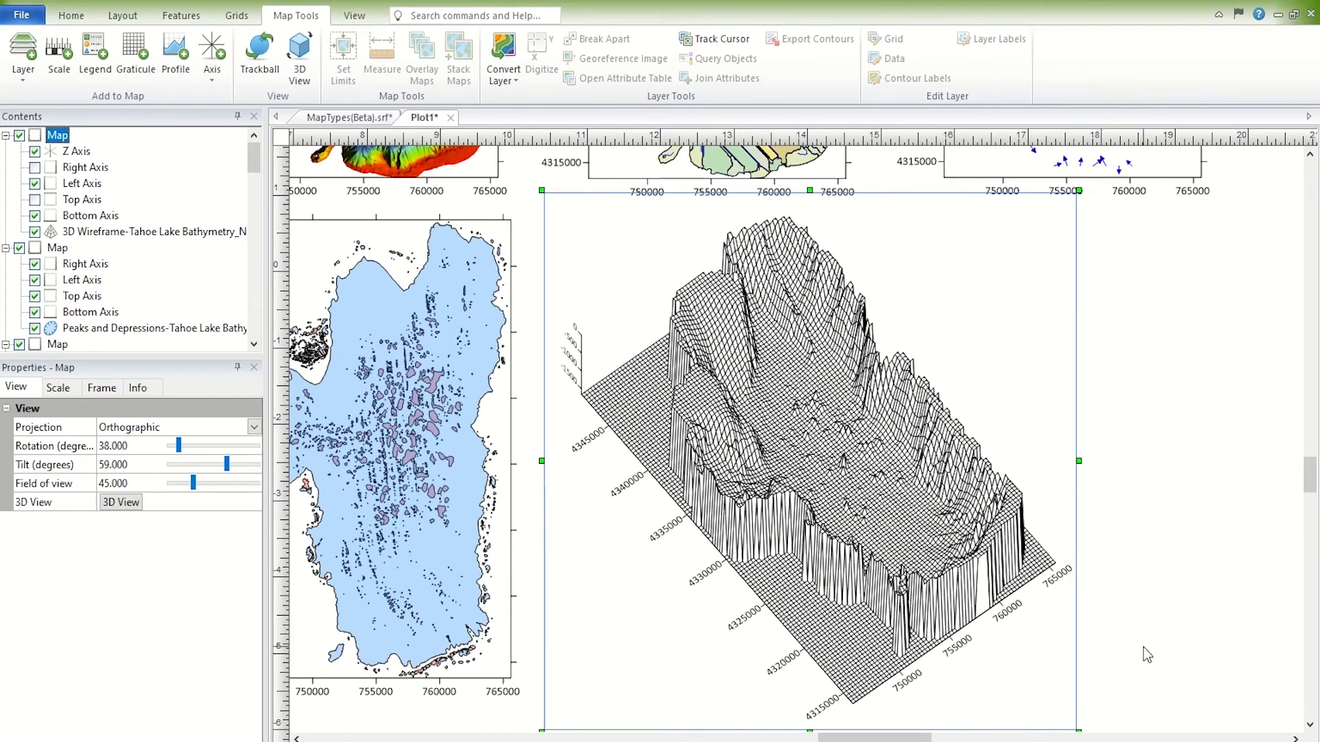
click(58, 248)
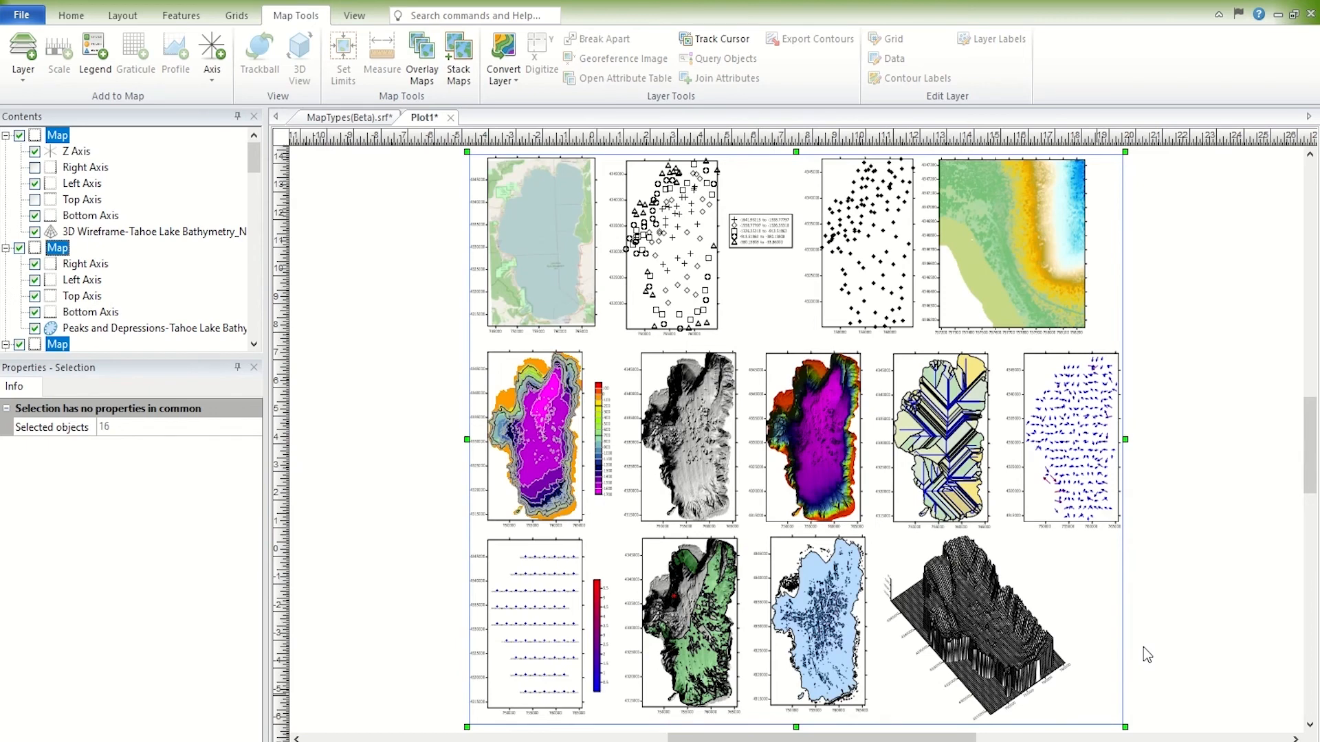
Create a 3D Surface map from Tahoe Lake Bathymetry_NoData.grd
click(657, 619)
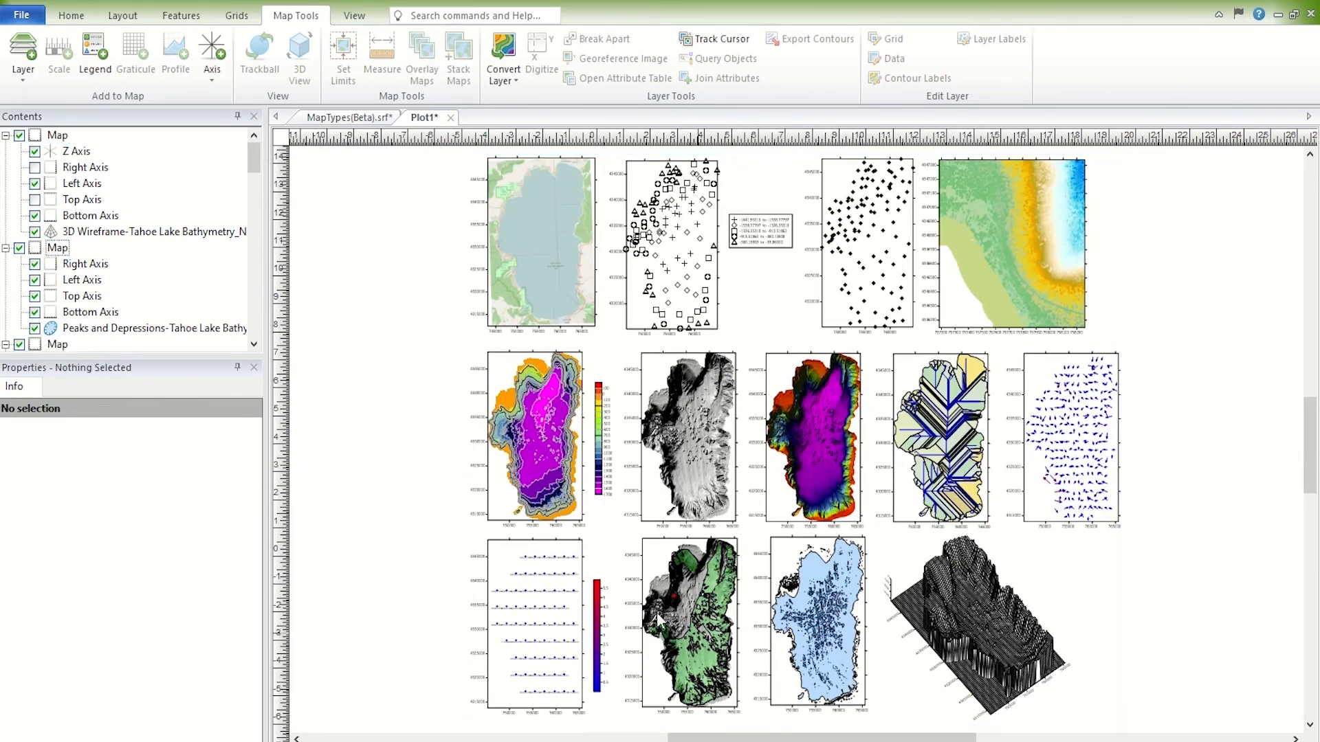
click(72, 15)
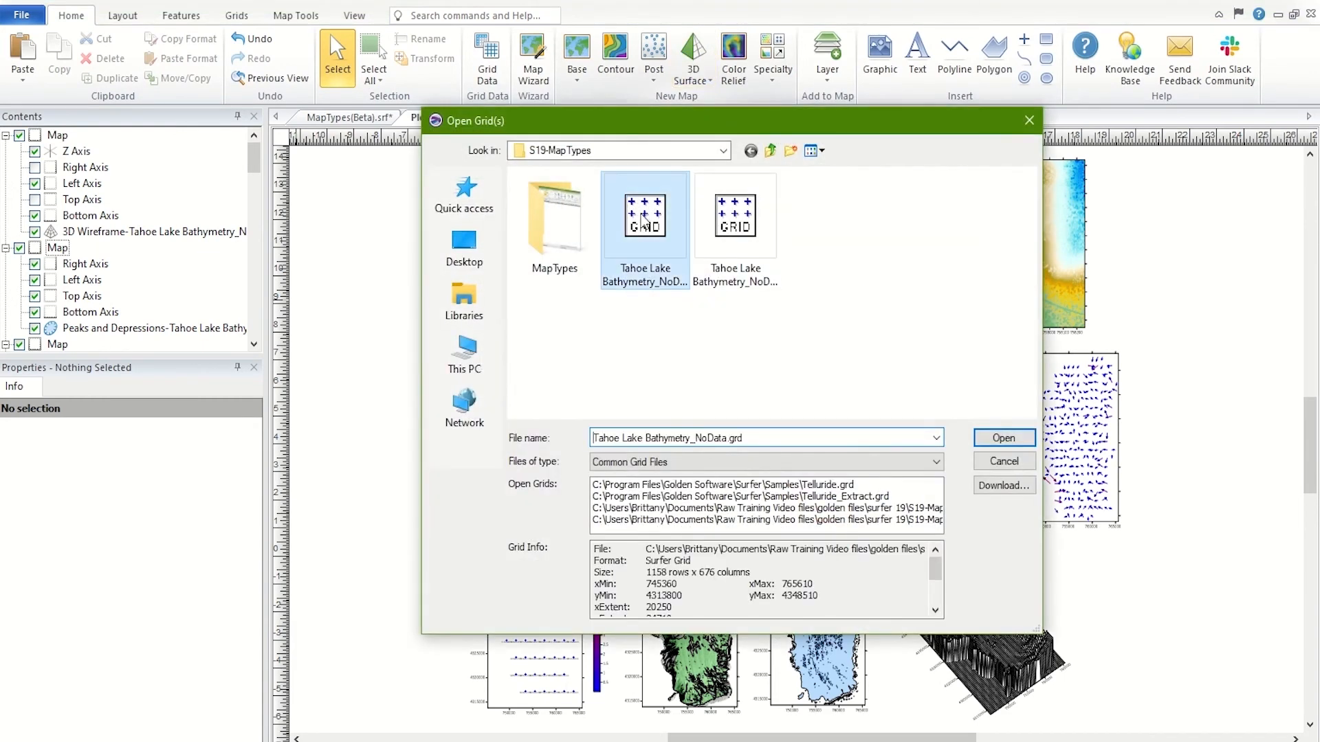
click(1002, 437)
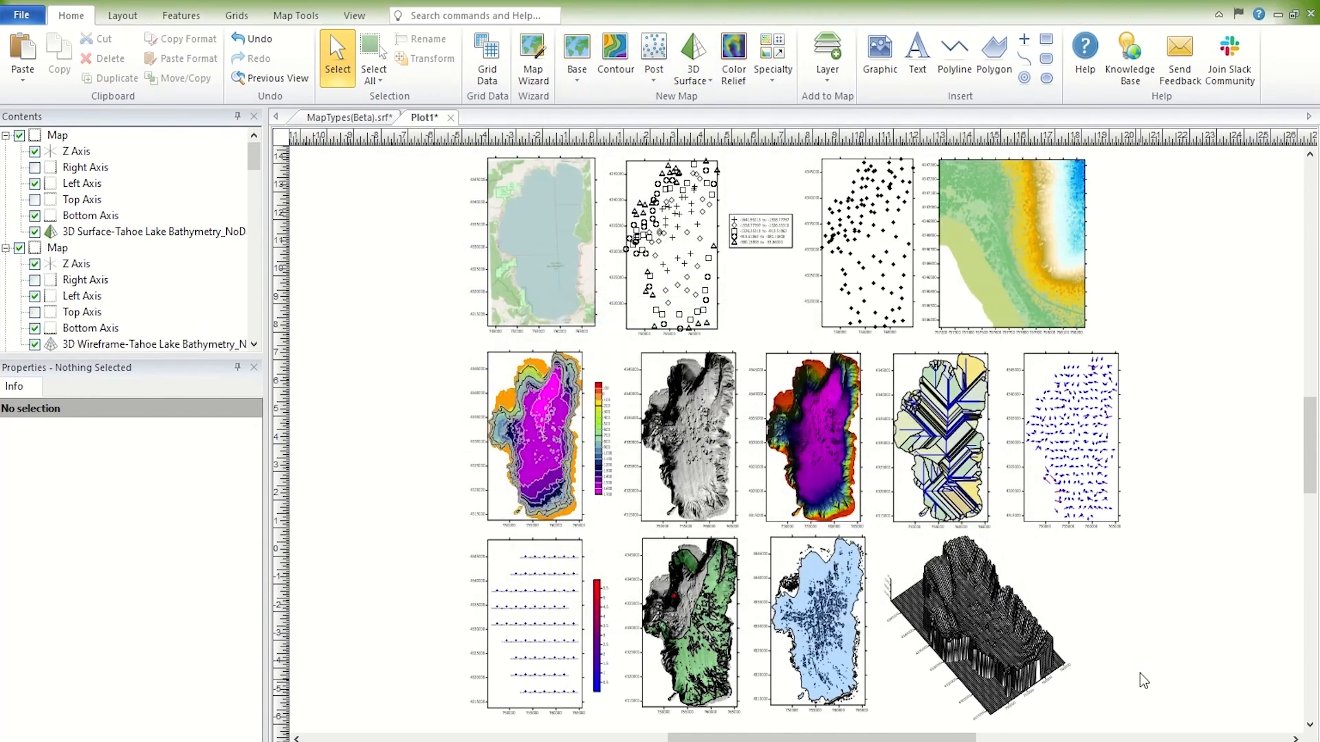
Move the new surface map into the bottom-right empty spot on the page
click(681, 425)
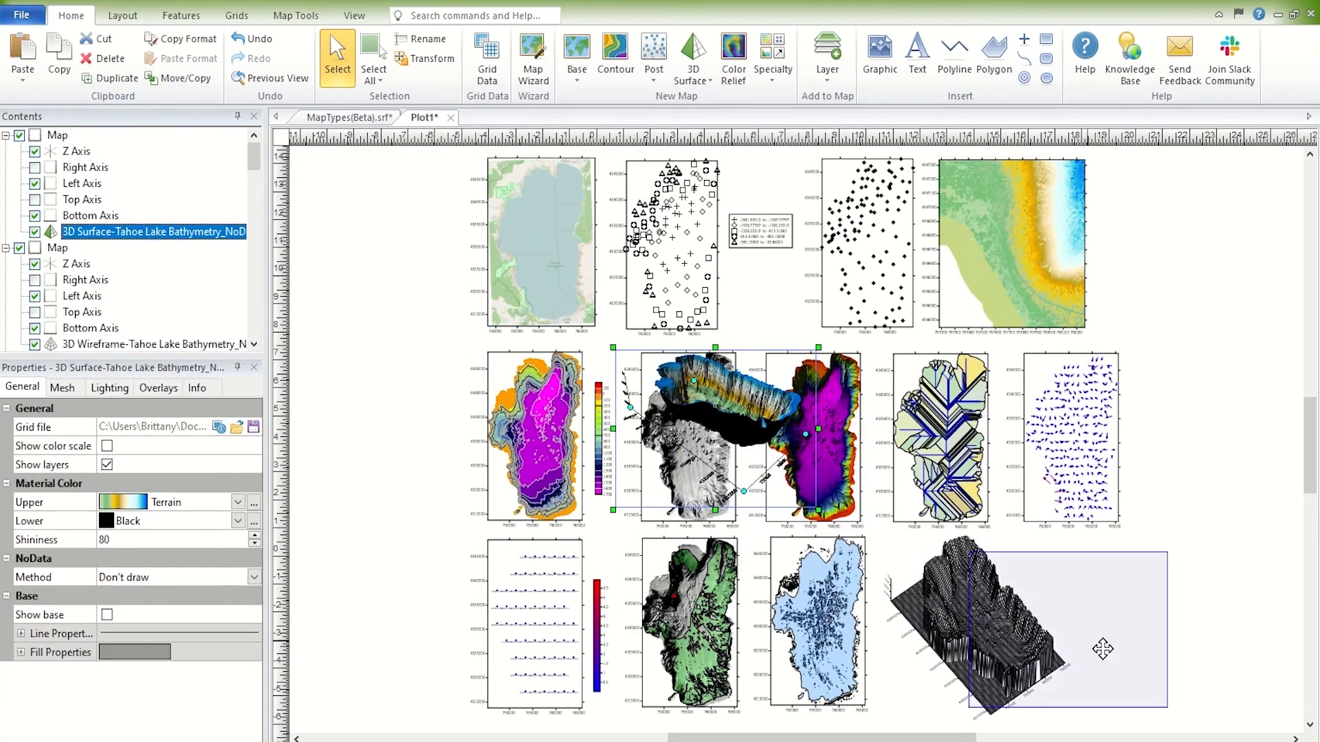
click(1095, 648)
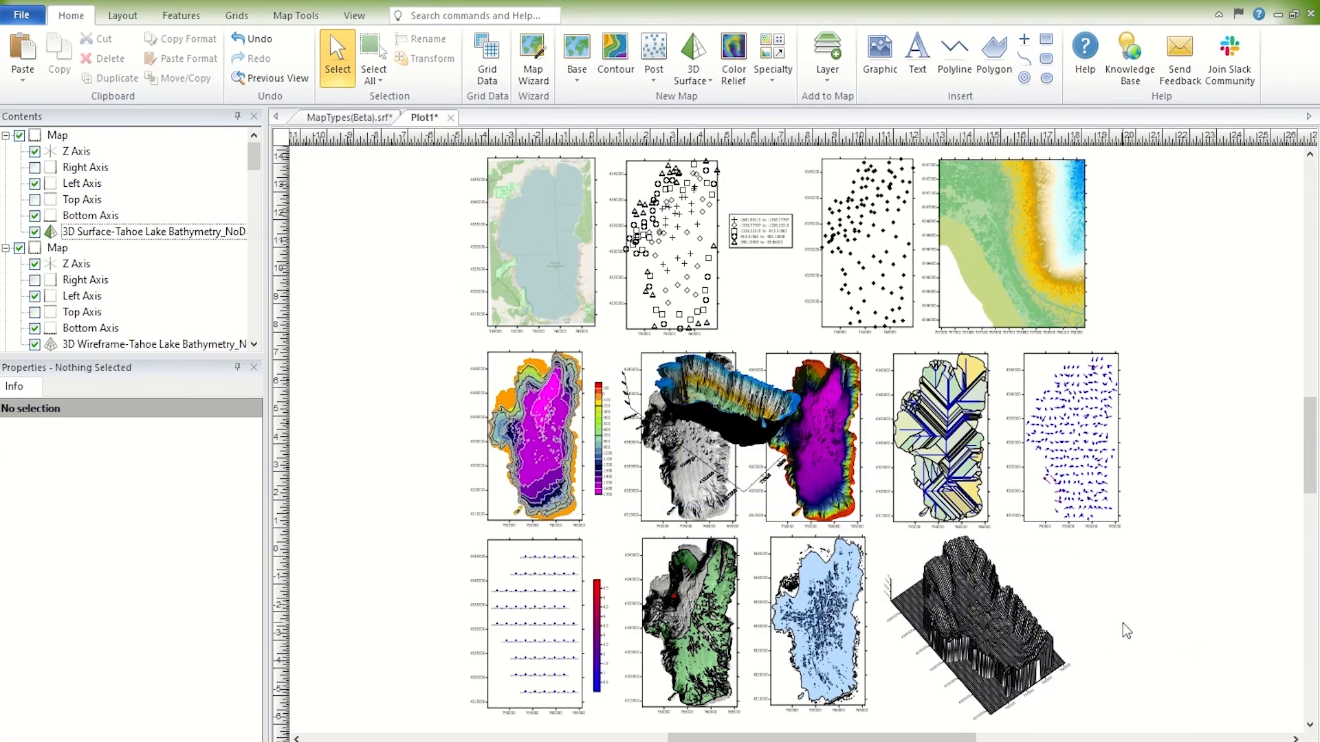
mouse_move(1142, 708)
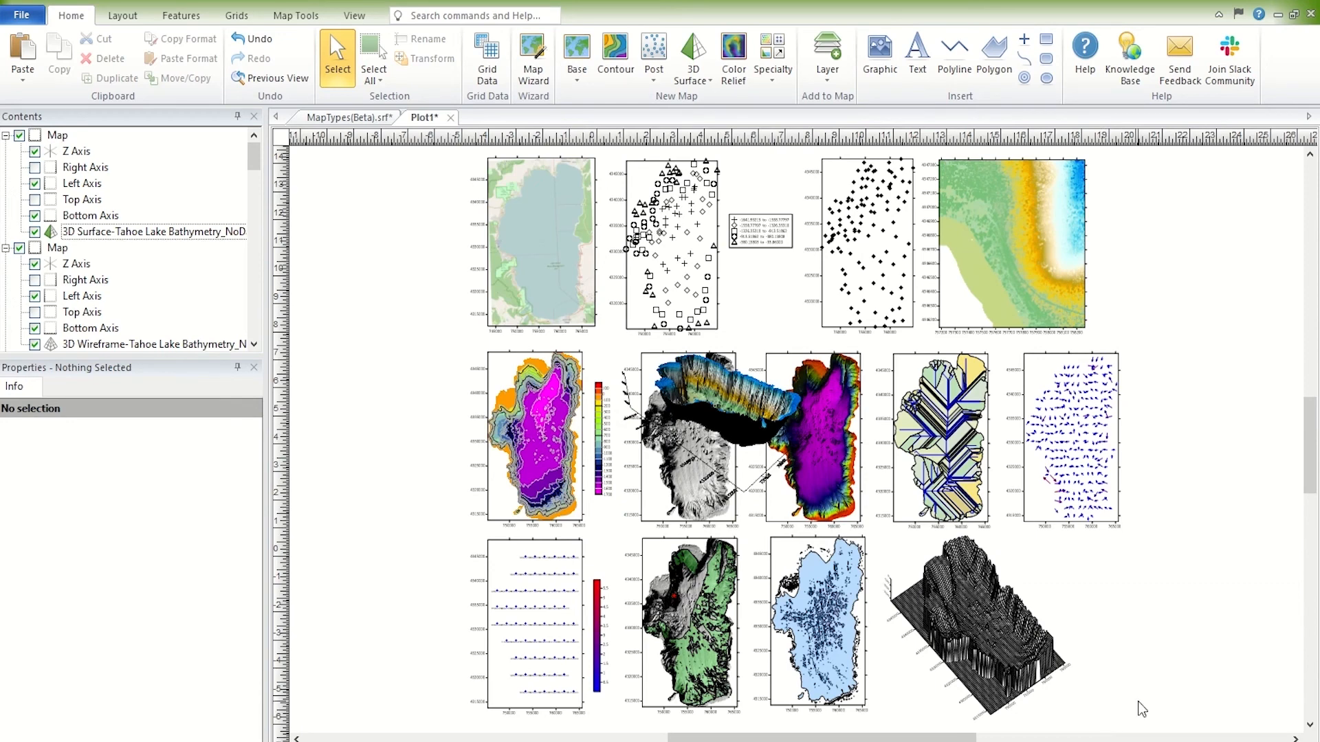
click(151, 231)
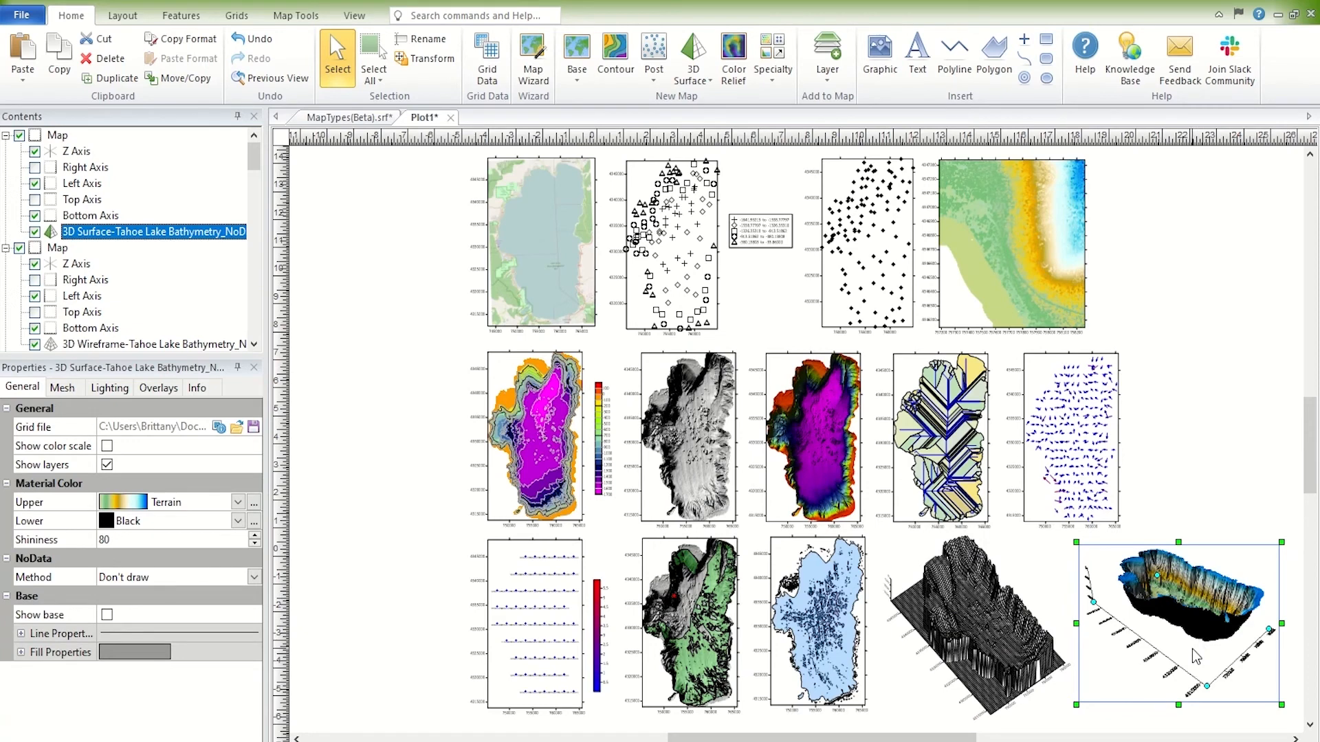
mouse_move(213, 530)
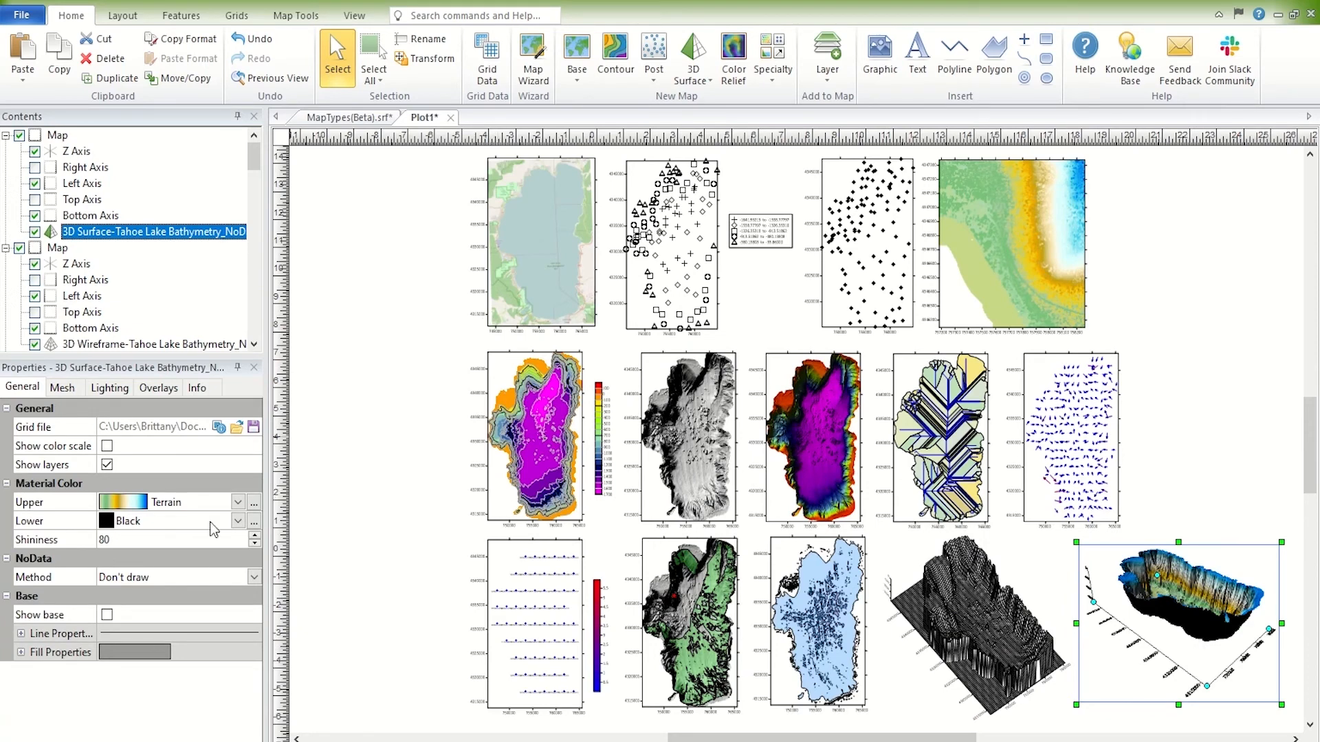
Set the surface map's rotation to 38 degrees and tilt to 54 degrees
click(58, 136)
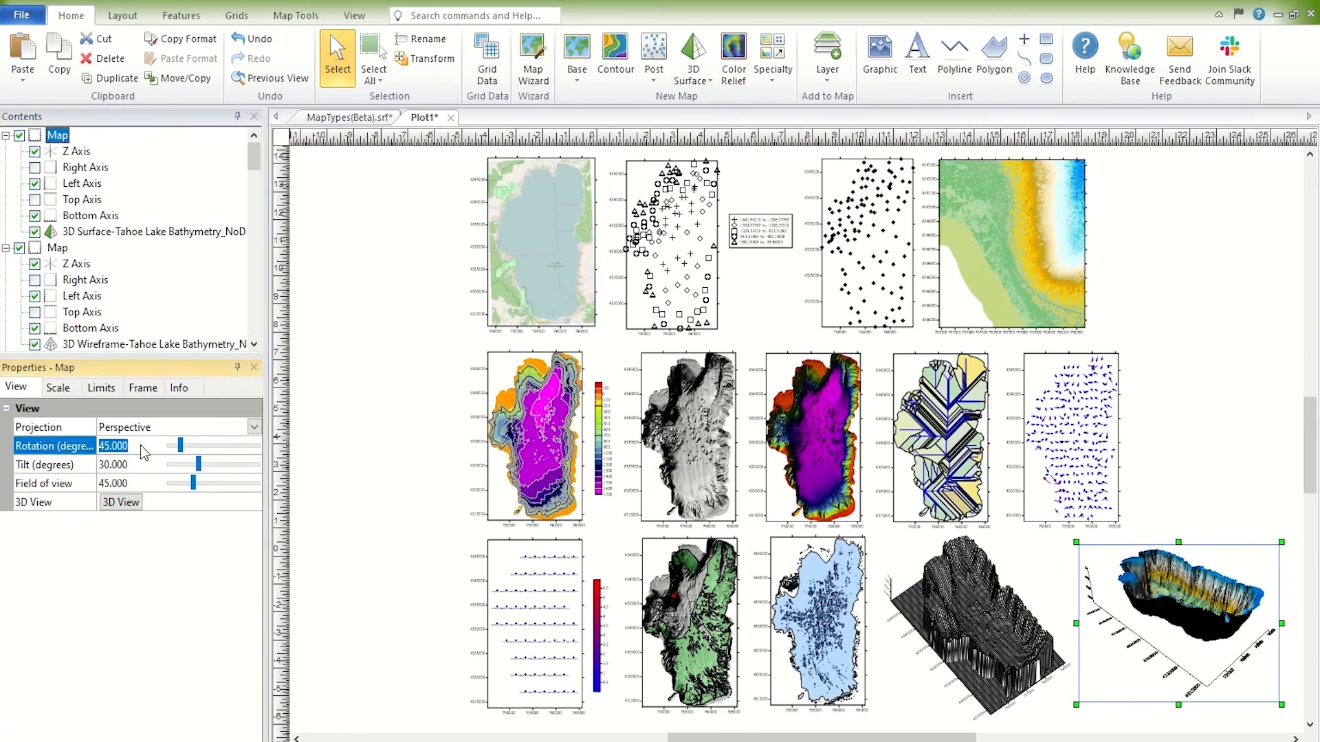
drag(178, 446, 167, 462)
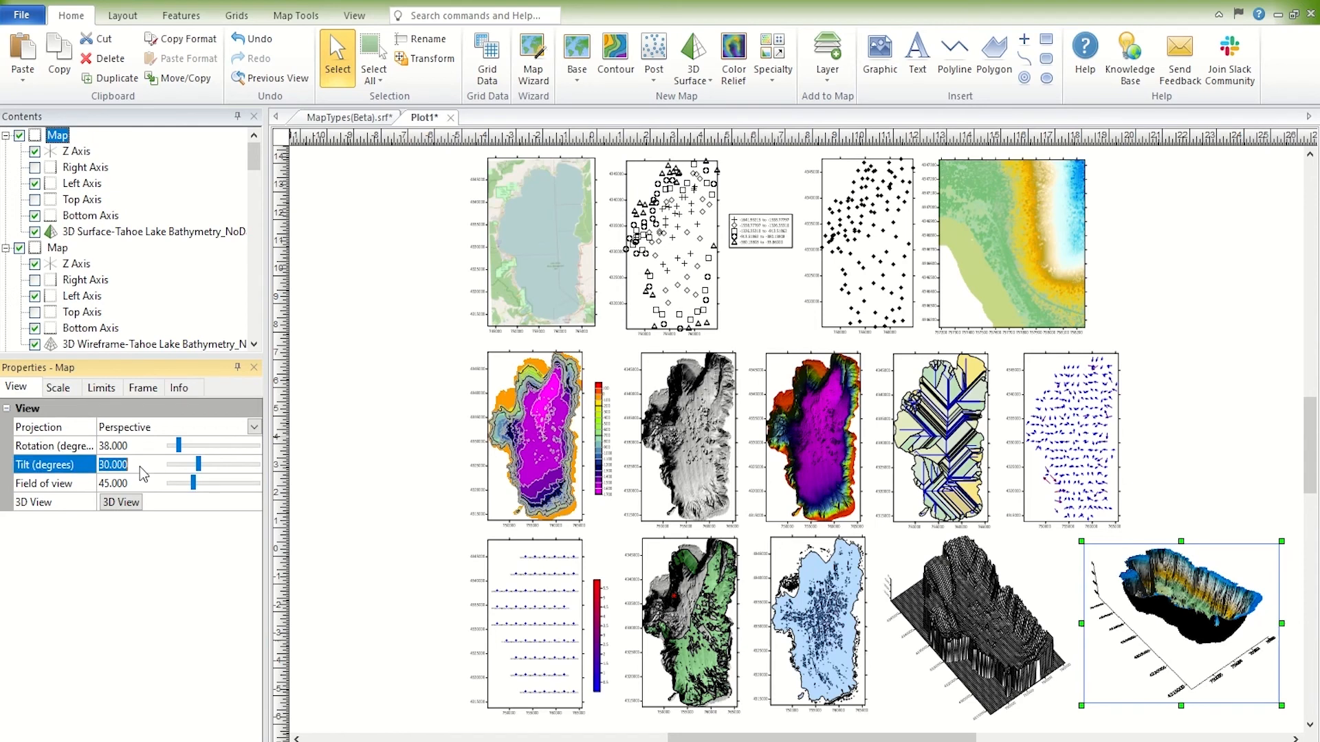
drag(198, 463, 223, 464)
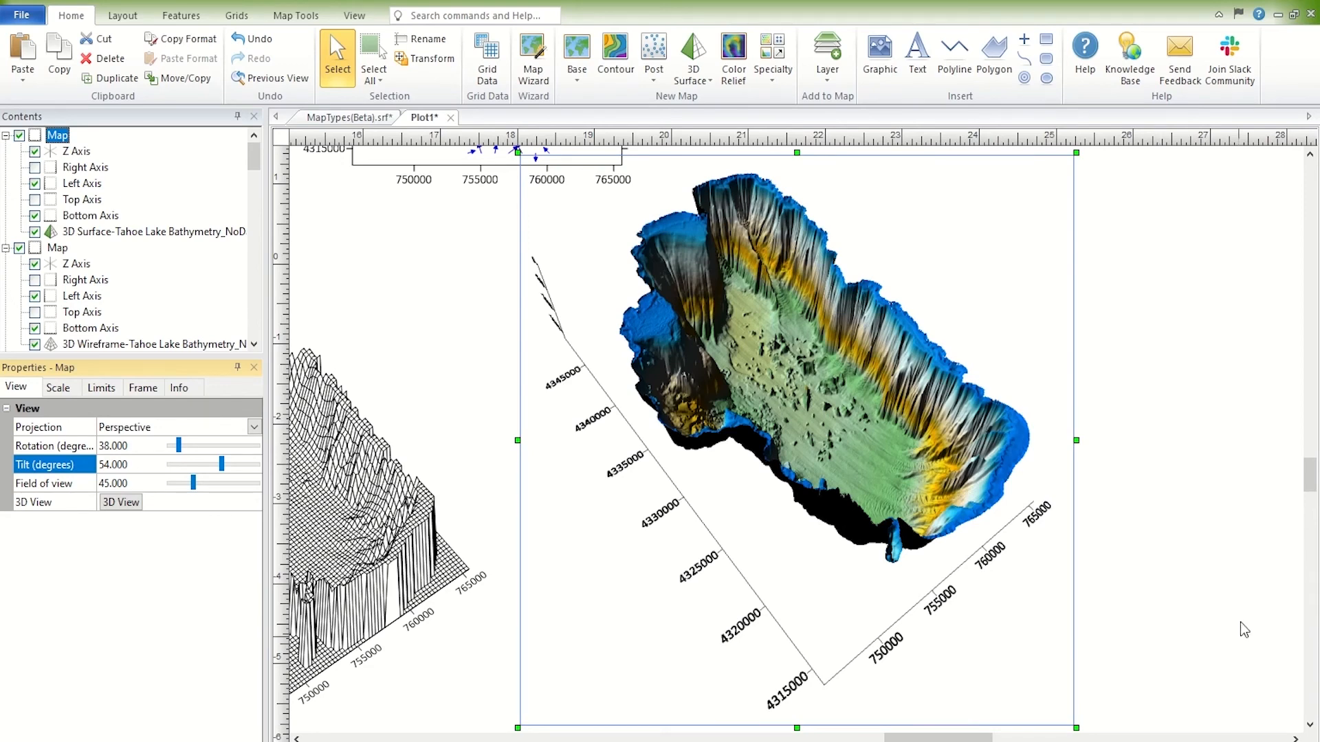
click(58, 247)
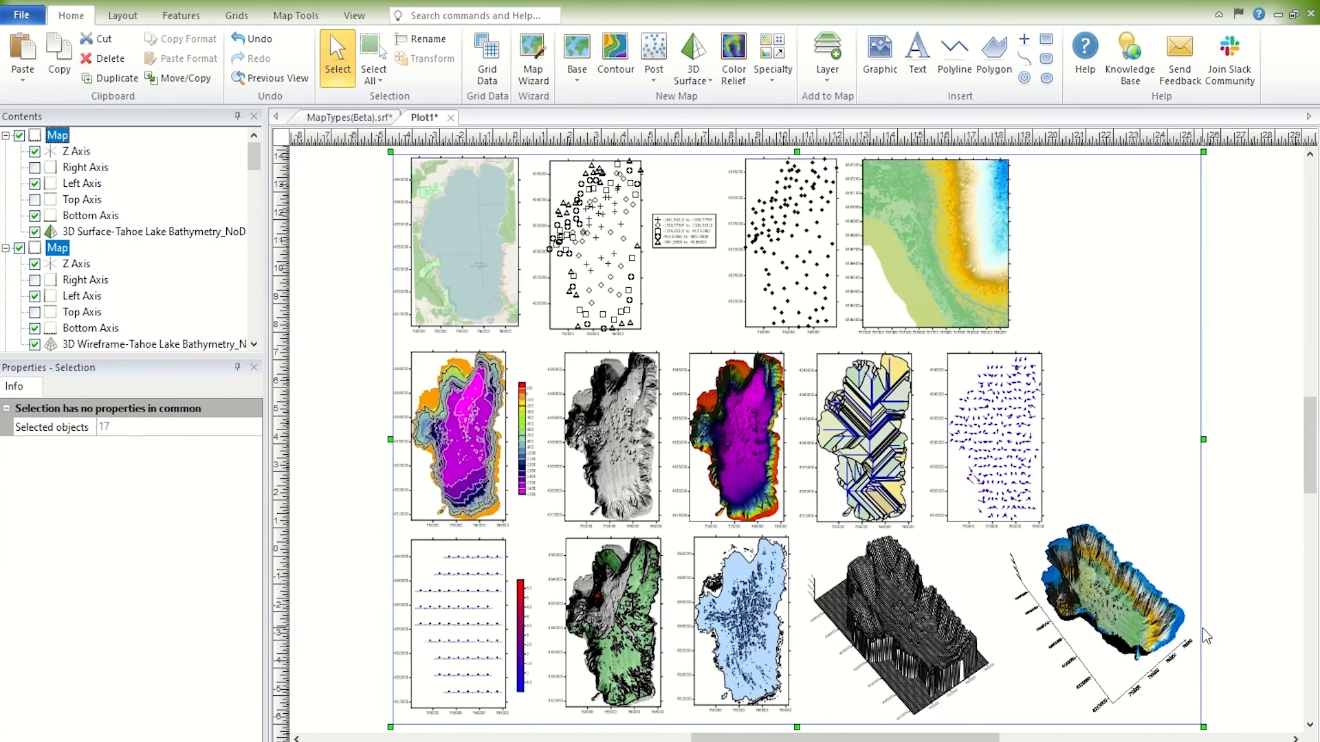
Select the grayscale color relief map and show its Map Tools commands
click(606, 438)
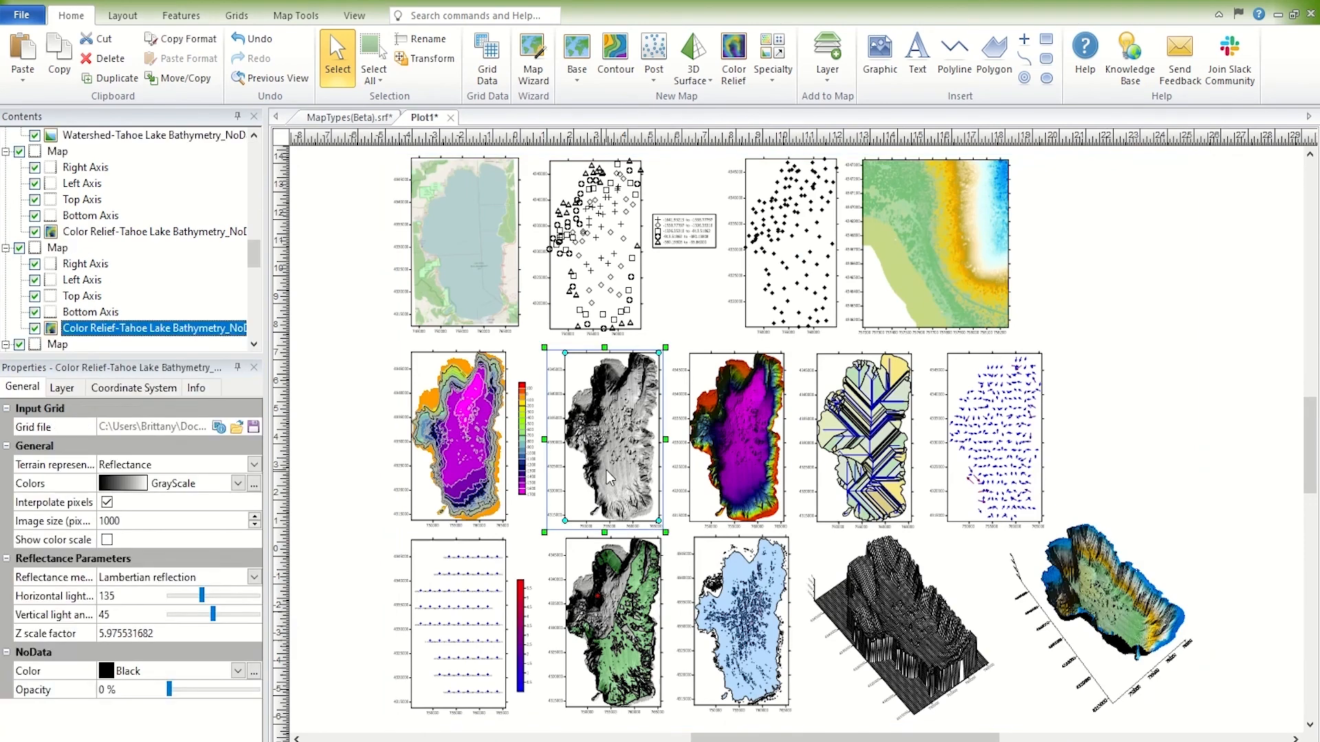
click(294, 15)
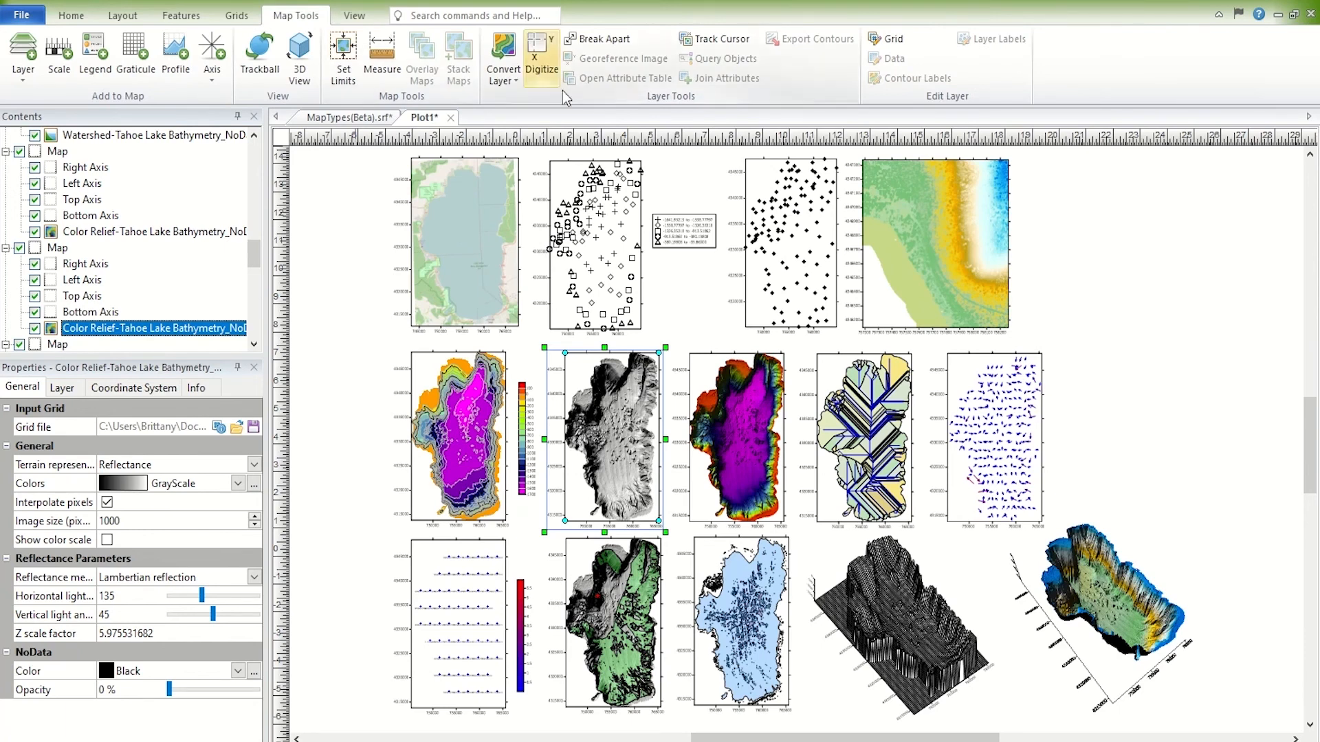
click(503, 57)
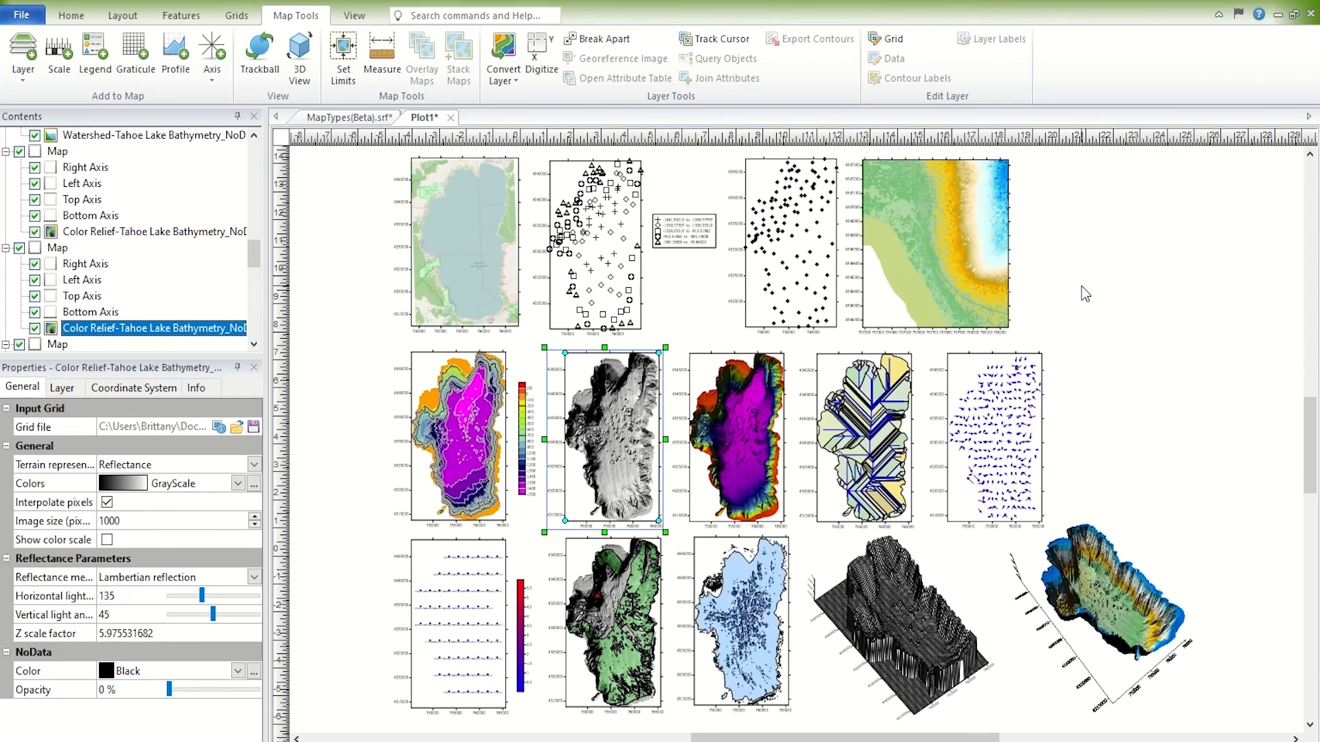
Open the color relief map in 3D View and orbit the lake basin low then back overhead
click(59, 247)
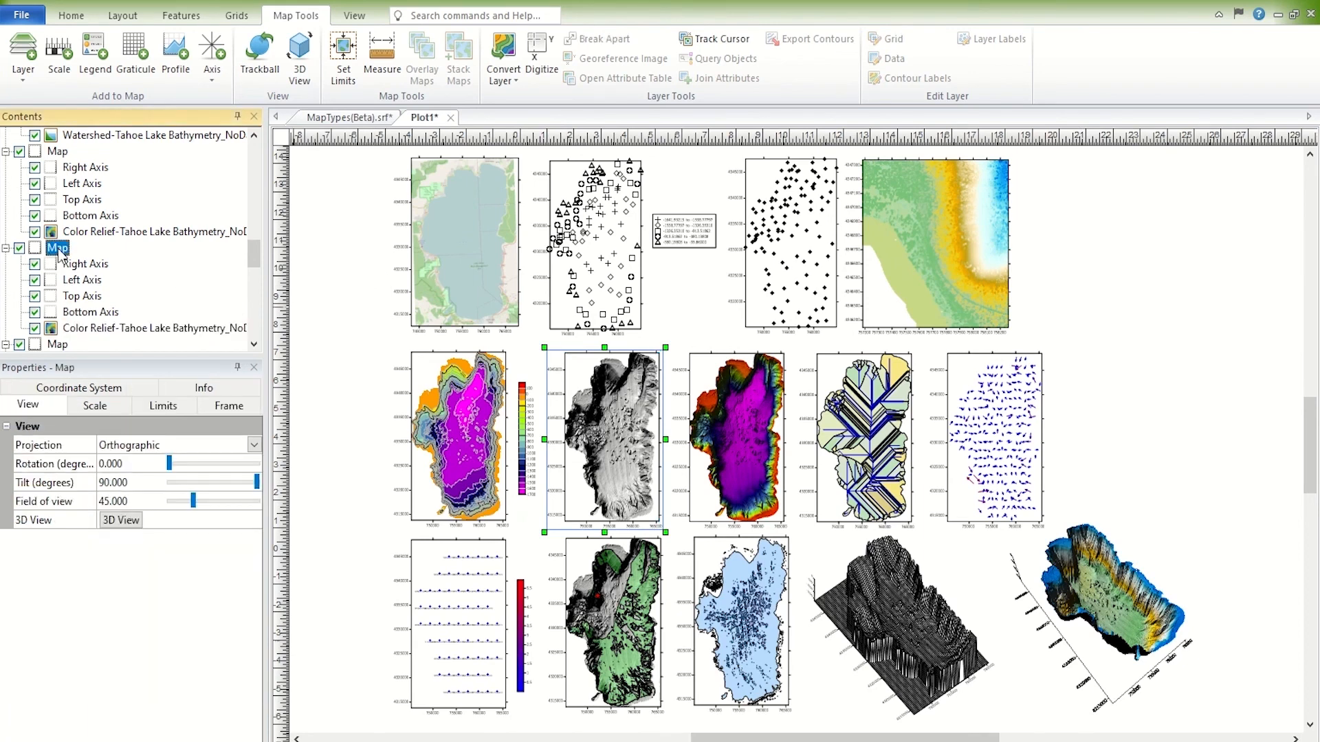
mouse_move(139, 210)
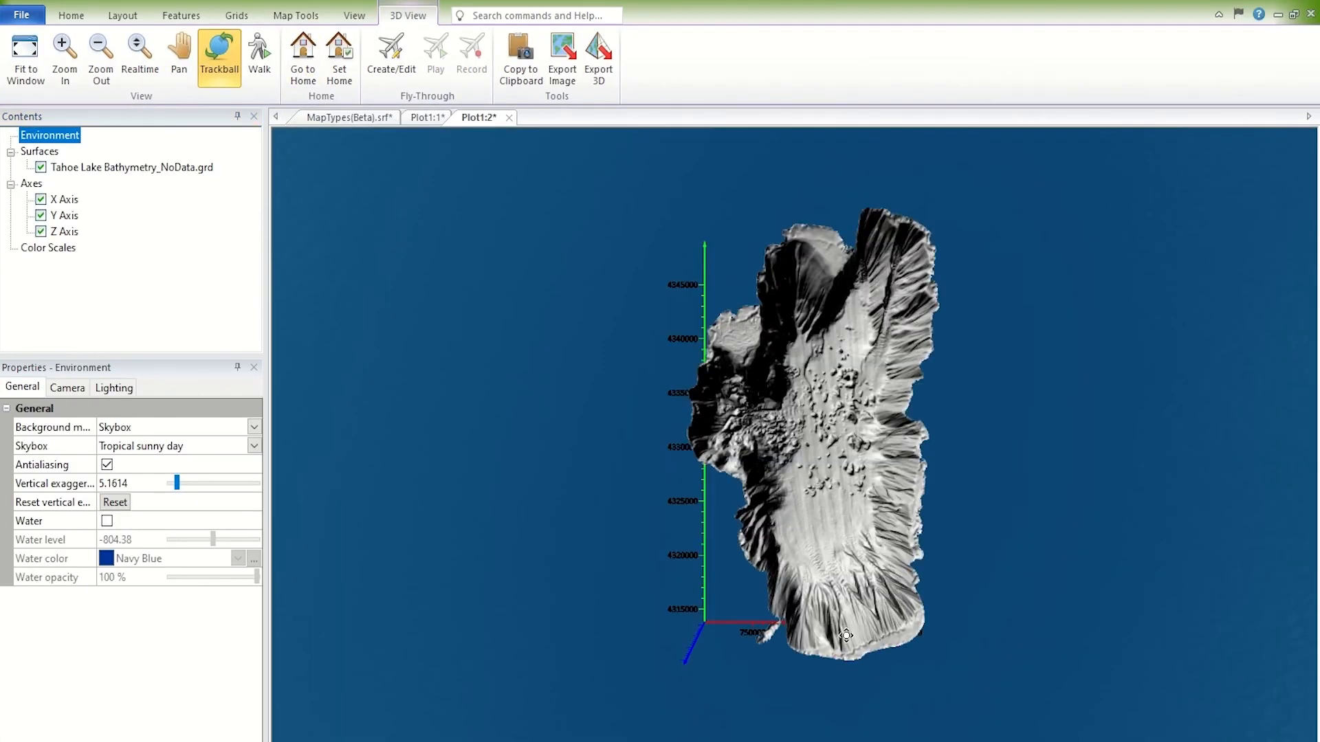
drag(845, 635, 557, 553)
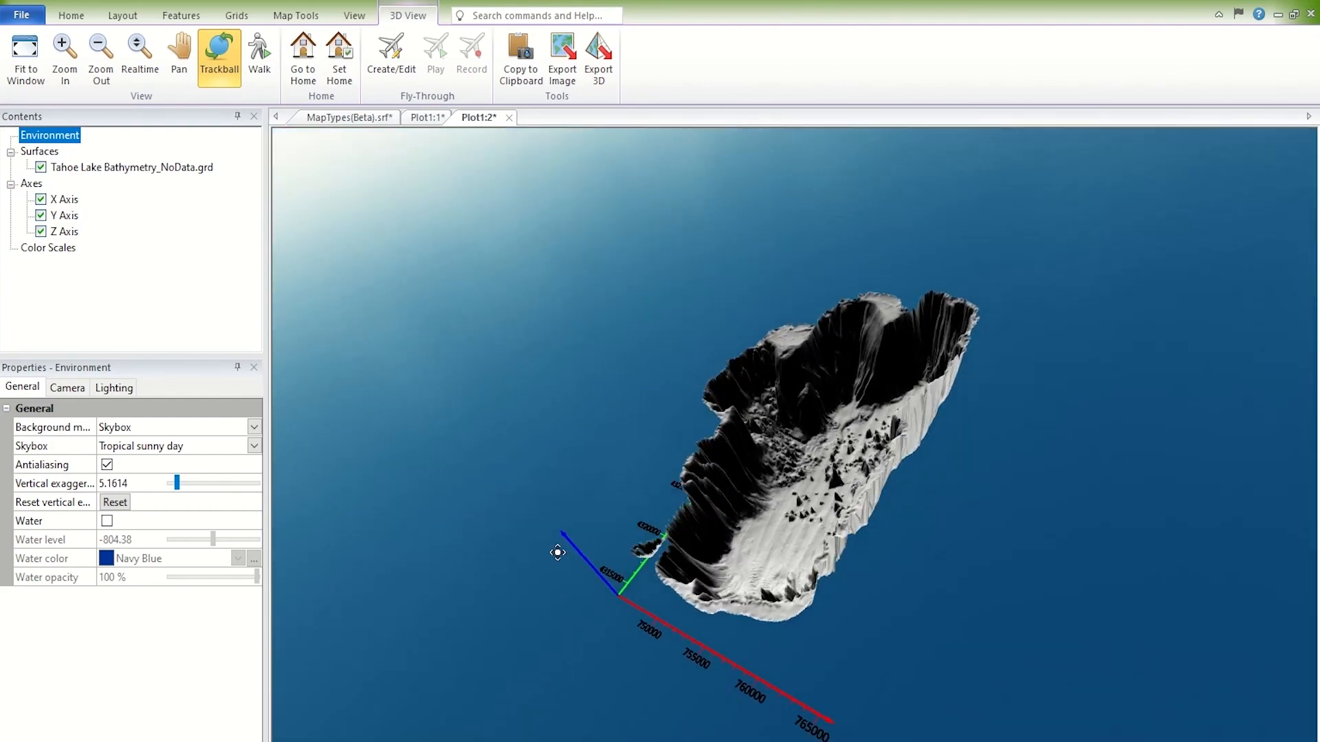
drag(557, 552, 896, 609)
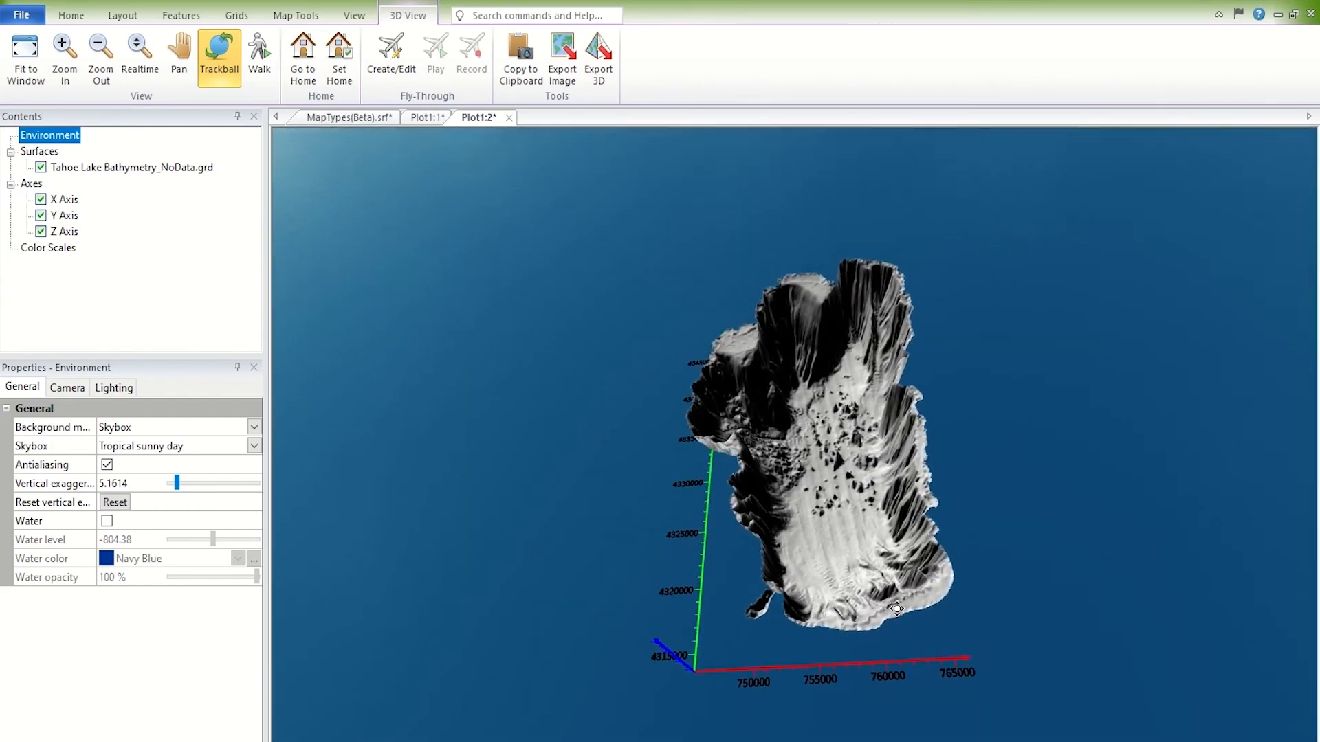